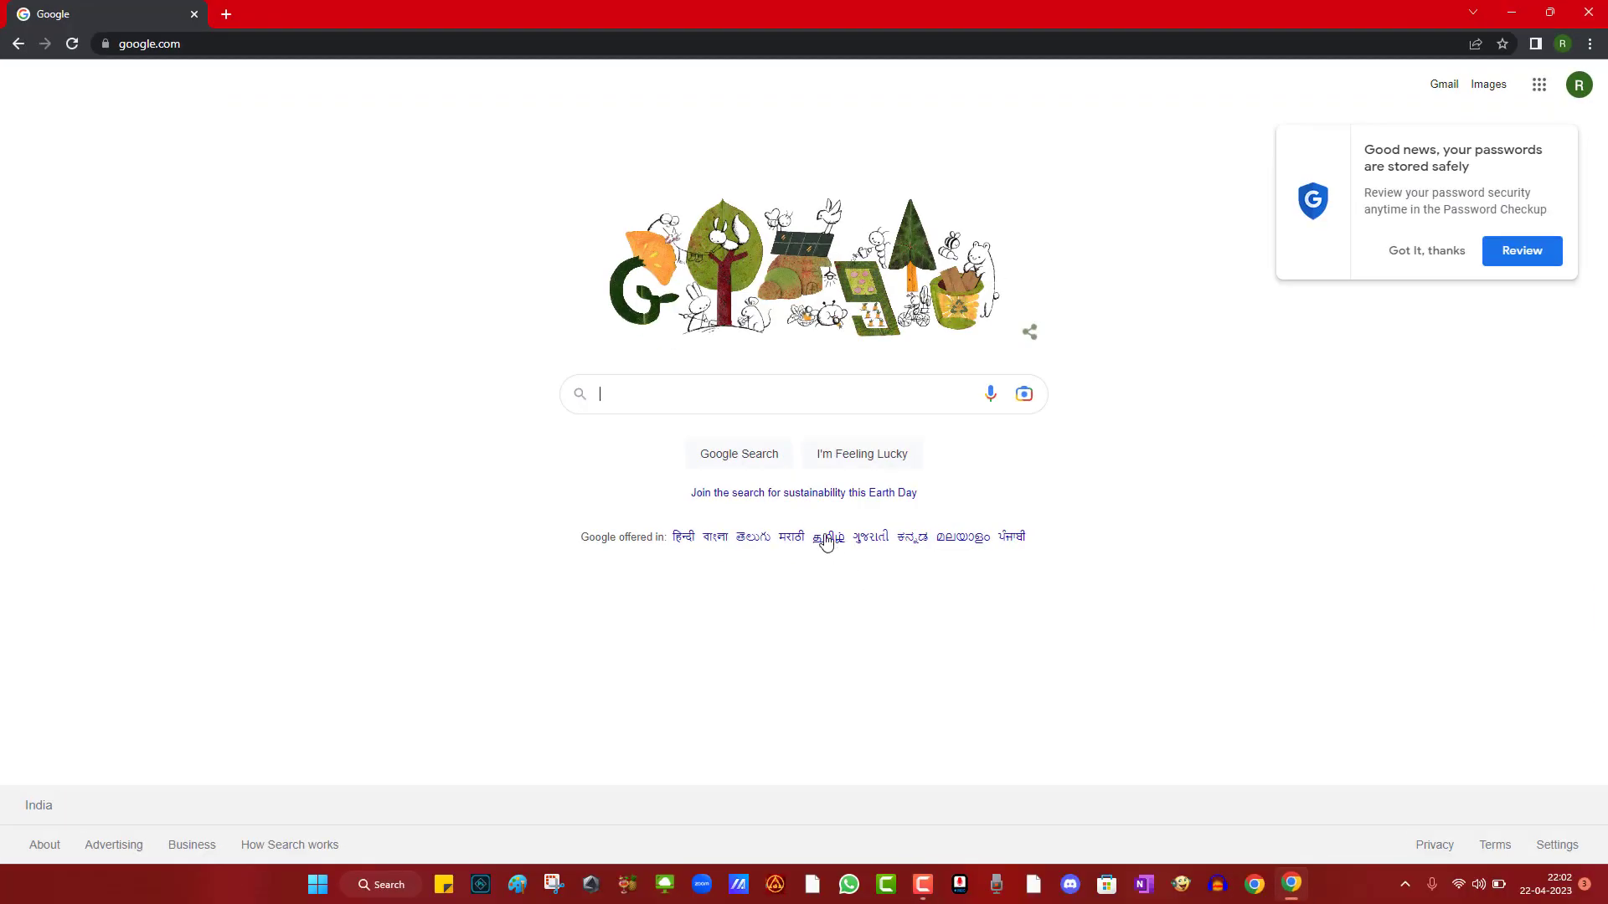
# - Search Google for 'heygen' and open the HeyGen - AI Spokesperson Video Generator result
pyautogui.write('he')
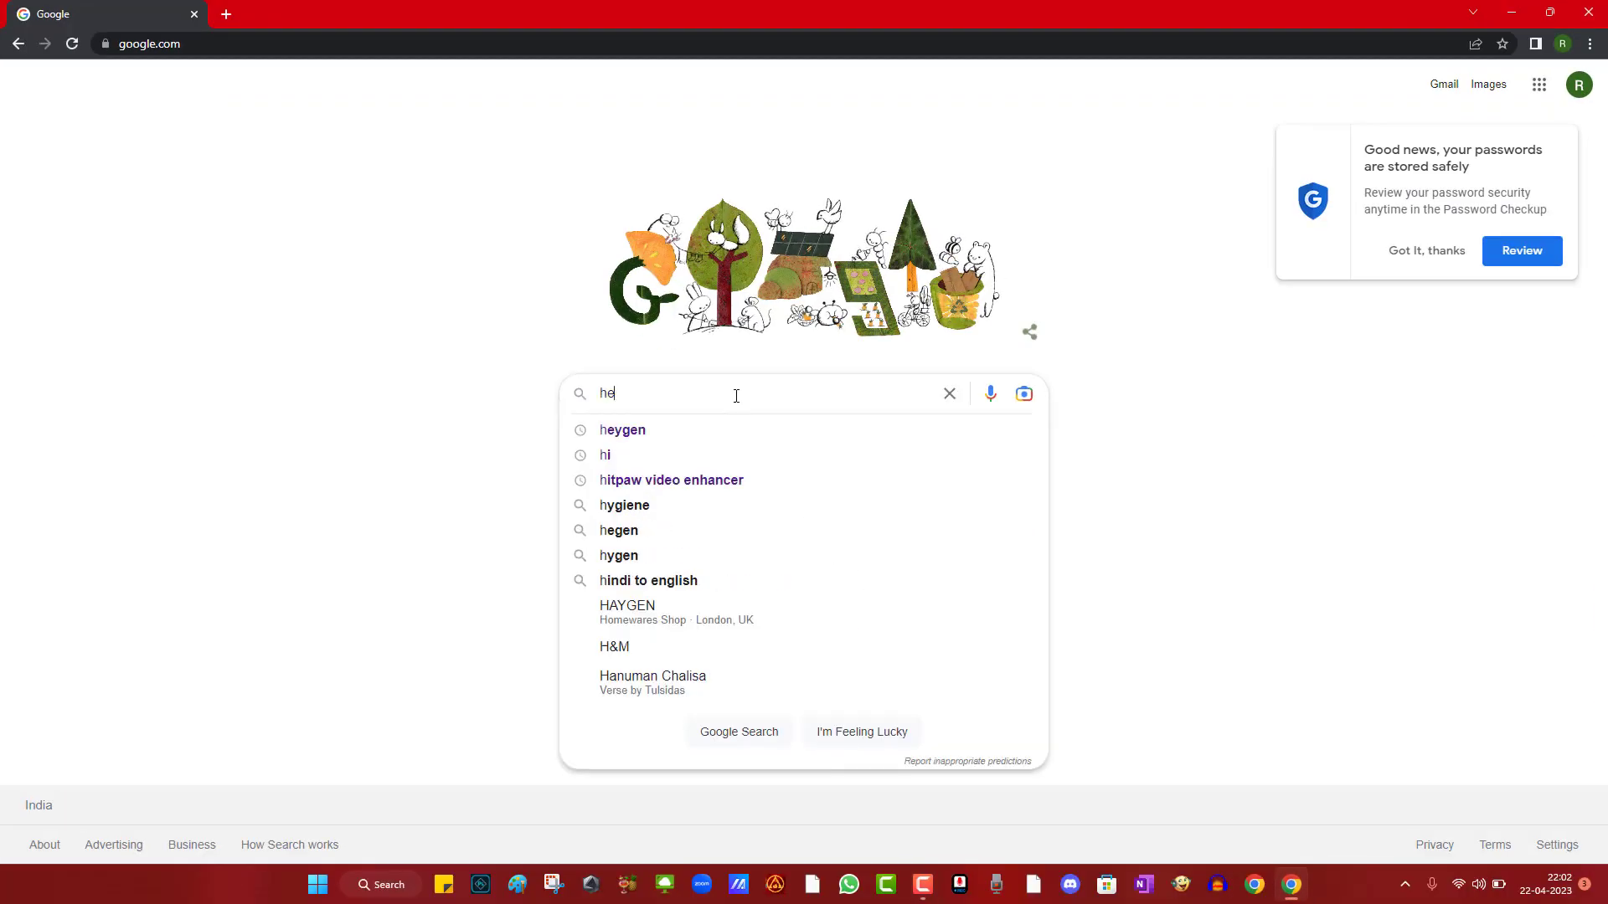
pyautogui.click(623, 431)
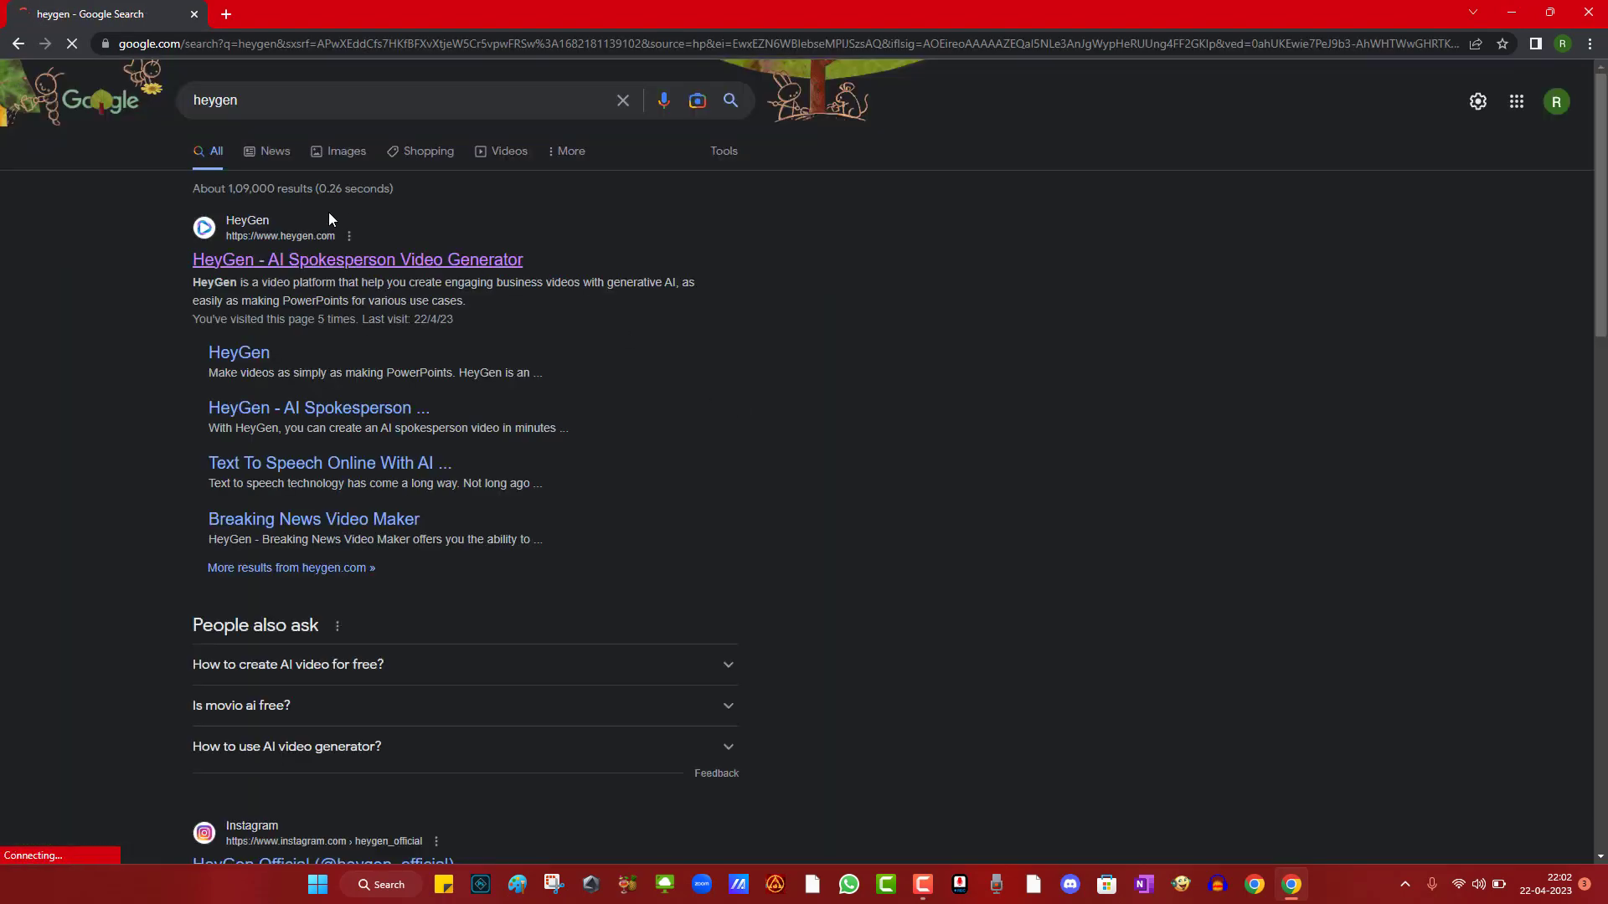
pyautogui.click(357, 258)
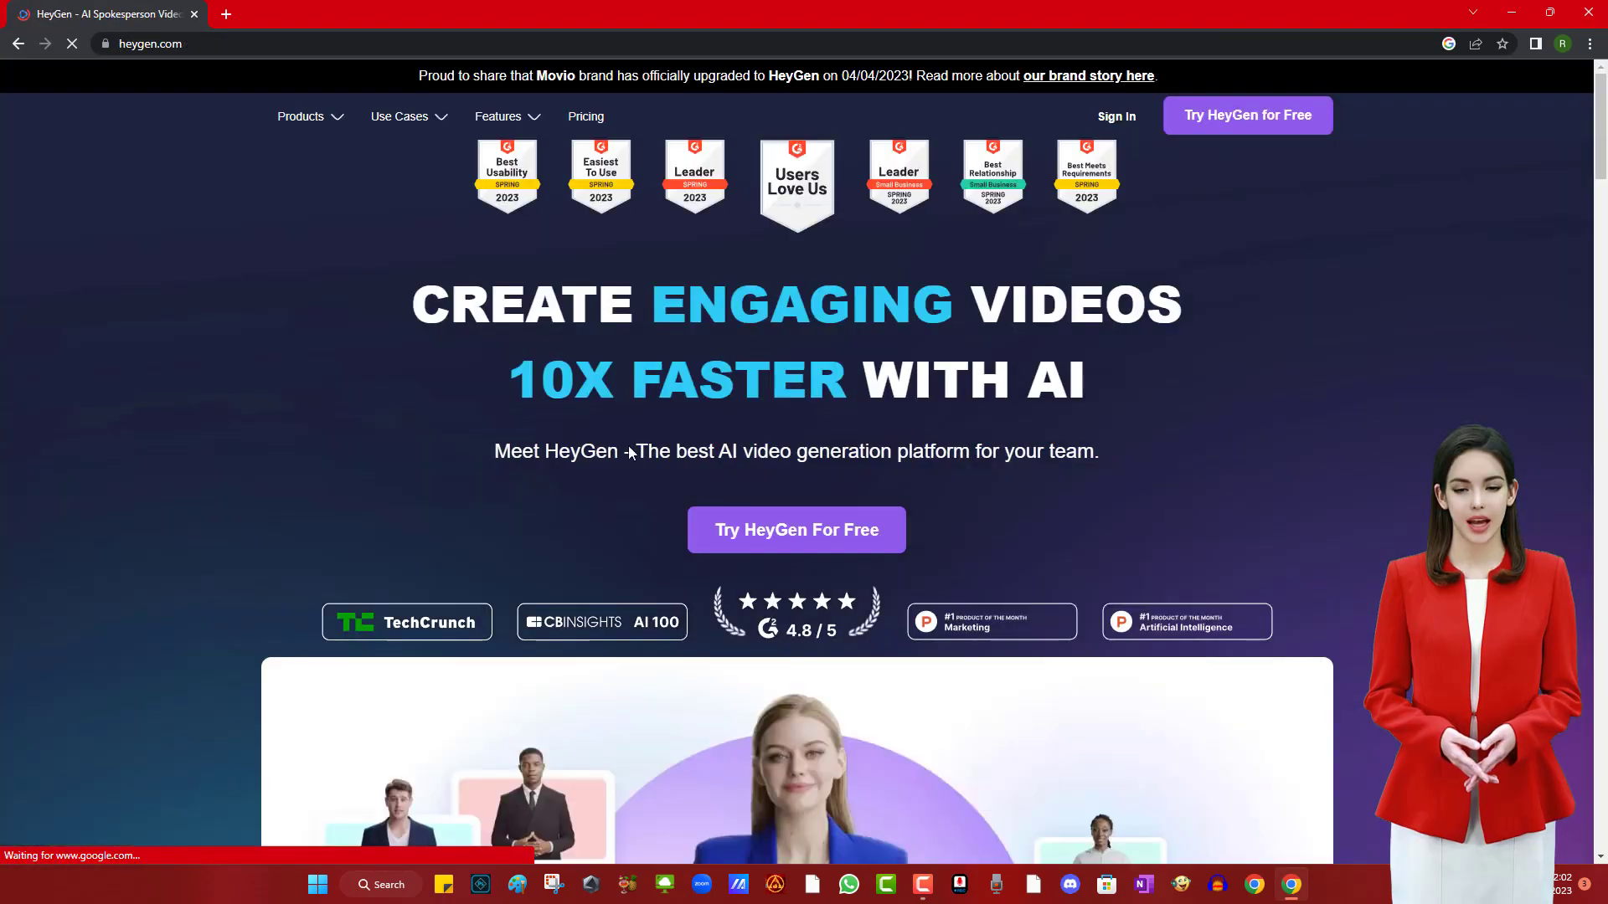
# - Launch the HeyGen web app, dismiss the welcome popup and go to the Avatar page
pyautogui.click(796, 531)
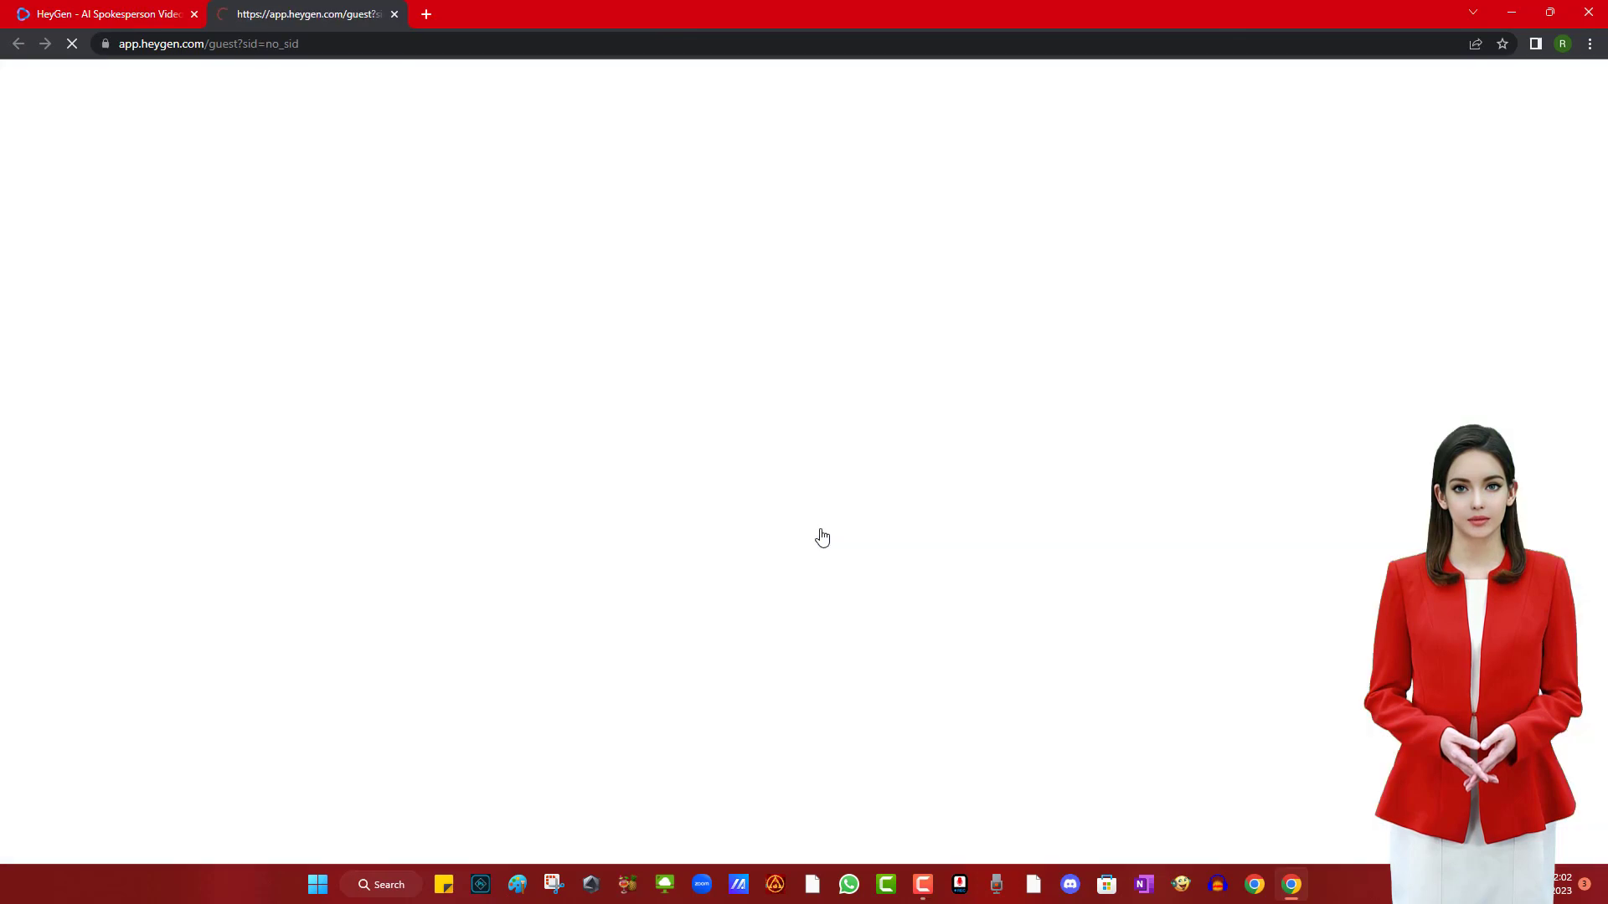
pyautogui.click(393, 14)
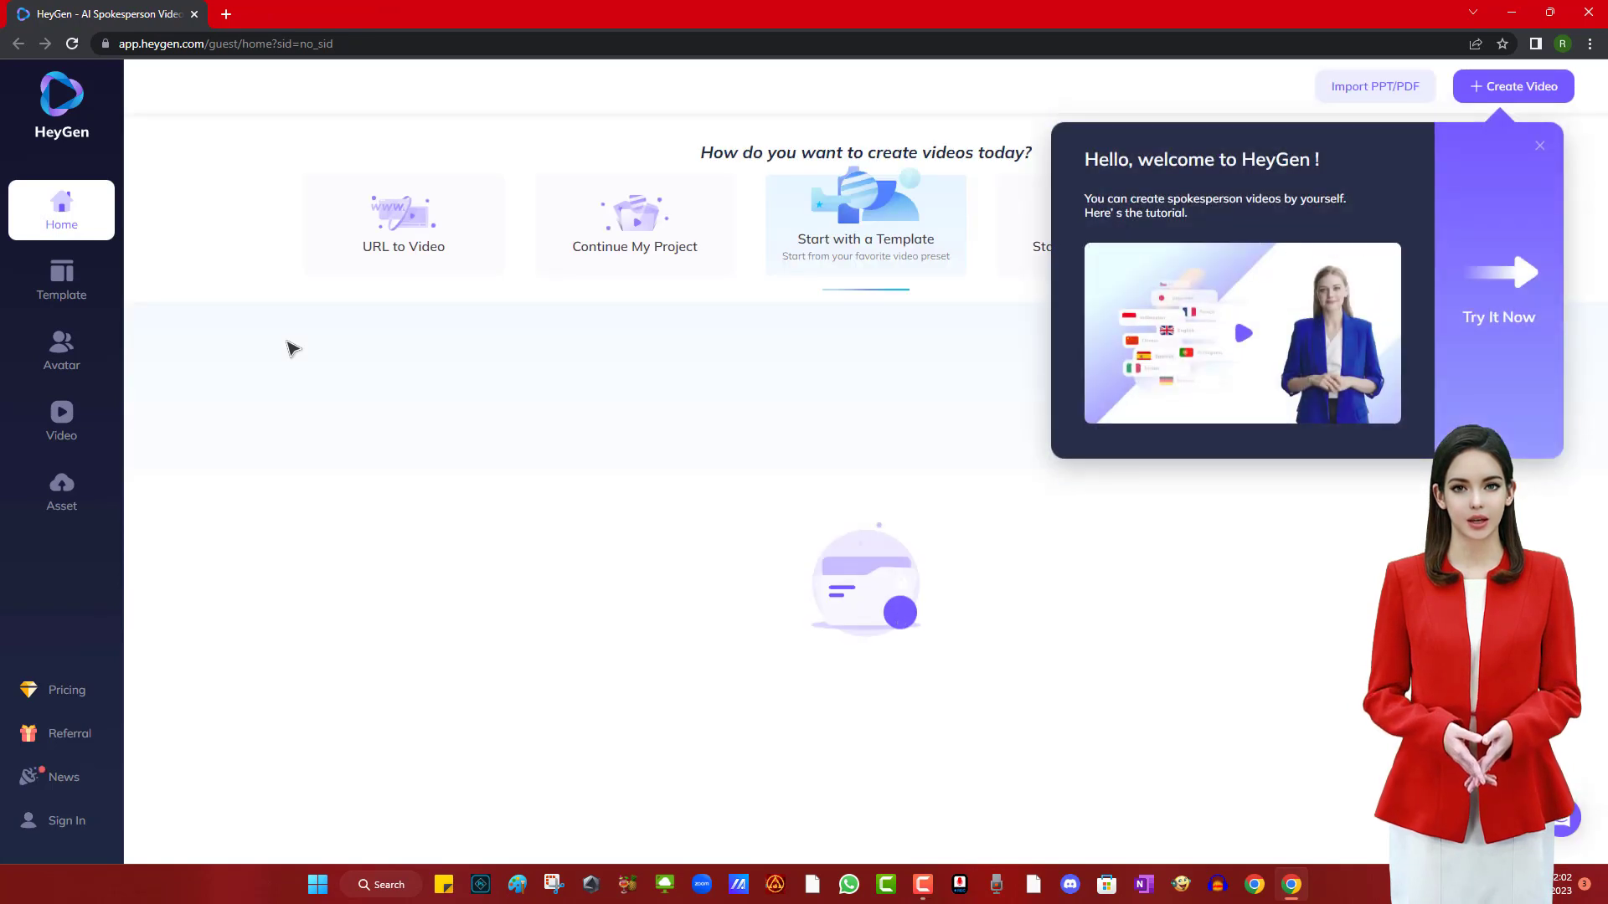
pyautogui.click(1539, 146)
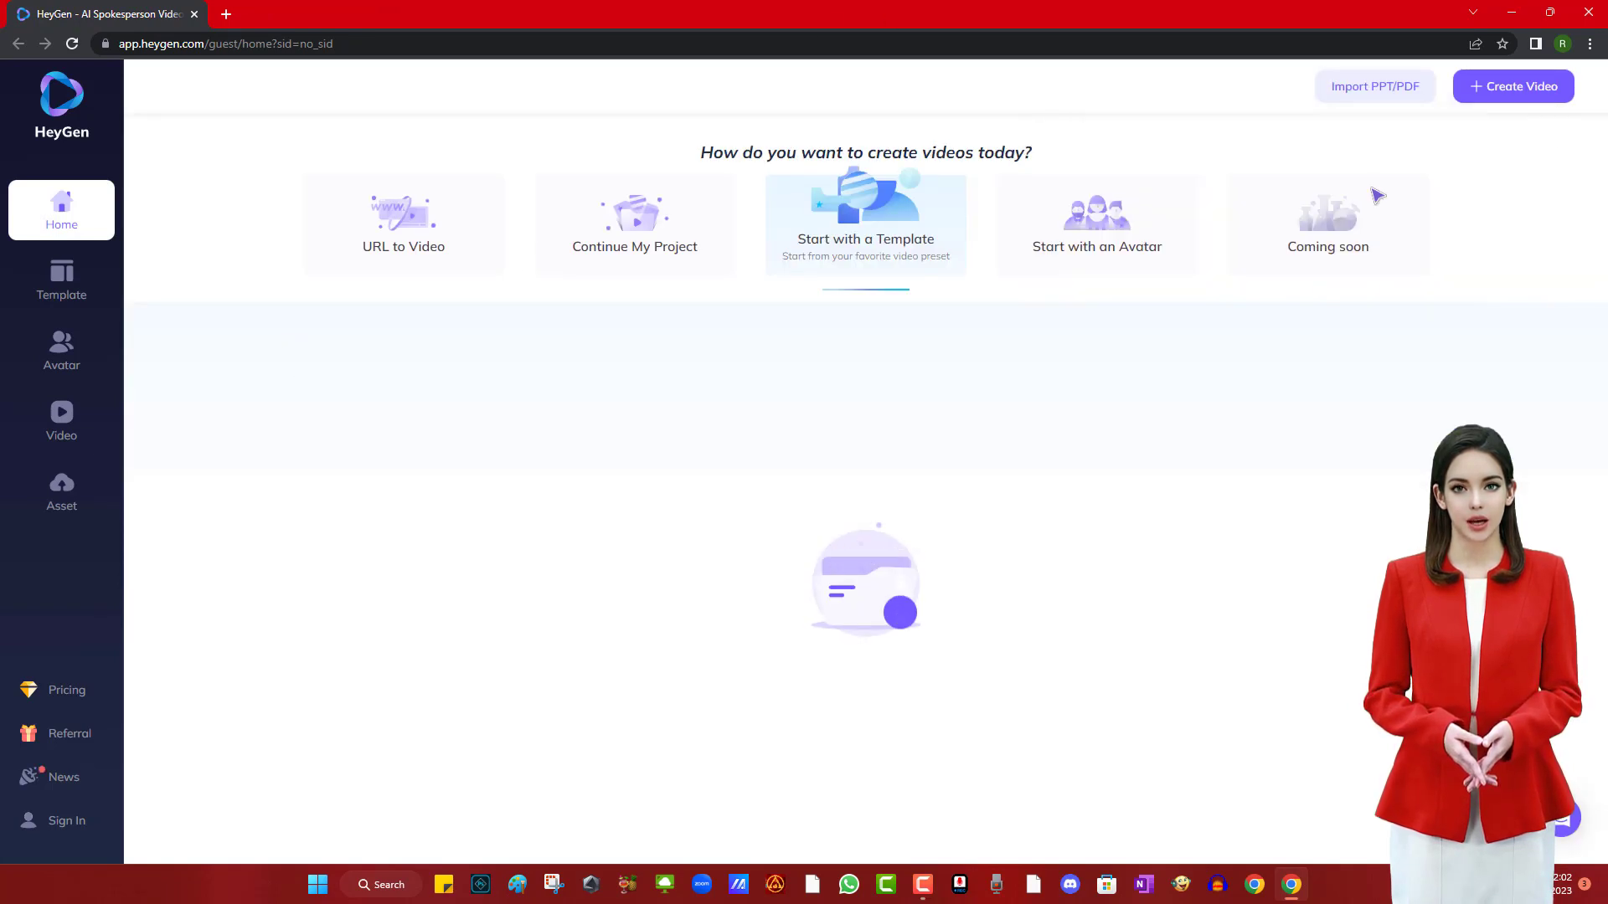
pyautogui.click(61, 350)
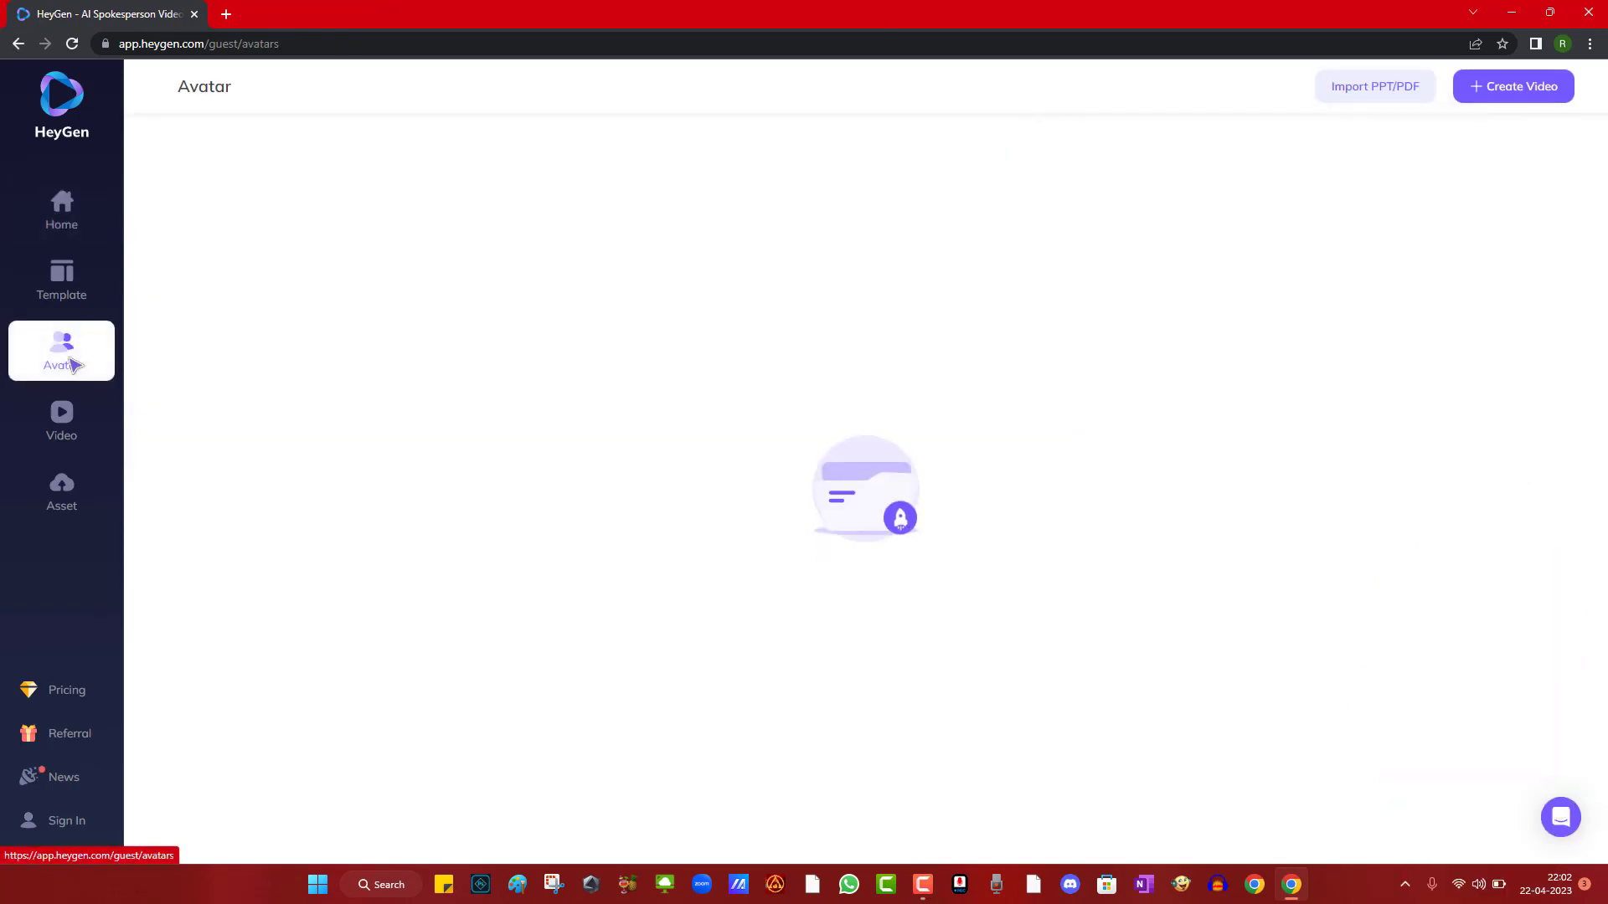
pyautogui.moveTo(57, 385)
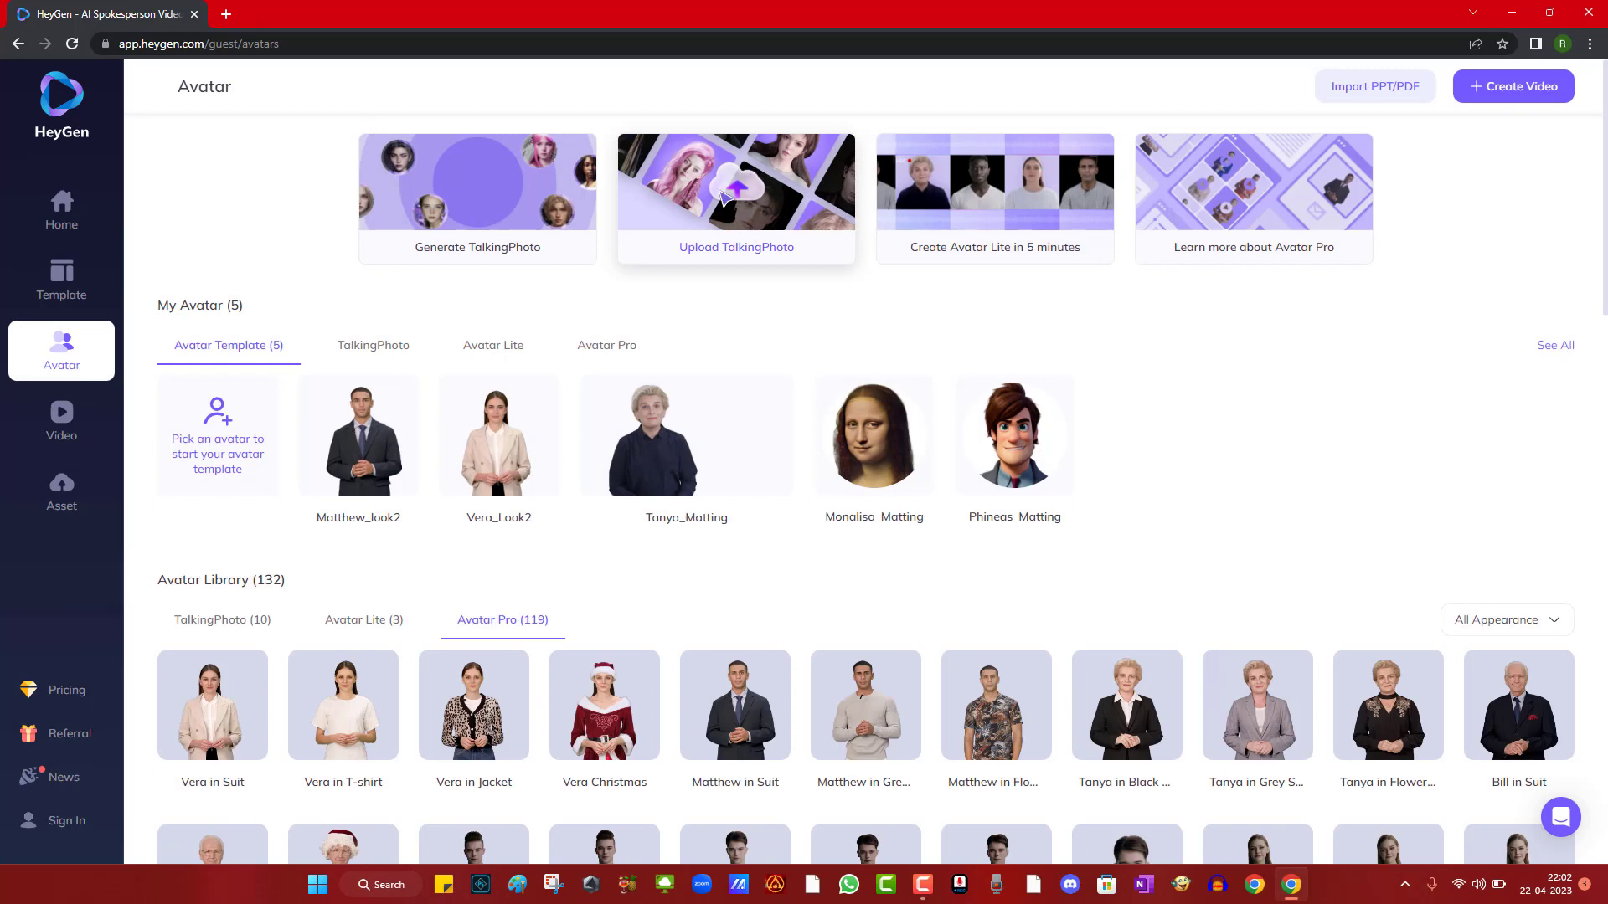
# - Sign in to HeyGen with an existing Google account so trial credits are available
pyautogui.click(736, 183)
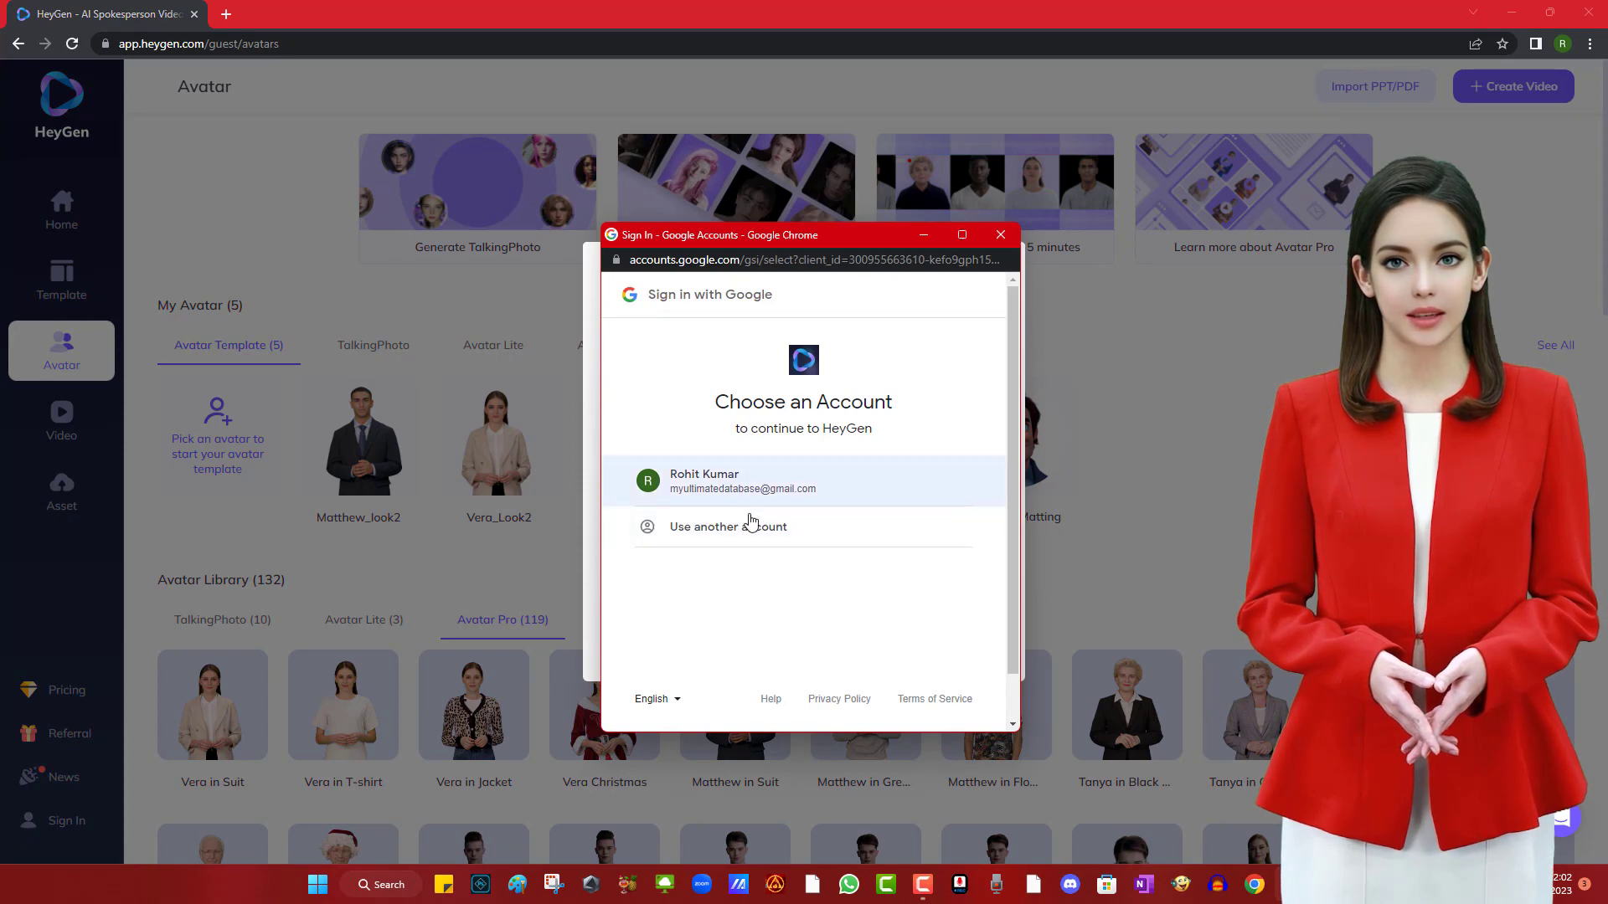
pyautogui.click(727, 526)
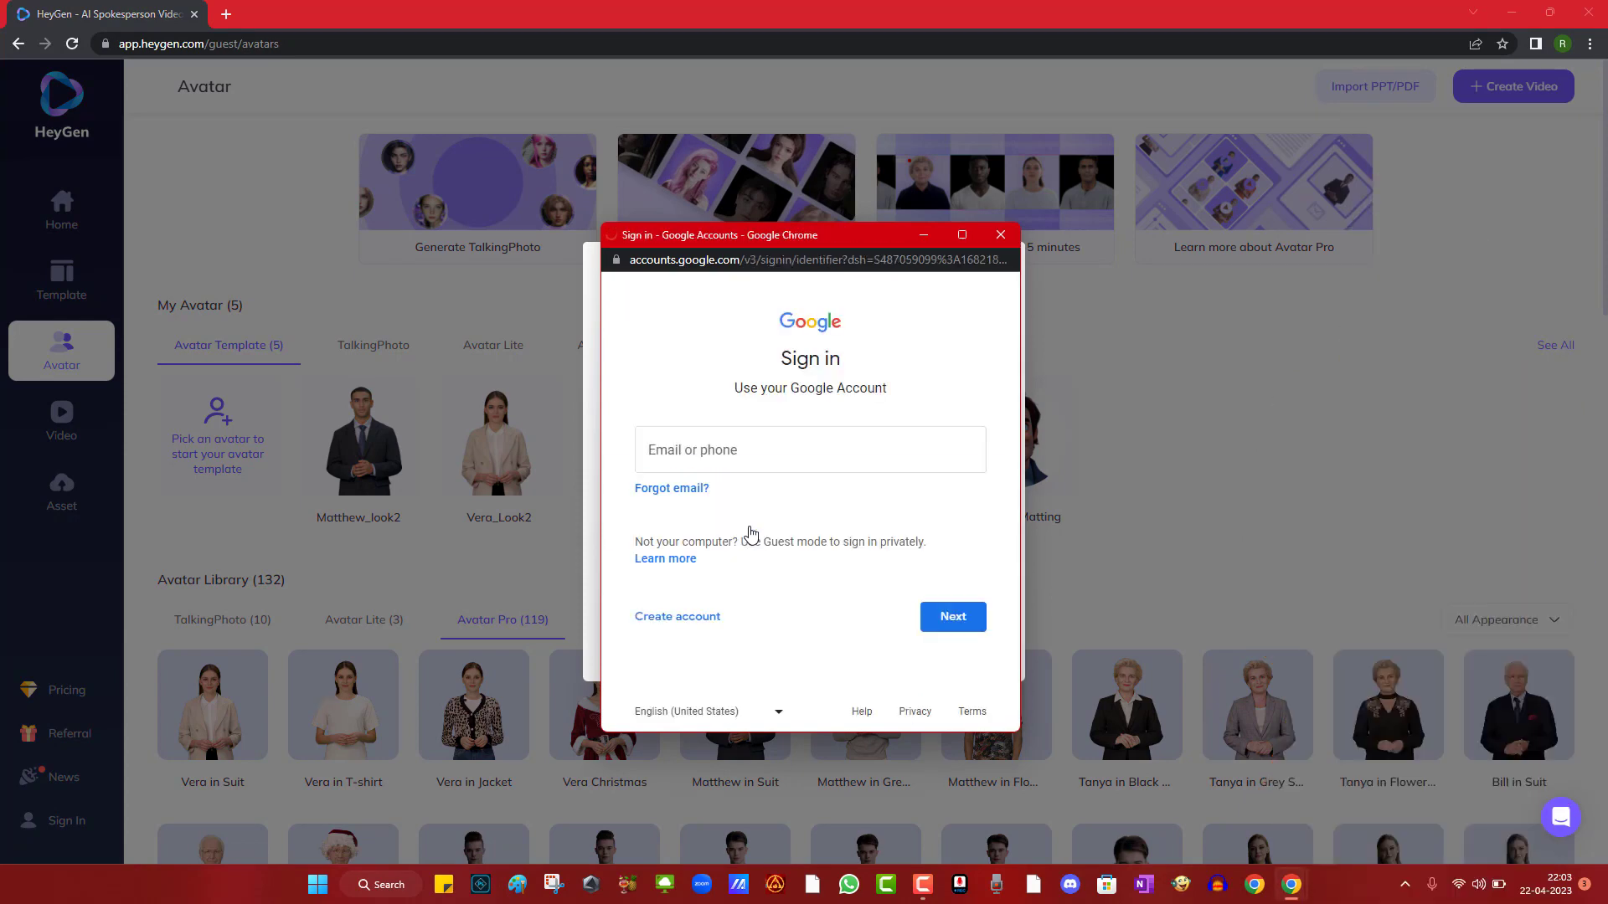
pyautogui.write('my')
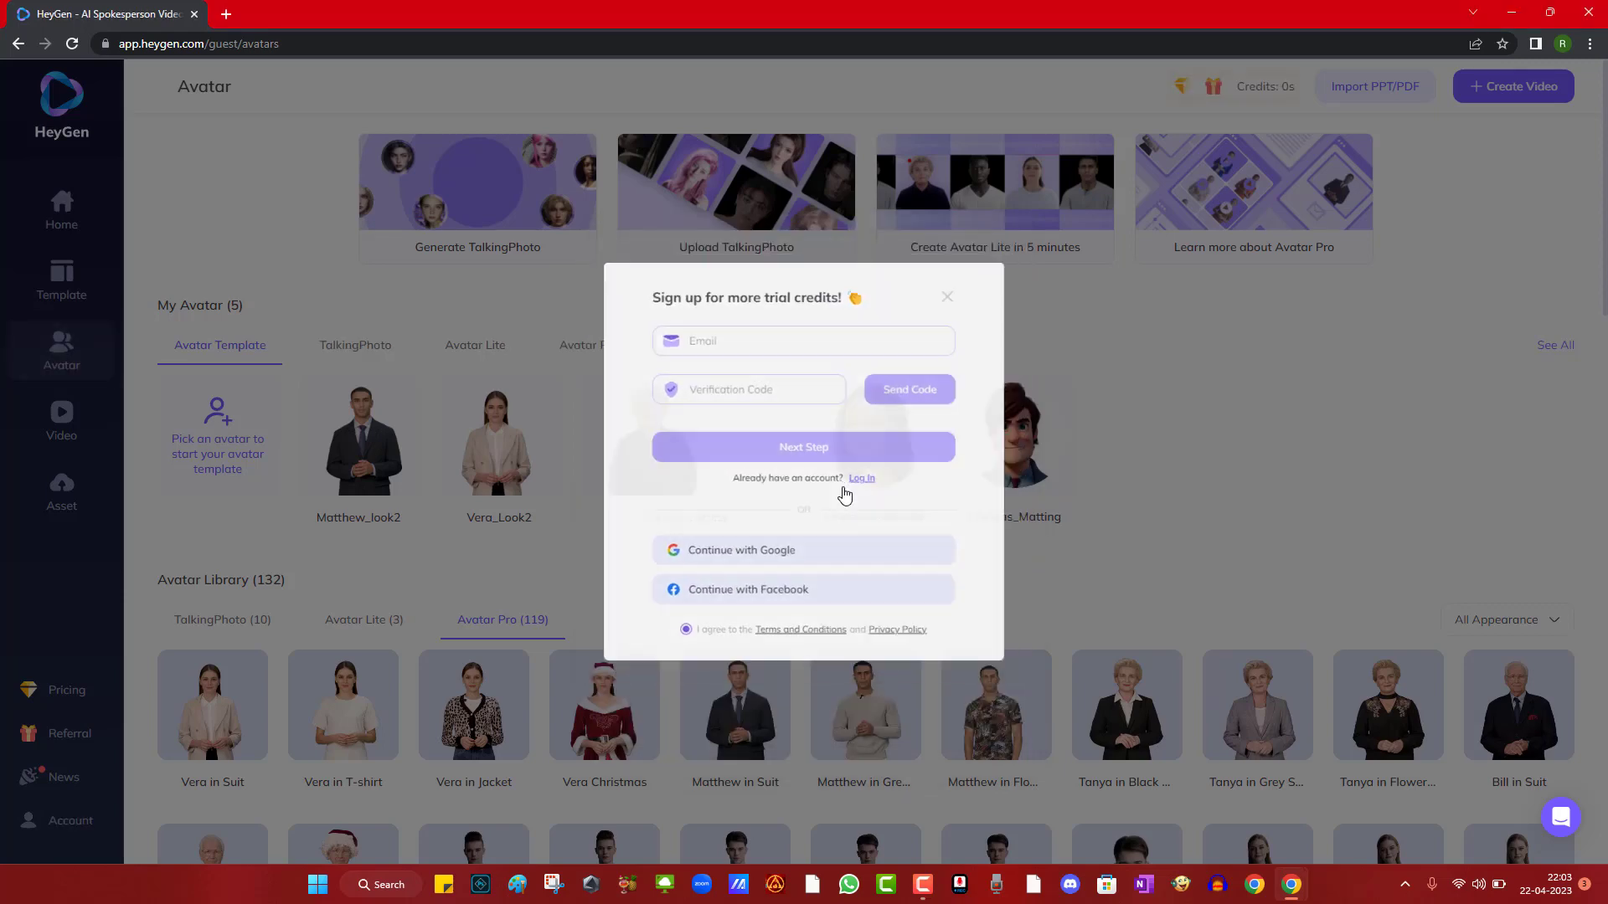
pyautogui.click(944, 296)
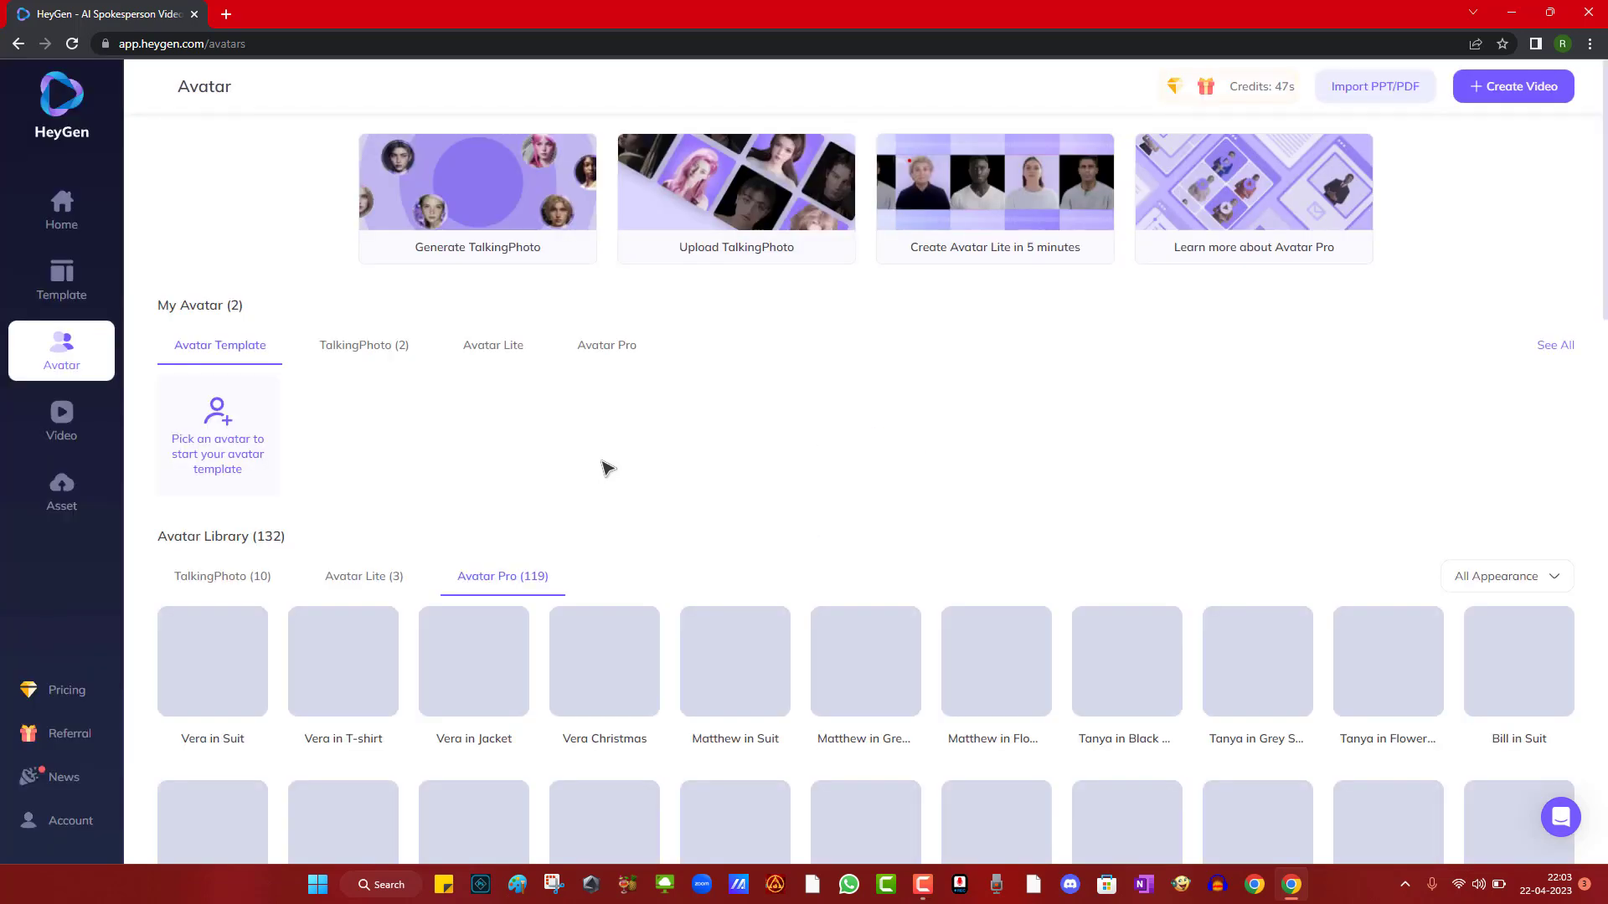
# - Create an avatar template from the first talking photo with super resolution on and original background
pyautogui.click(364, 345)
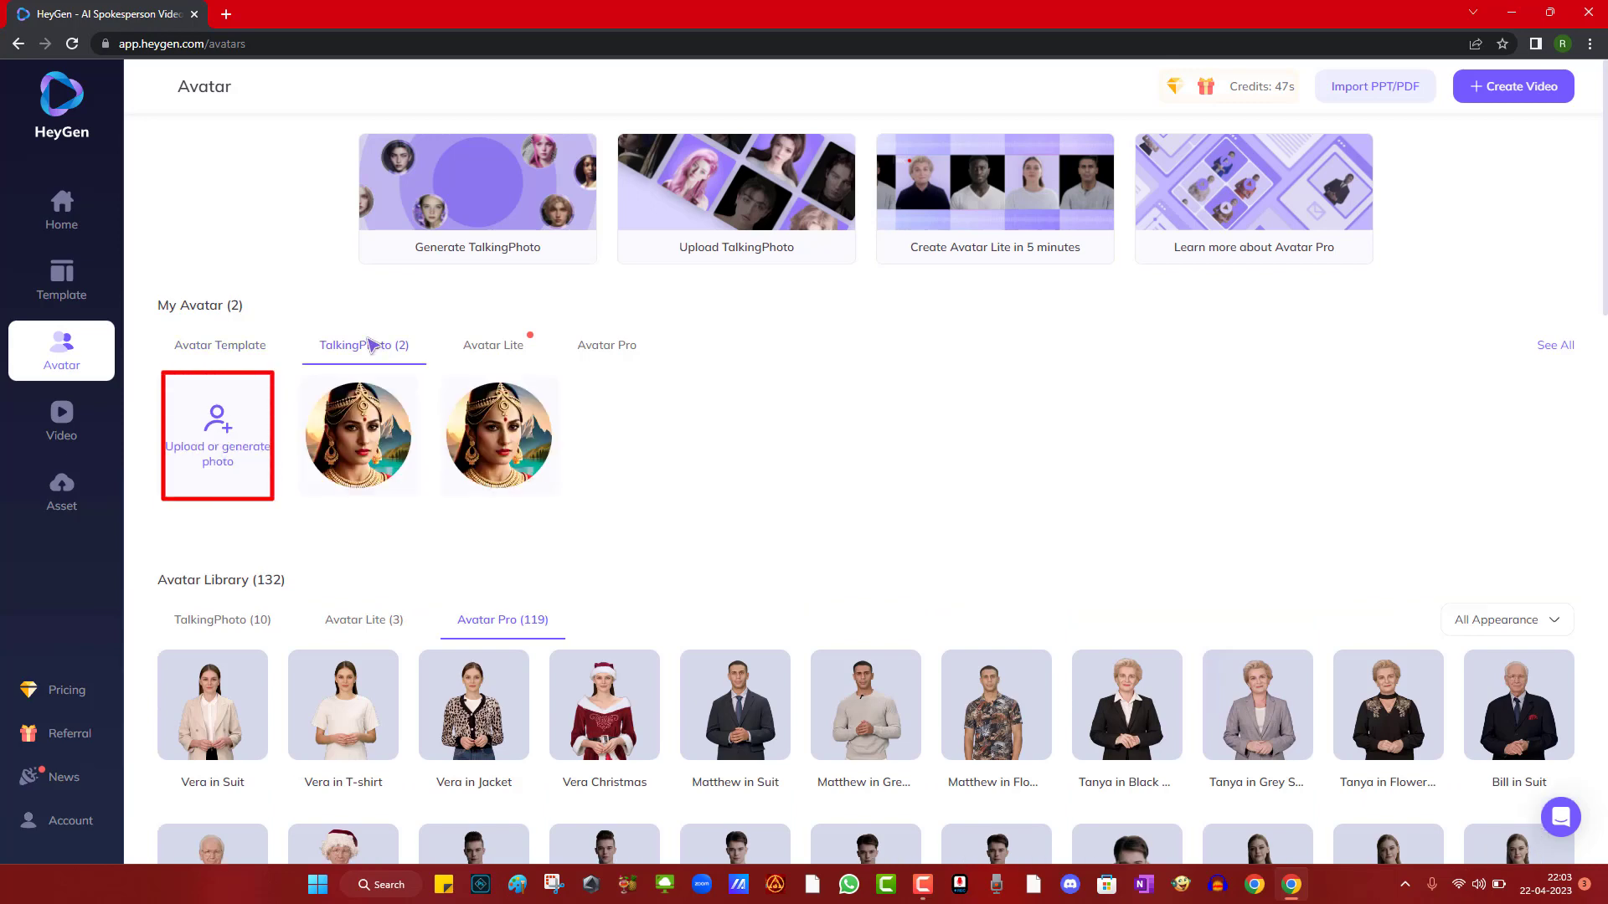
pyautogui.moveTo(359, 432)
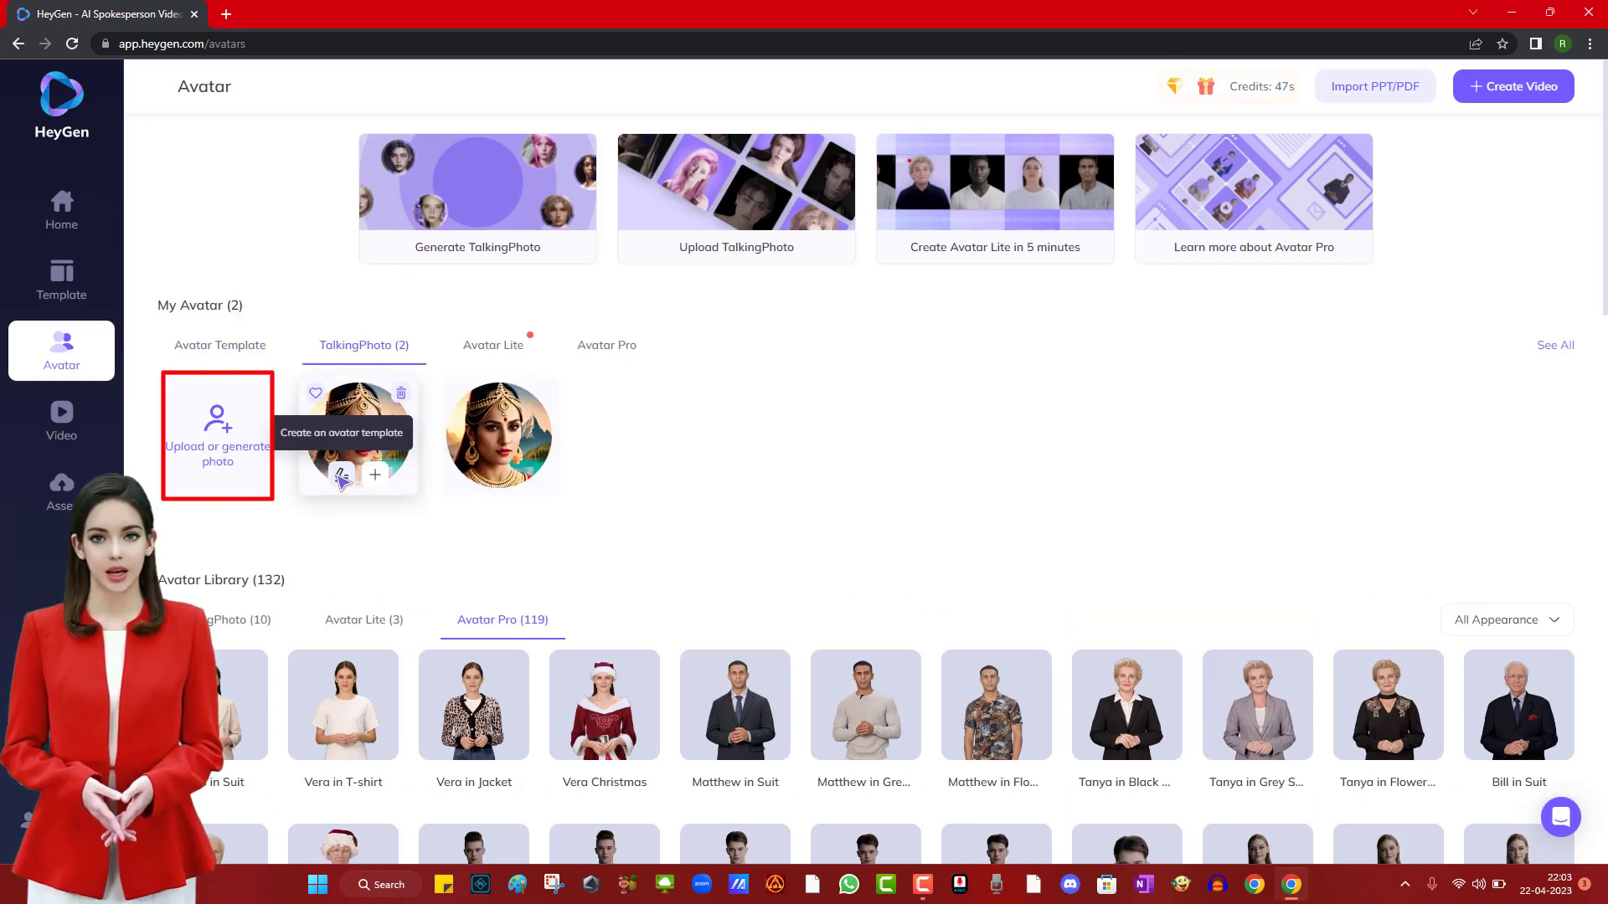
pyautogui.click(355, 474)
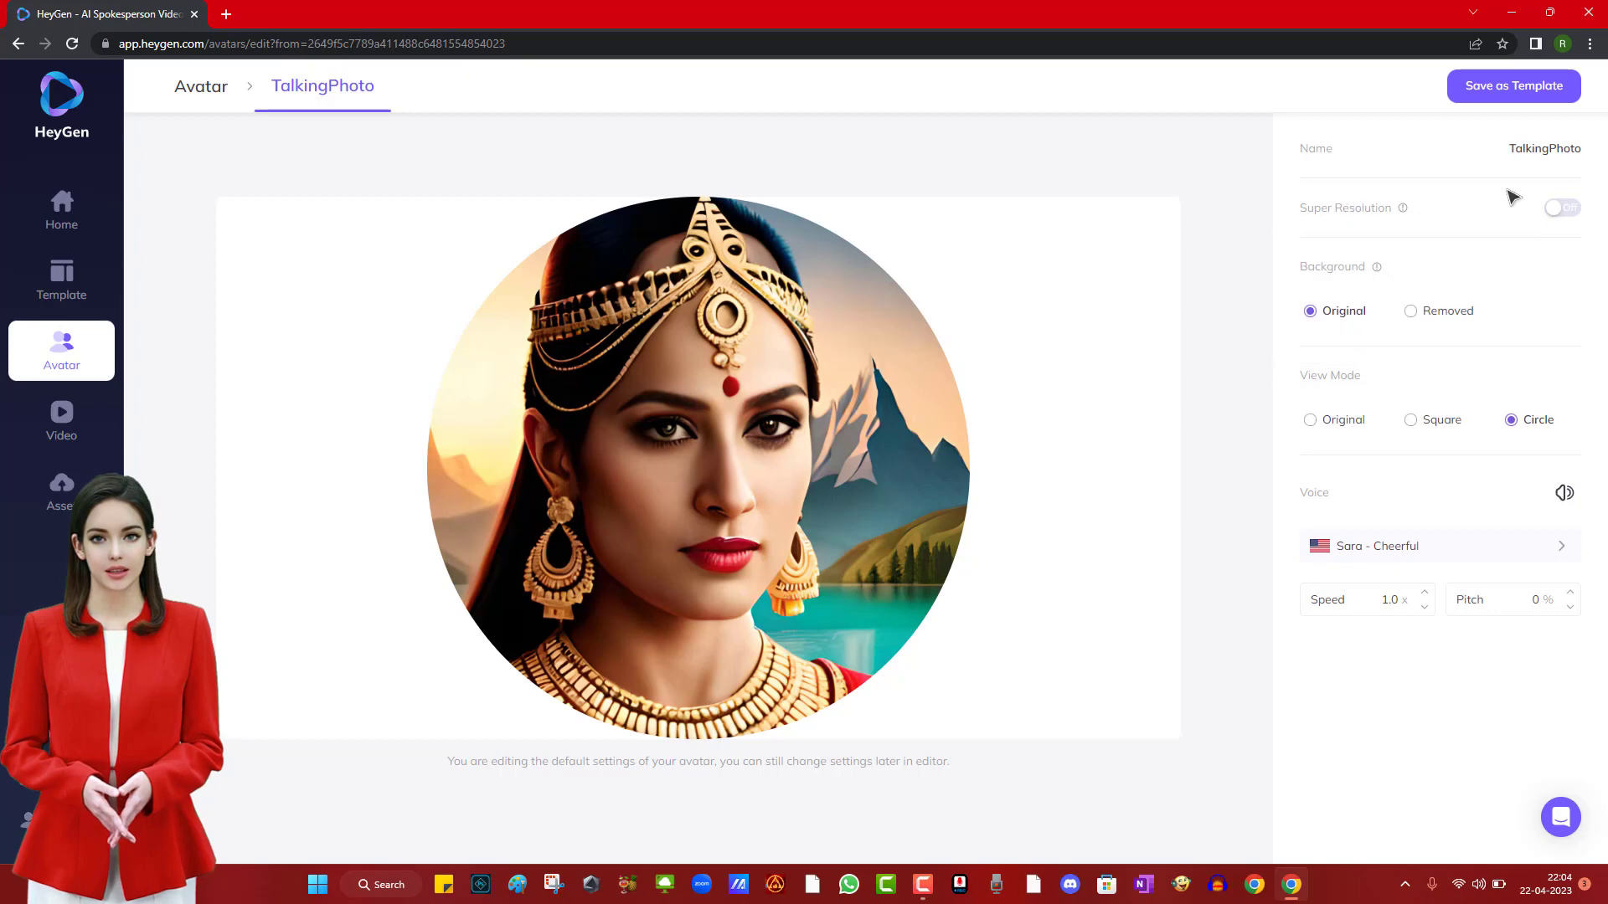
pyautogui.click(1558, 208)
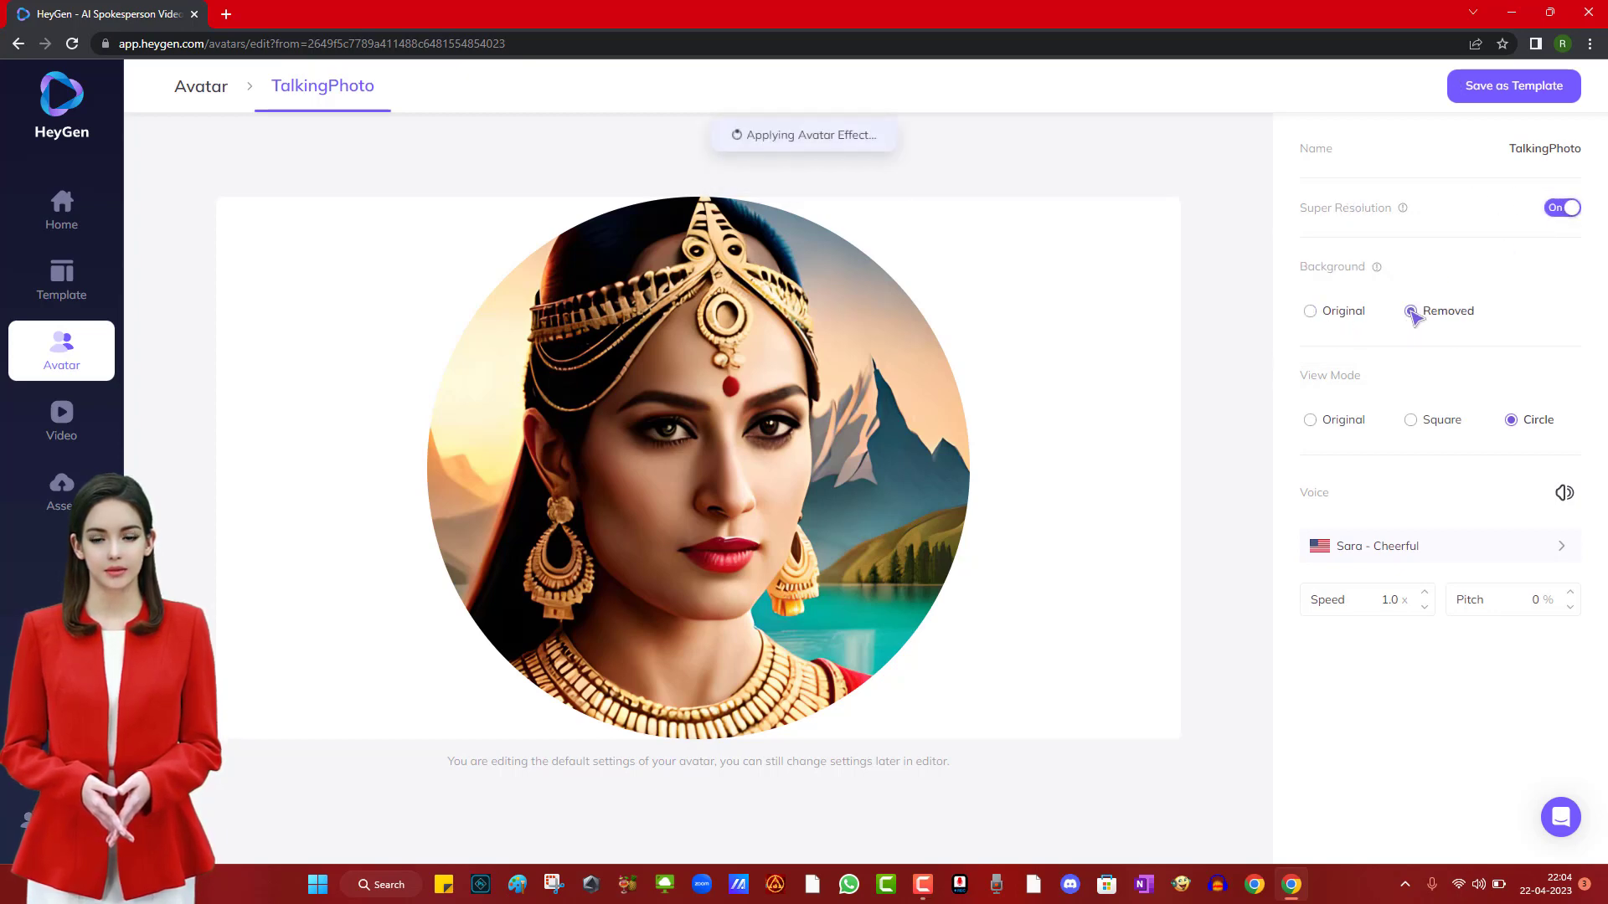
pyautogui.click(1310, 312)
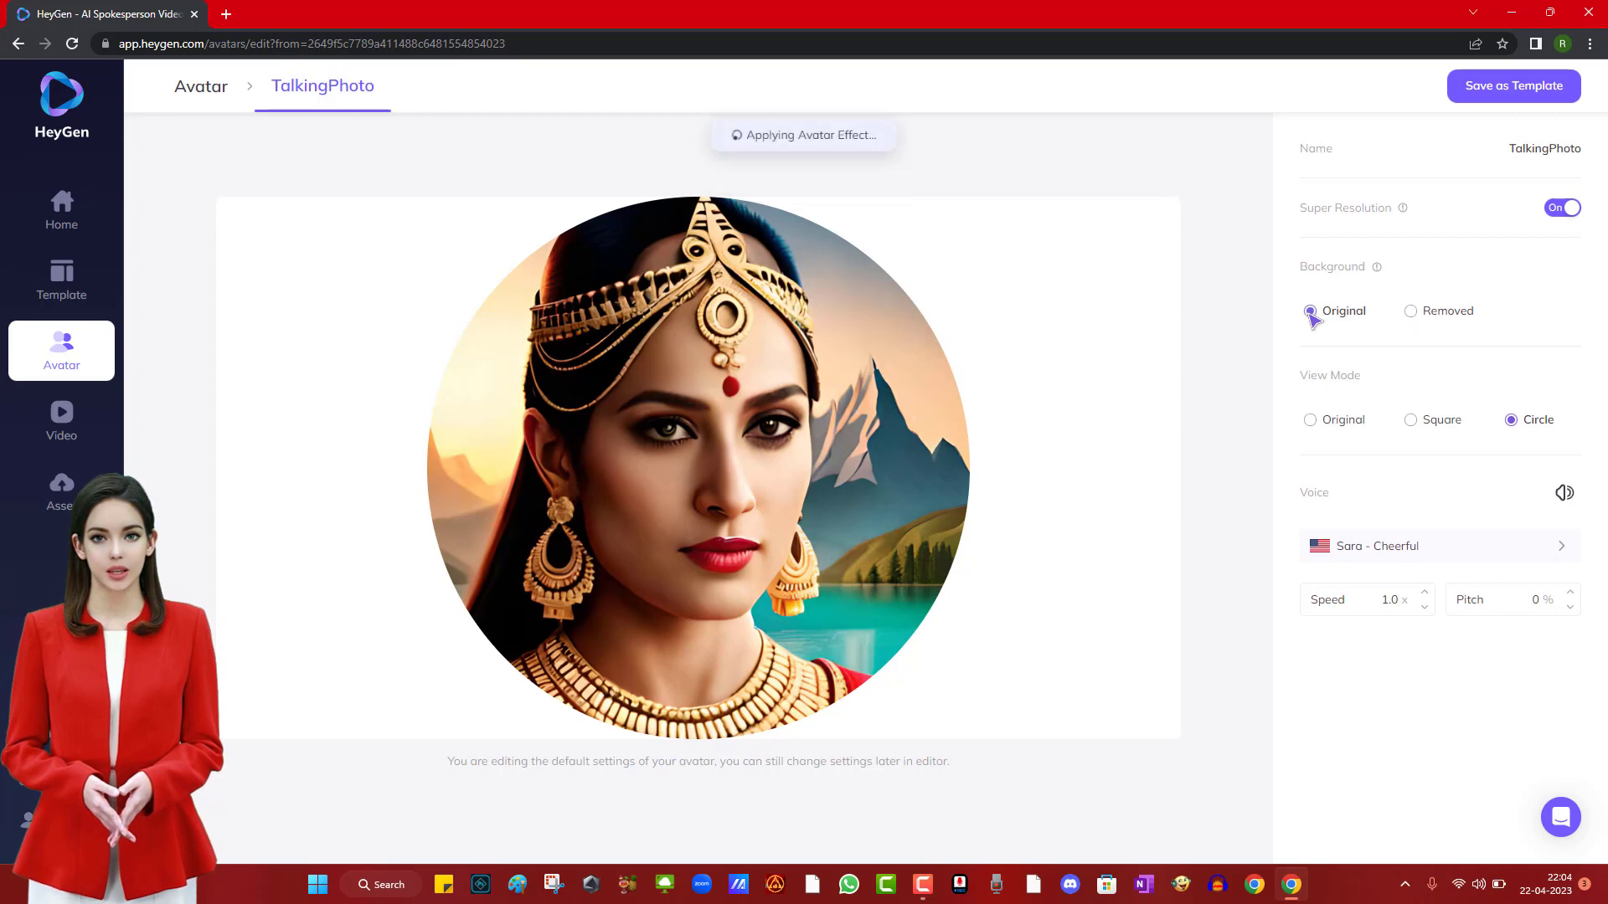
# - Try circle and square crops, then settle on the Original uncropped view mode
pyautogui.click(1310, 419)
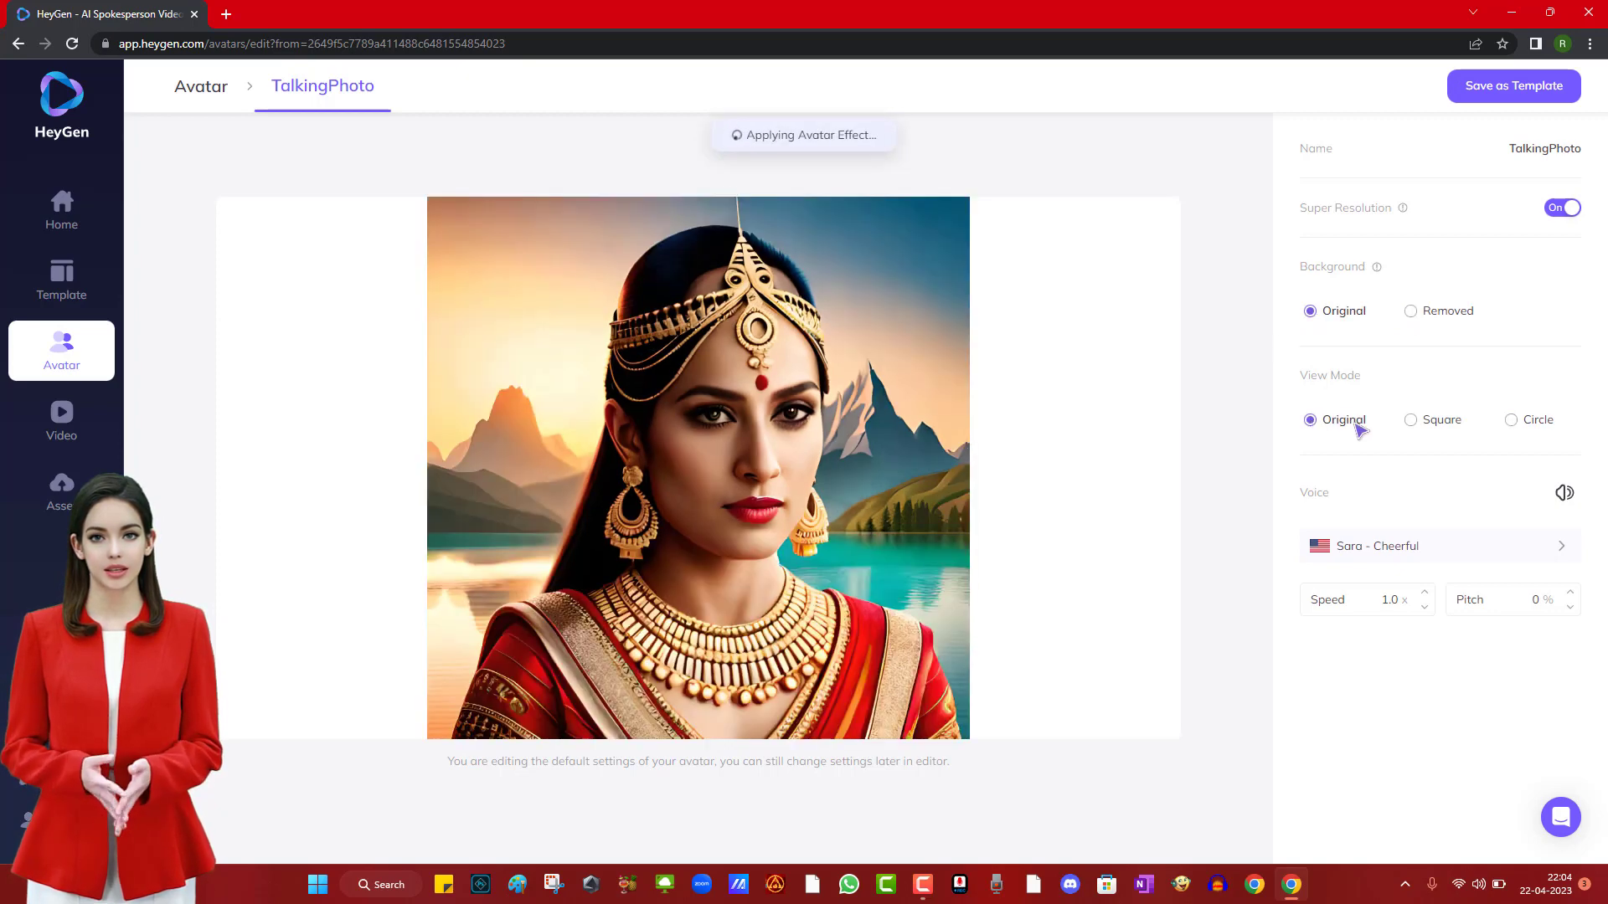
pyautogui.click(1511, 419)
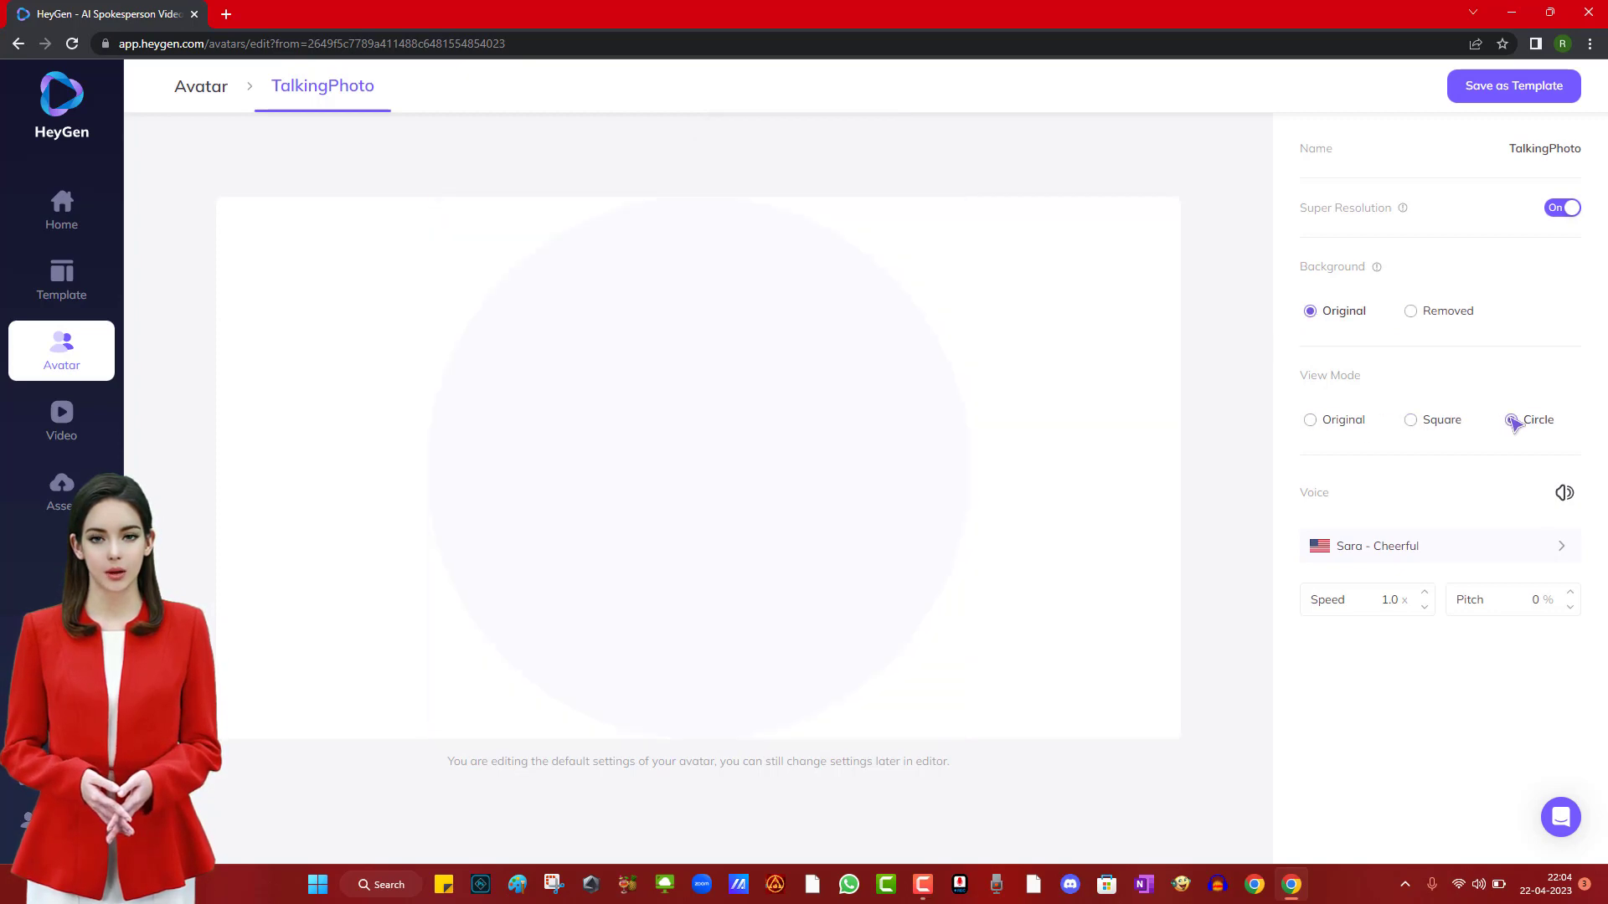
pyautogui.click(1510, 419)
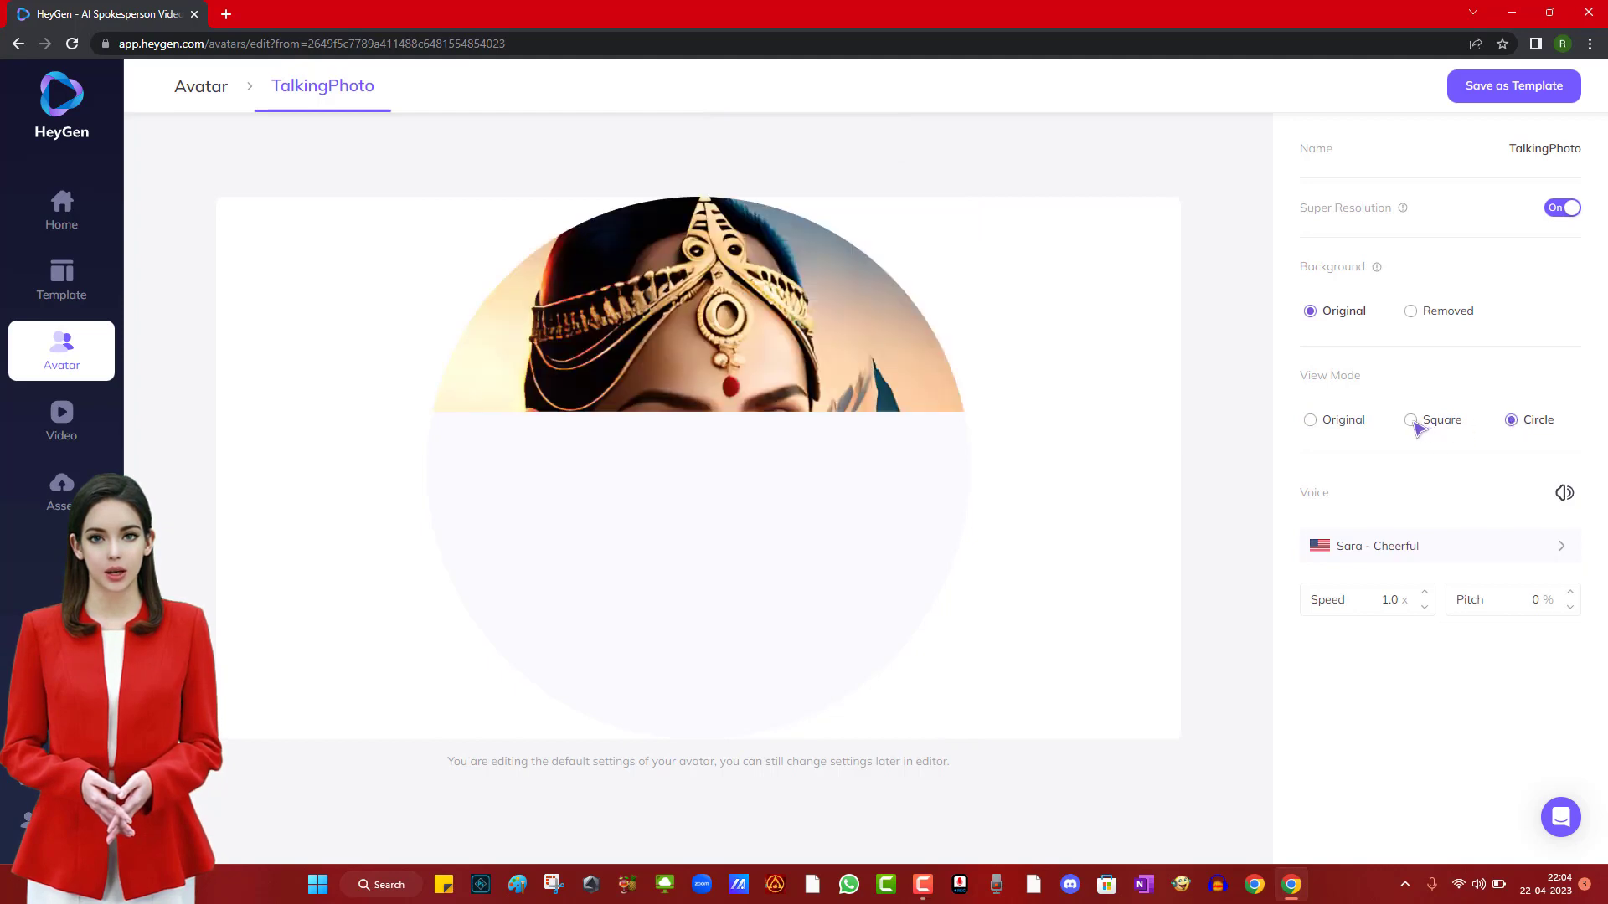
pyautogui.click(1410, 419)
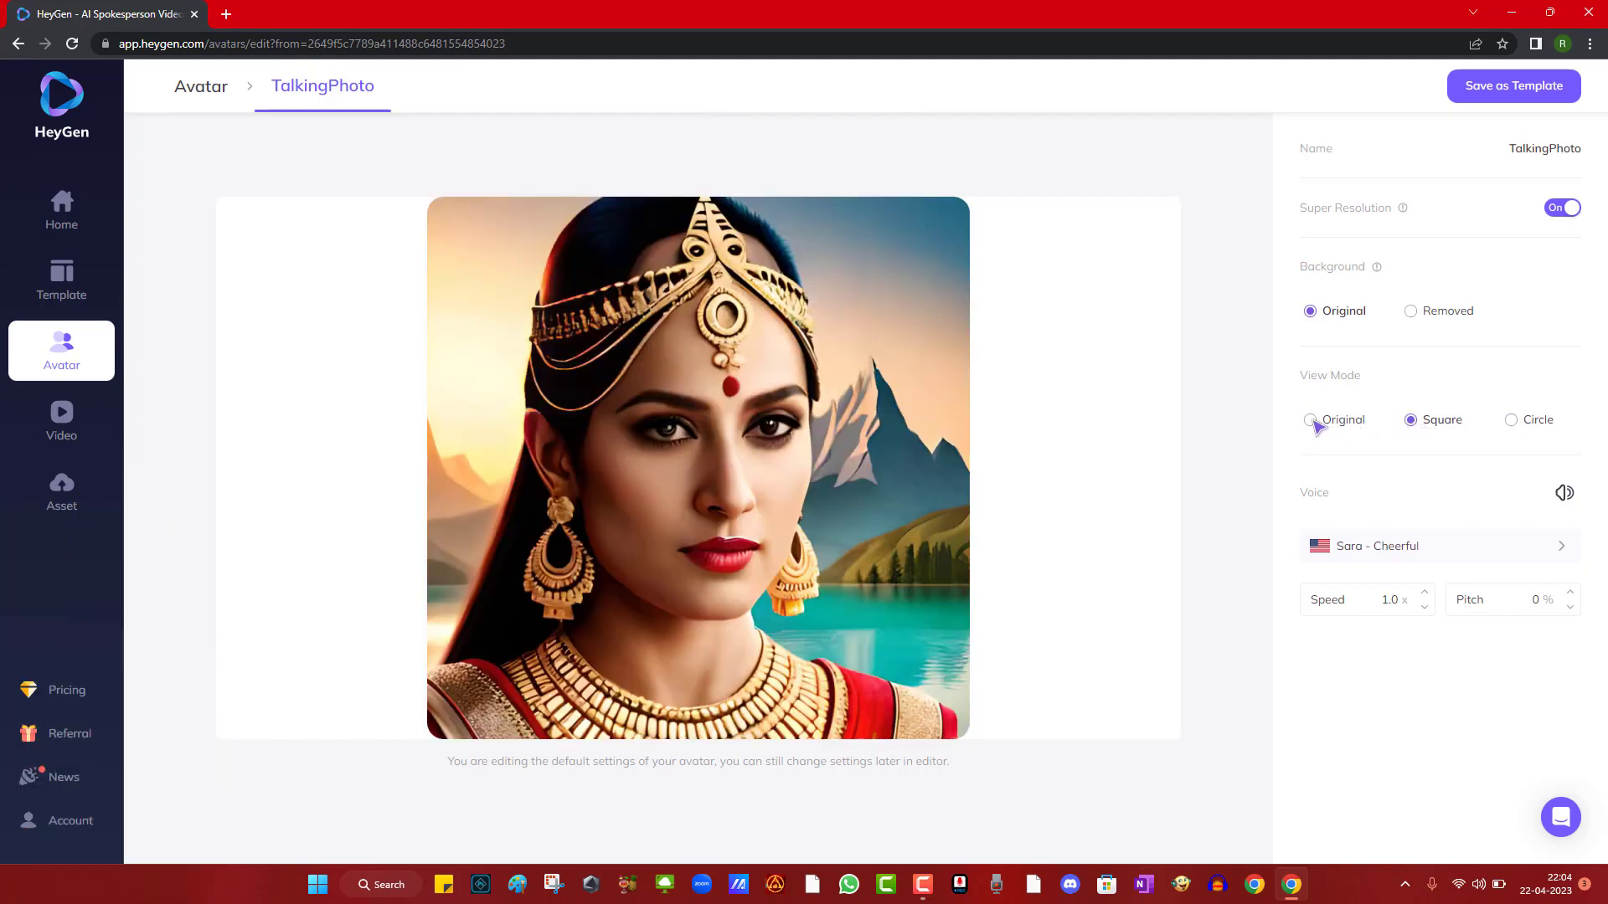
pyautogui.click(1310, 419)
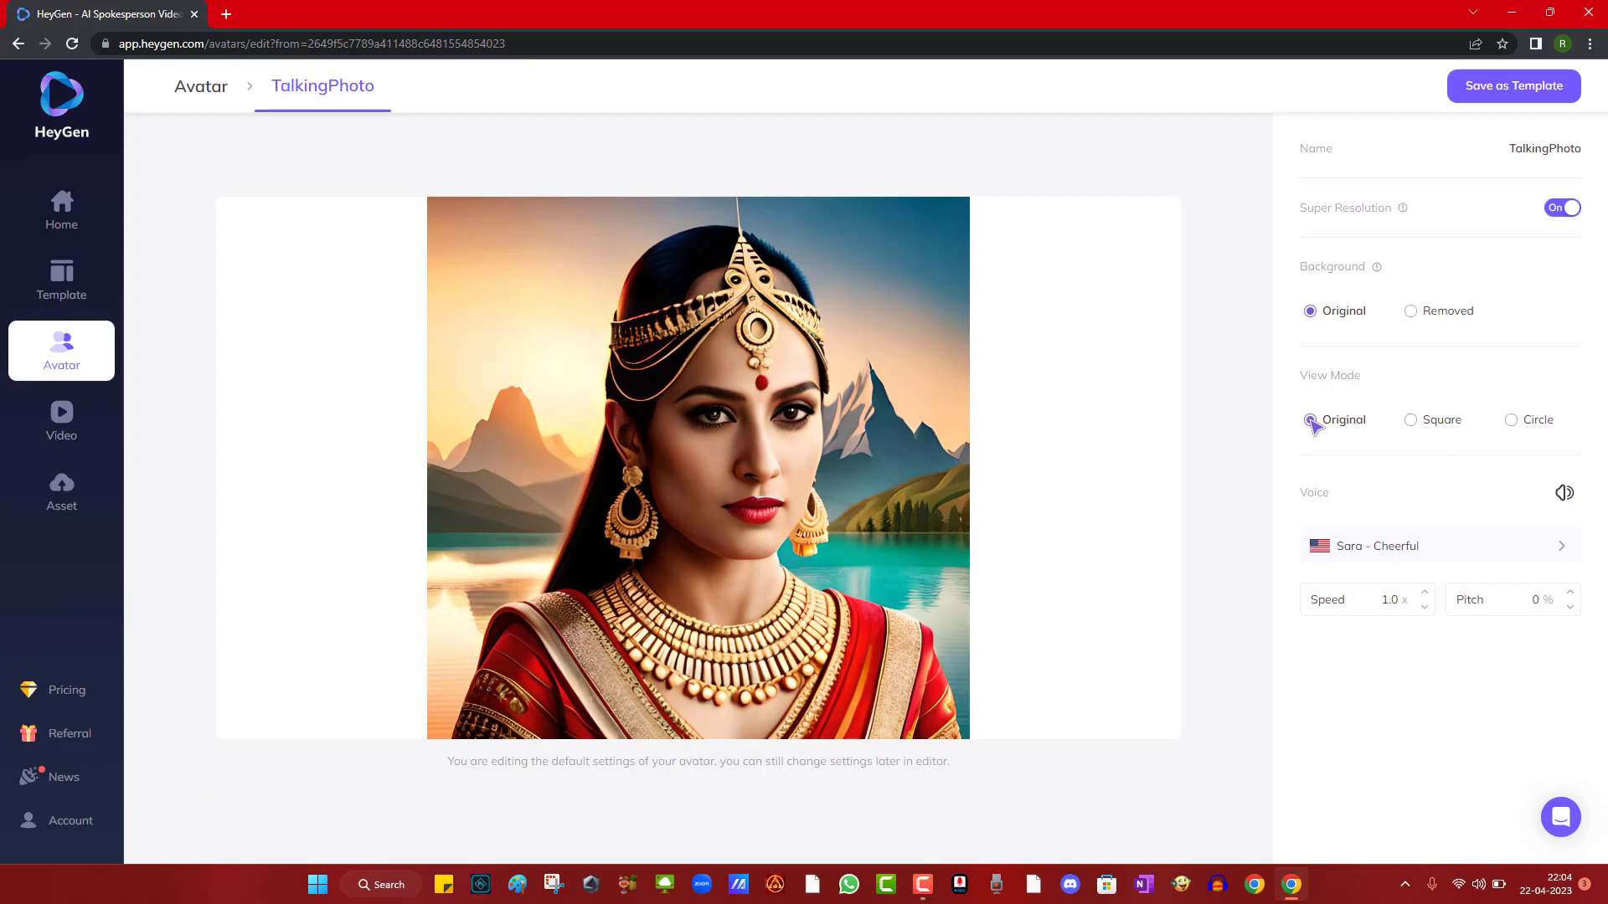
pyautogui.click(1437, 546)
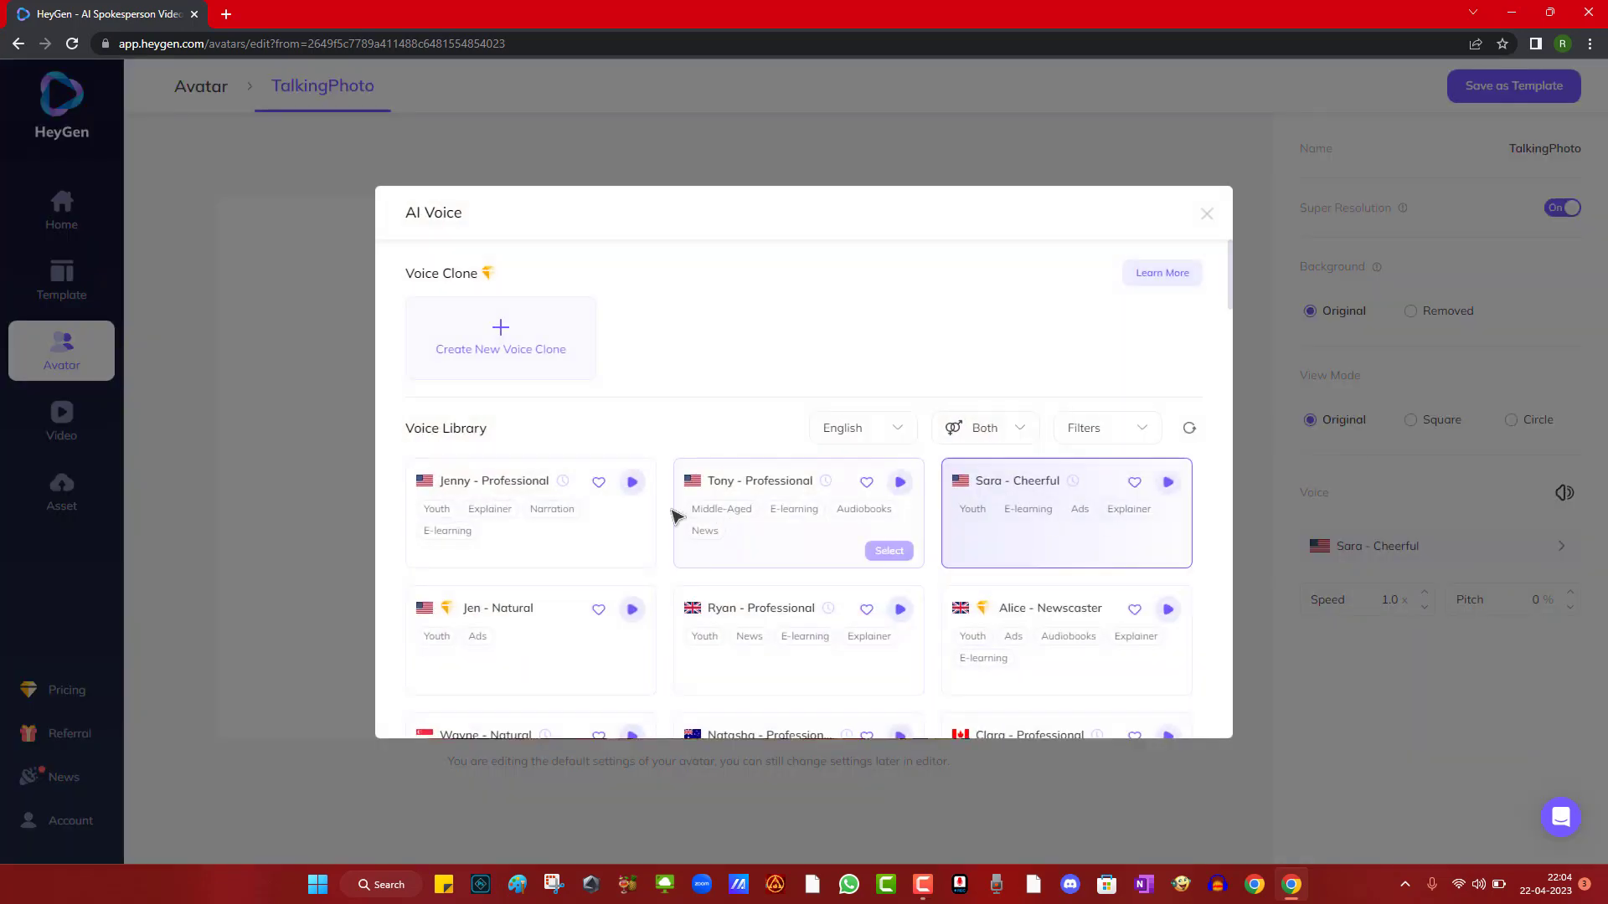
pyautogui.click(631, 482)
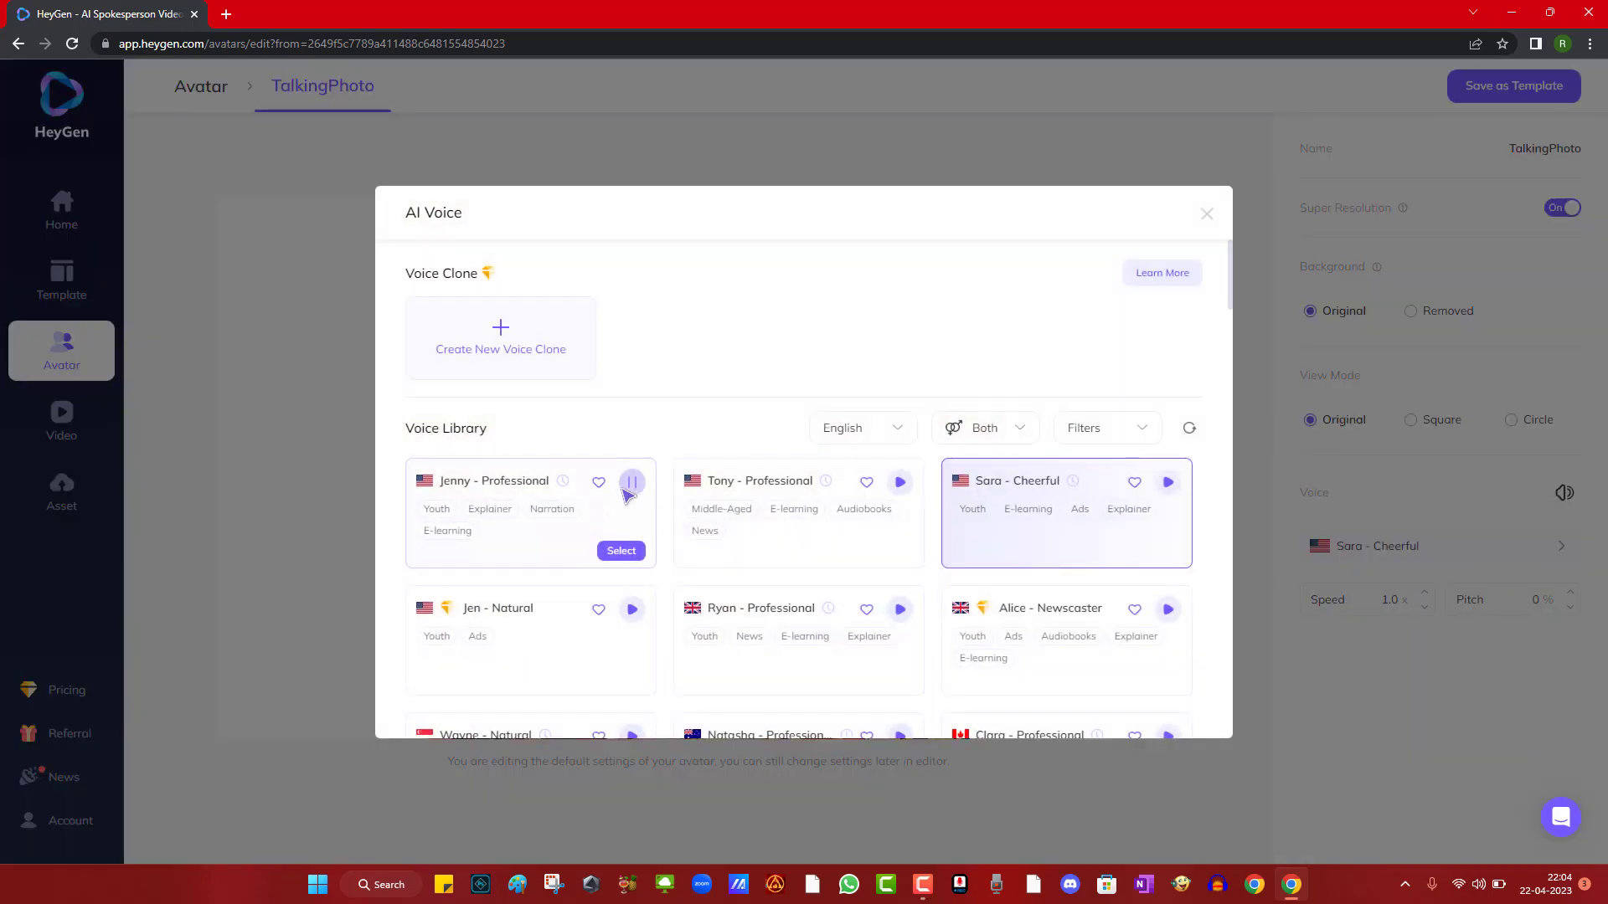
pyautogui.click(901, 482)
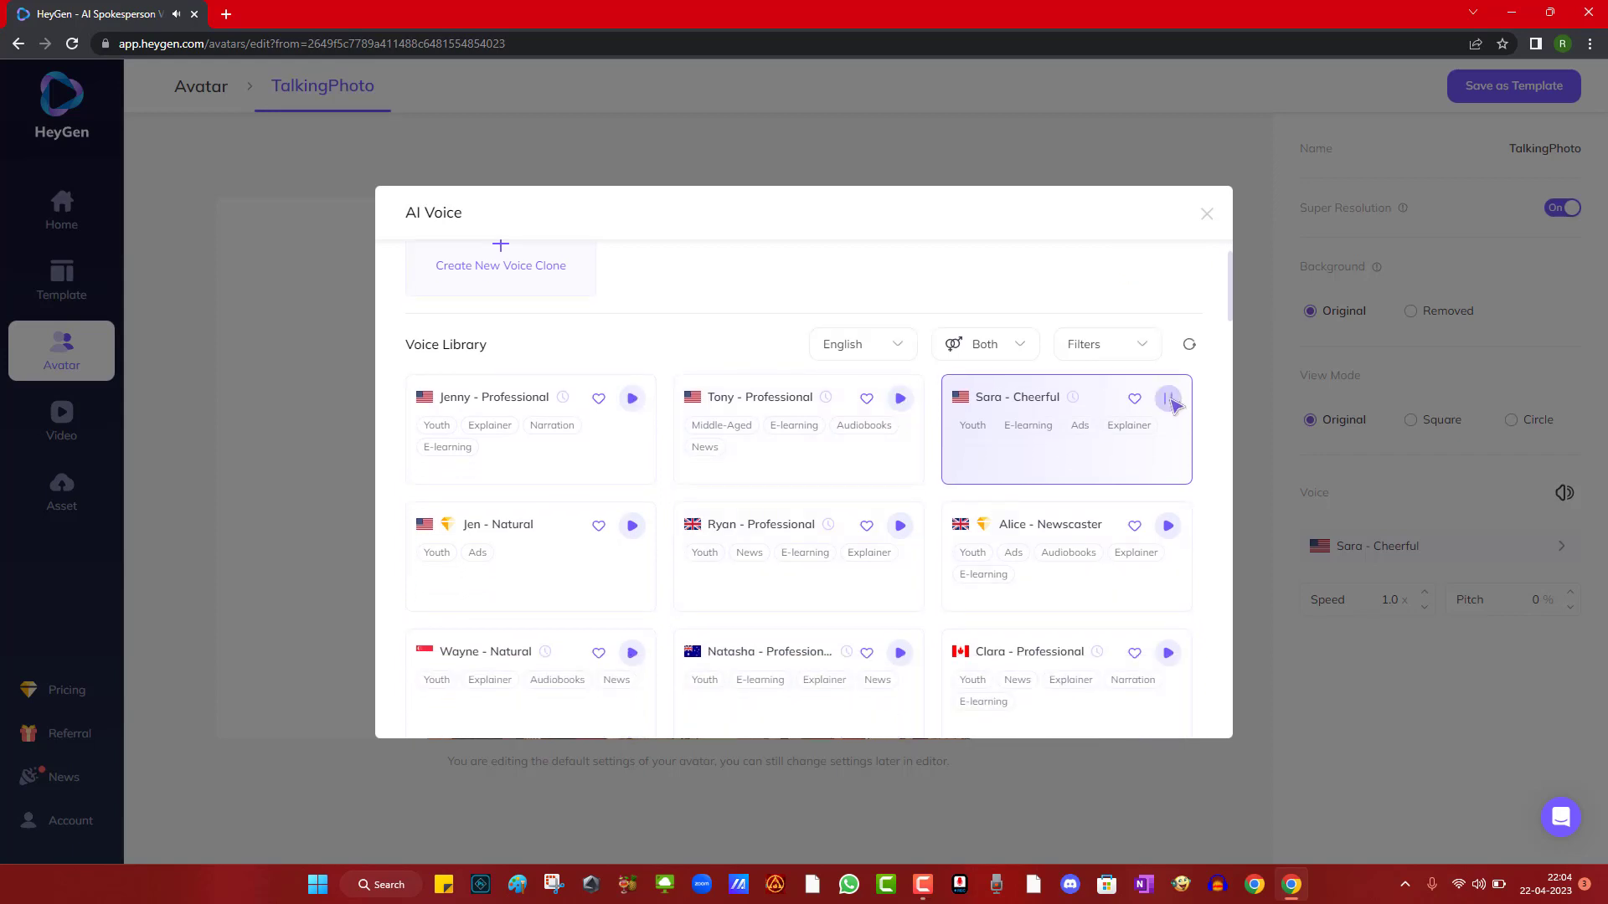
pyautogui.click(1168, 398)
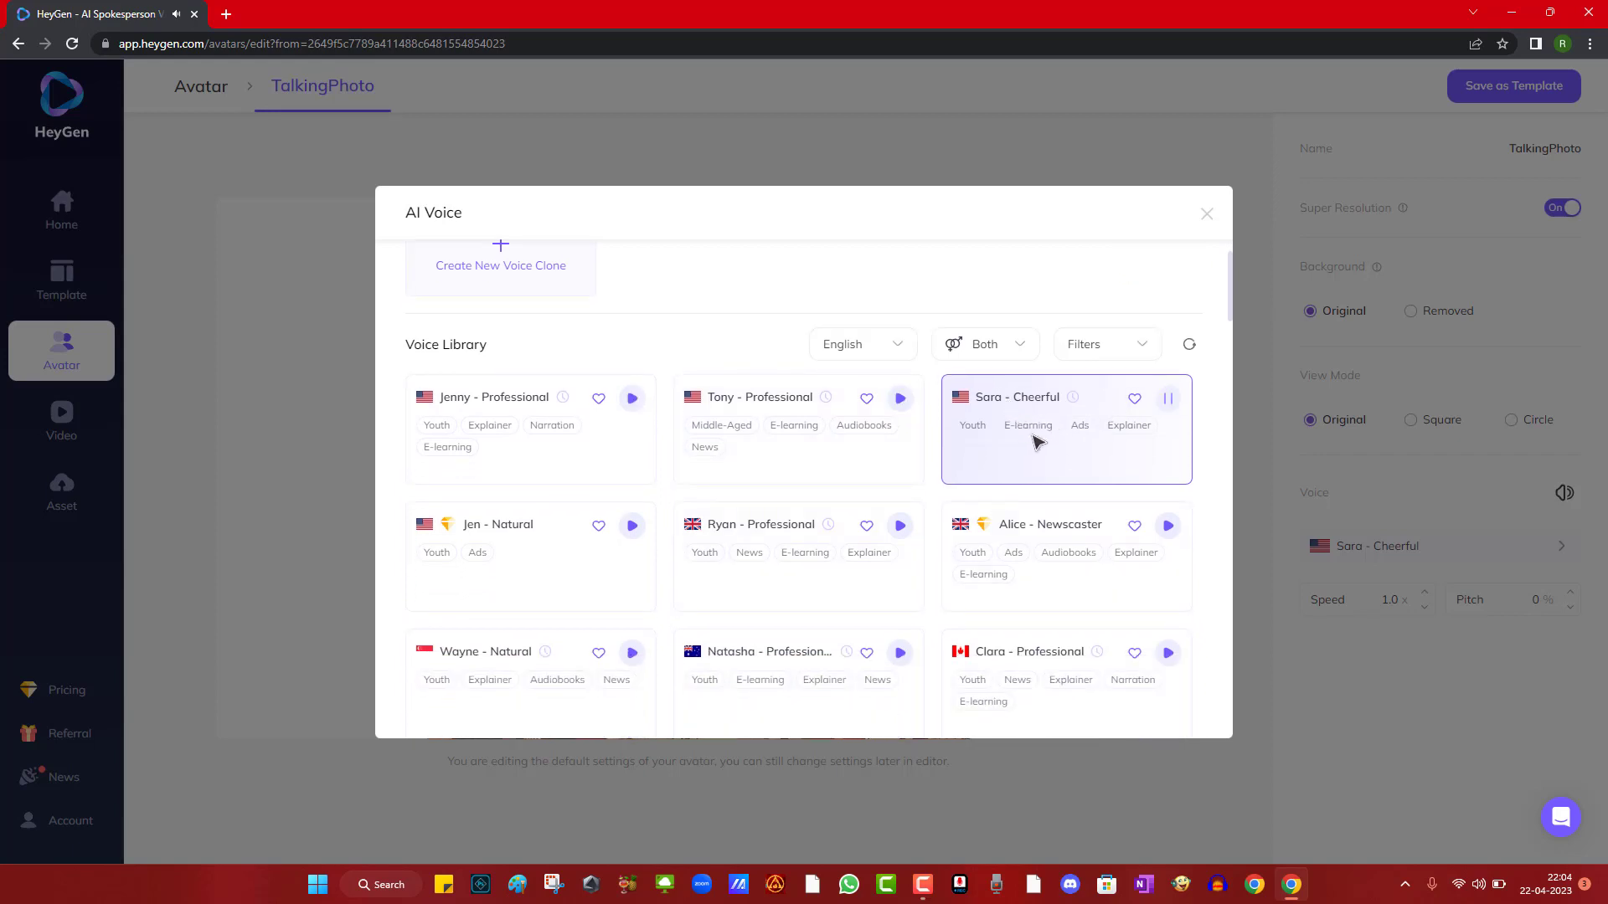
pyautogui.click(1208, 215)
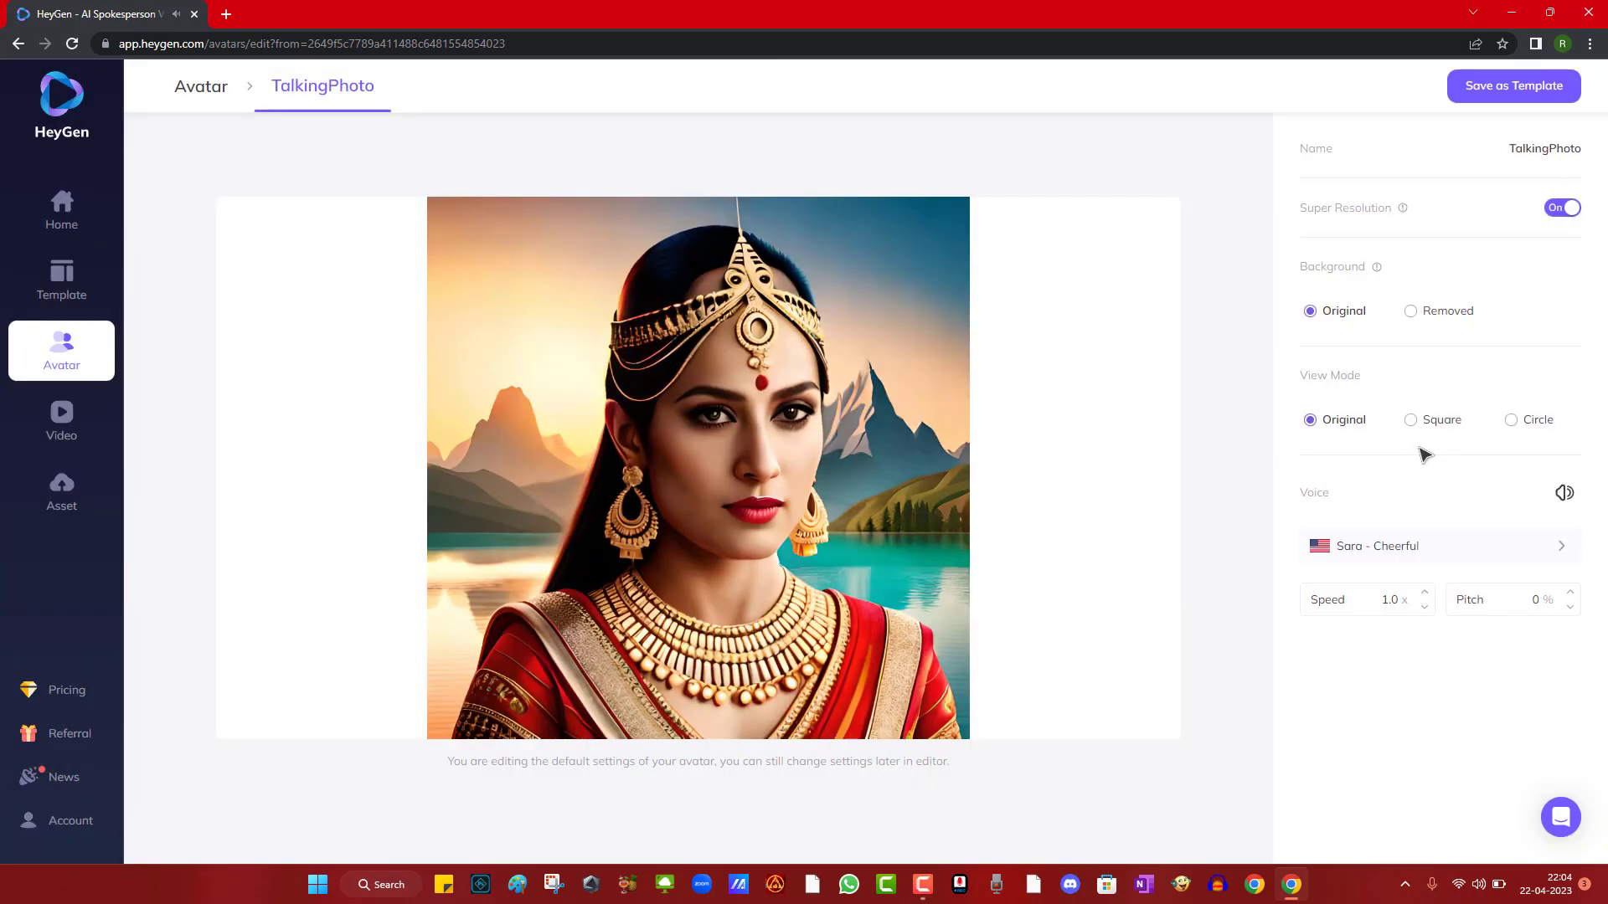
# - Save the talking photo as an avatar template and start a Landscape video with it
pyautogui.click(1513, 86)
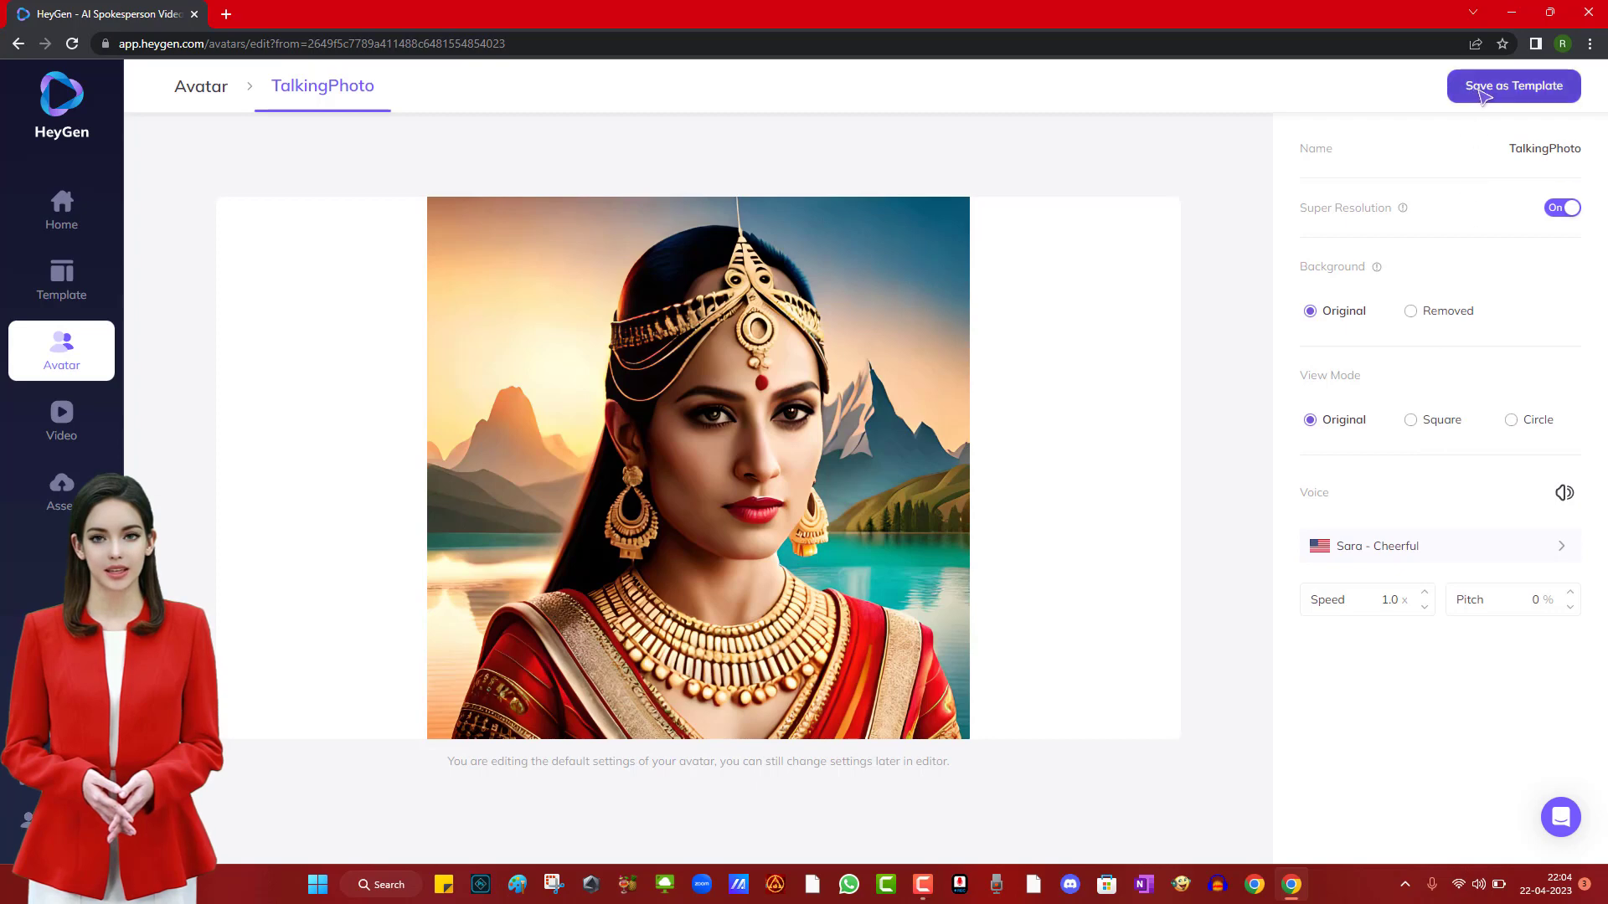
pyautogui.click(1510, 86)
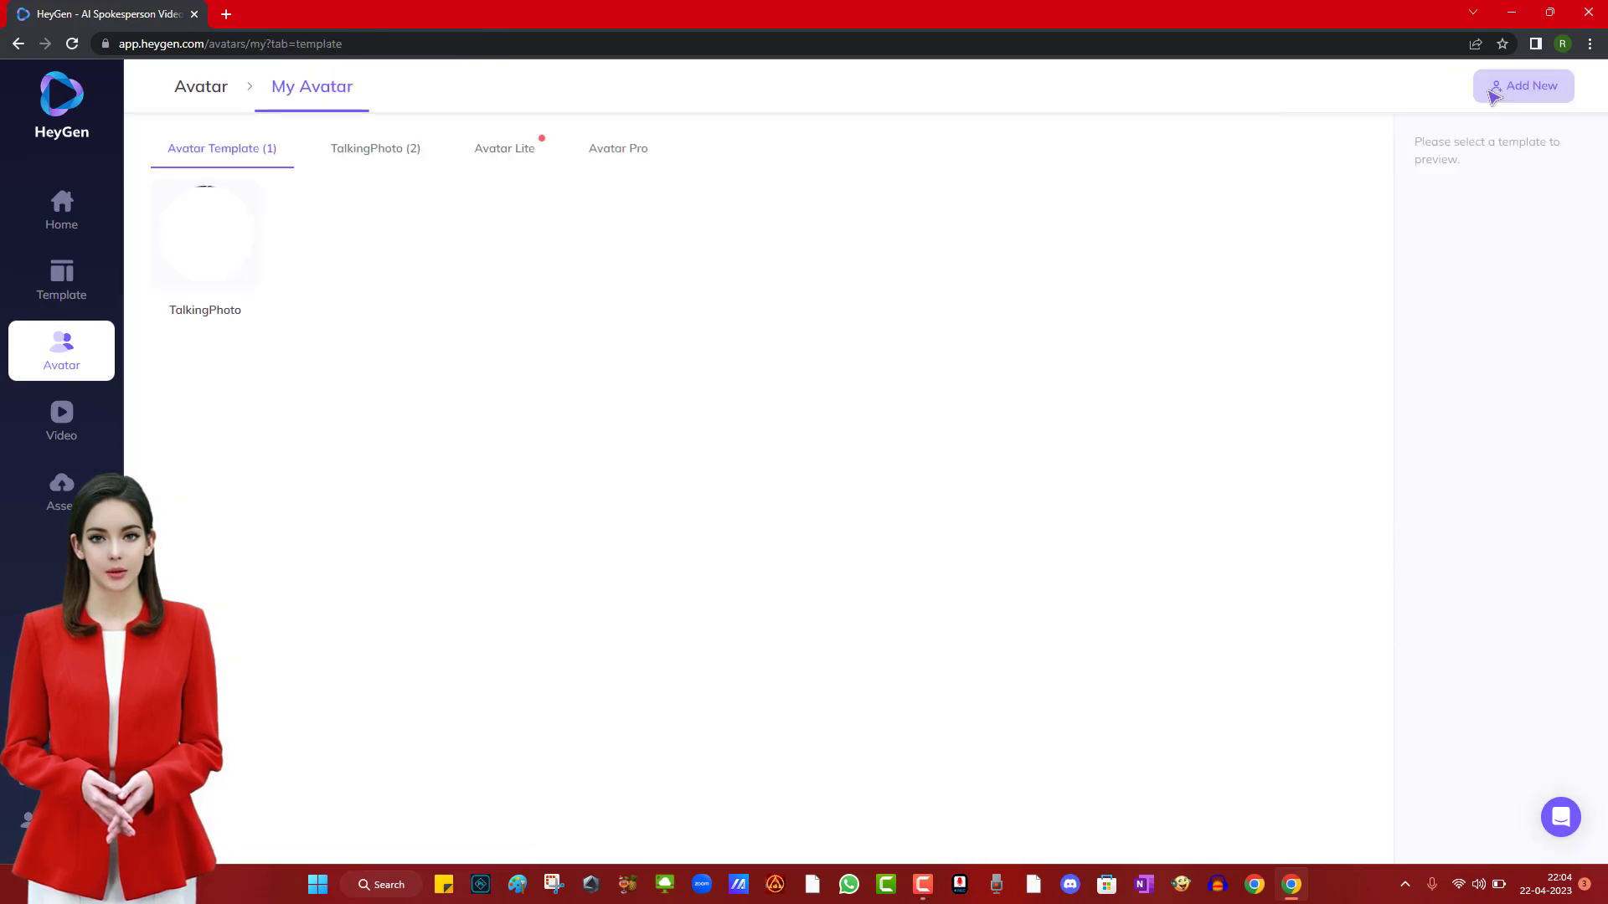
pyautogui.click(223, 268)
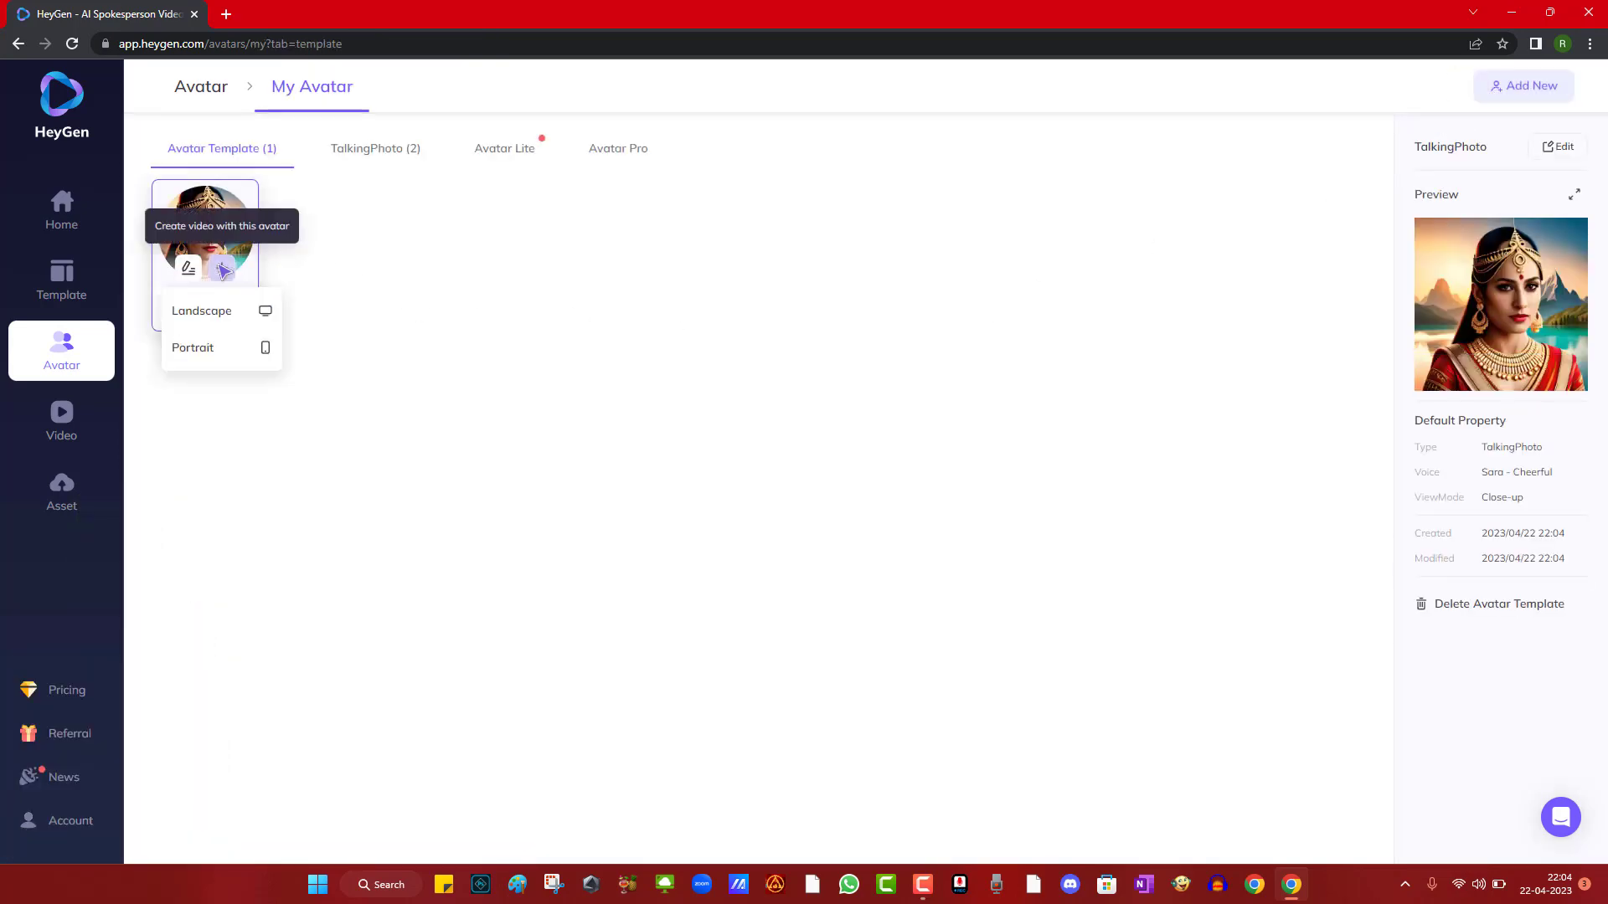
pyautogui.click(201, 311)
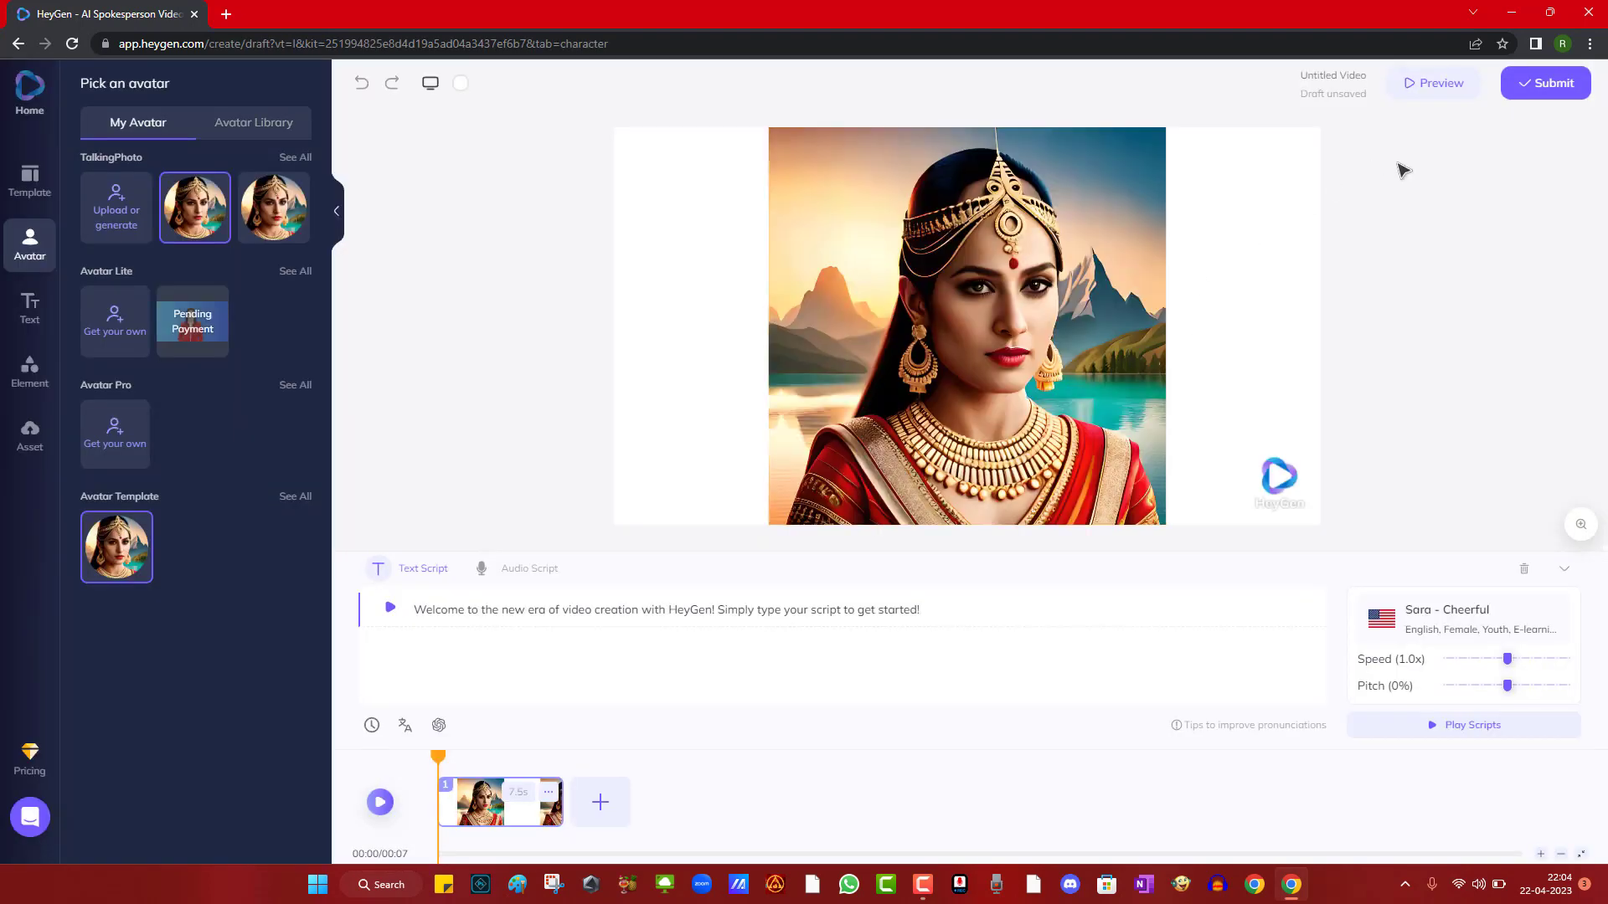
pyautogui.moveTo(958, 608)
pyautogui.write('HI , i am powered by')
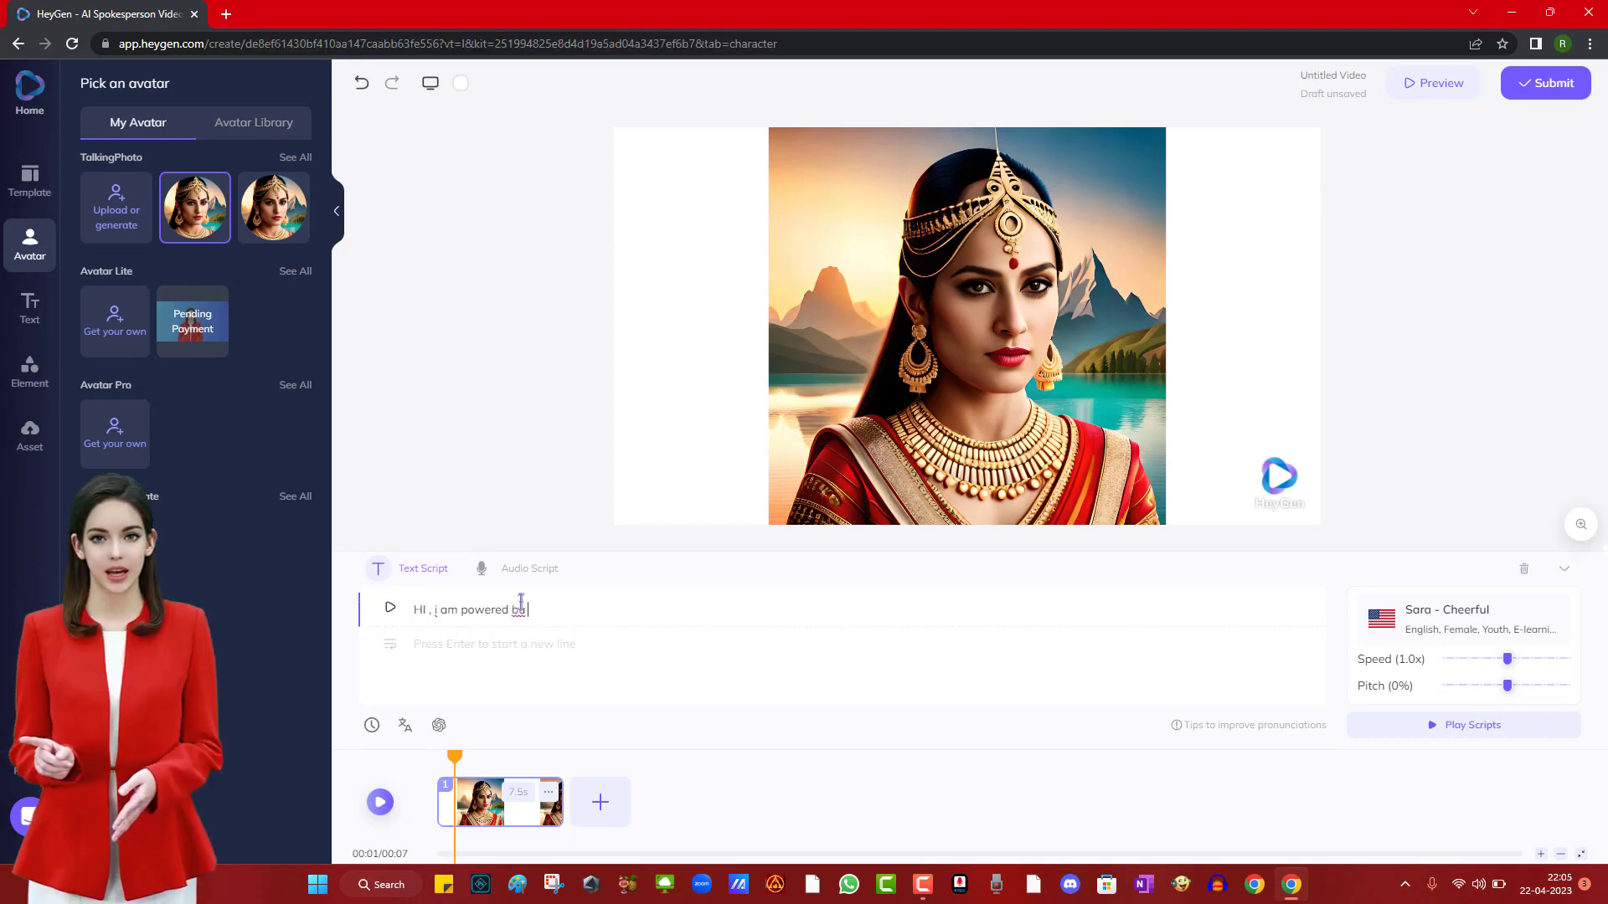
# - Add 'Artificial intelligence.' and 'Thank you for joining us today.' to the script and preview the video
pyautogui.write('Artificial intelligence. i am not a human.')
pyautogui.write('Thank y')
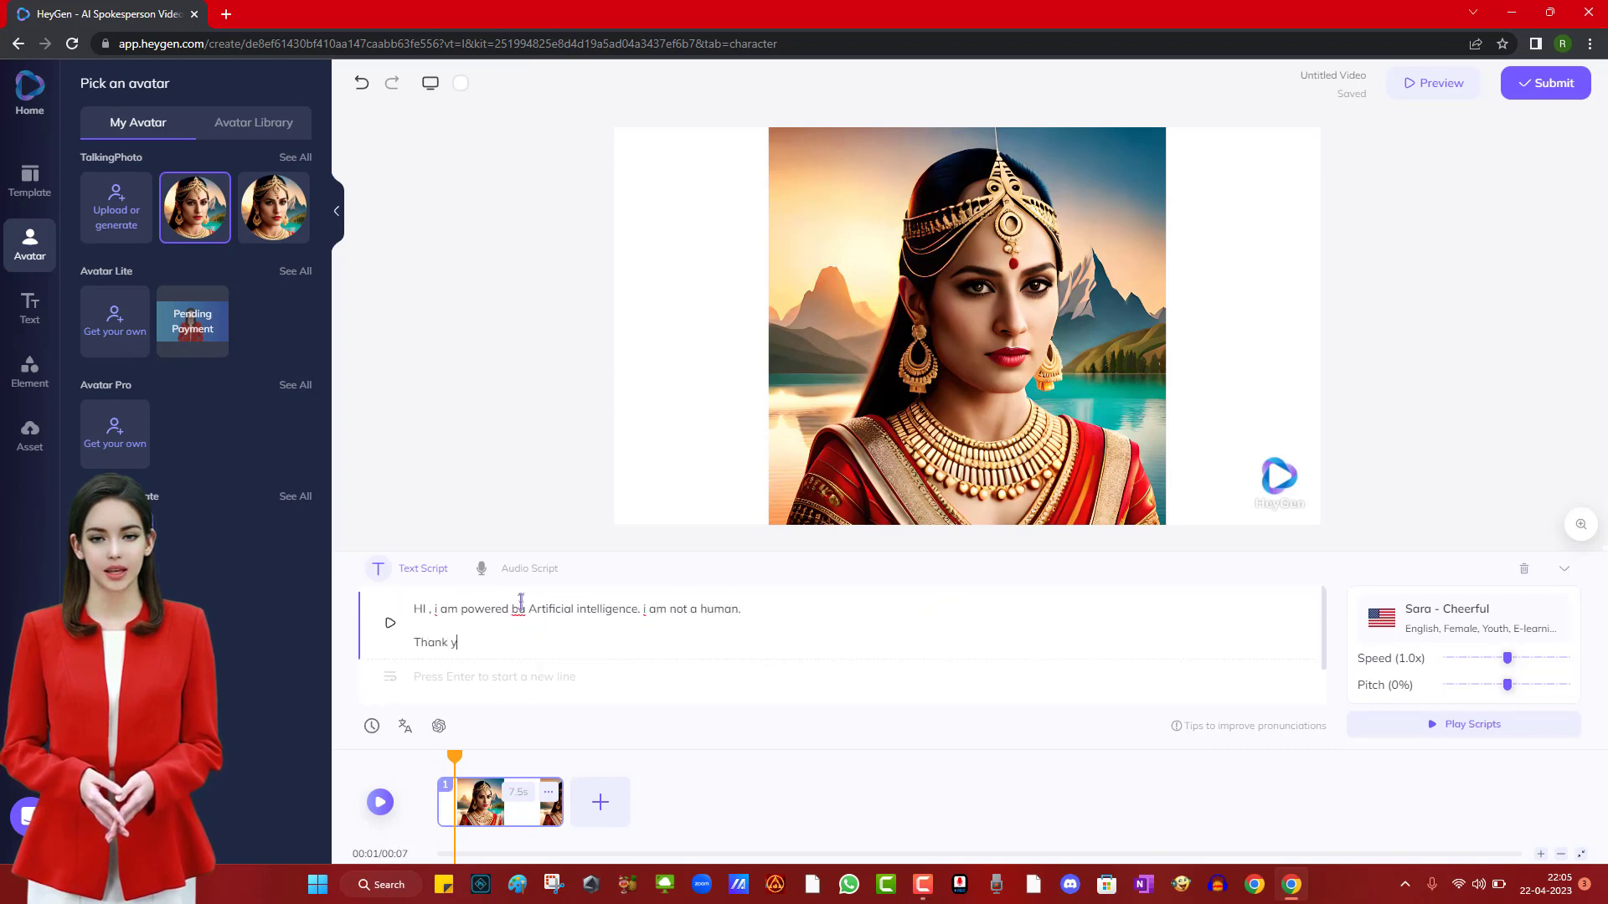
pyautogui.write('ou for joining us today.')
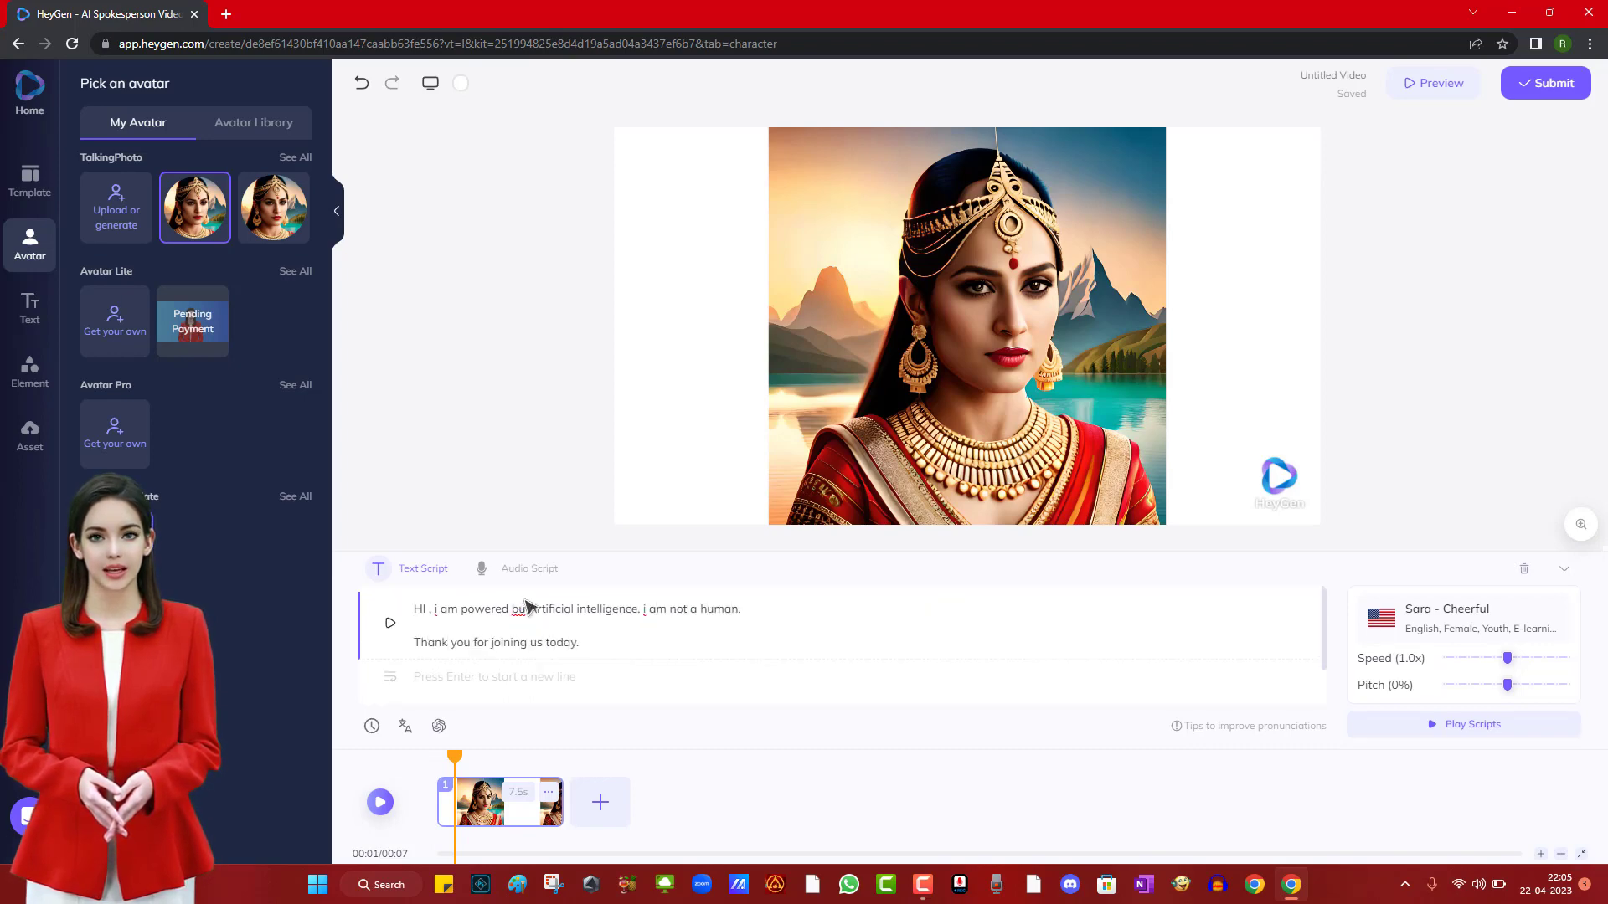
pyautogui.click(1433, 84)
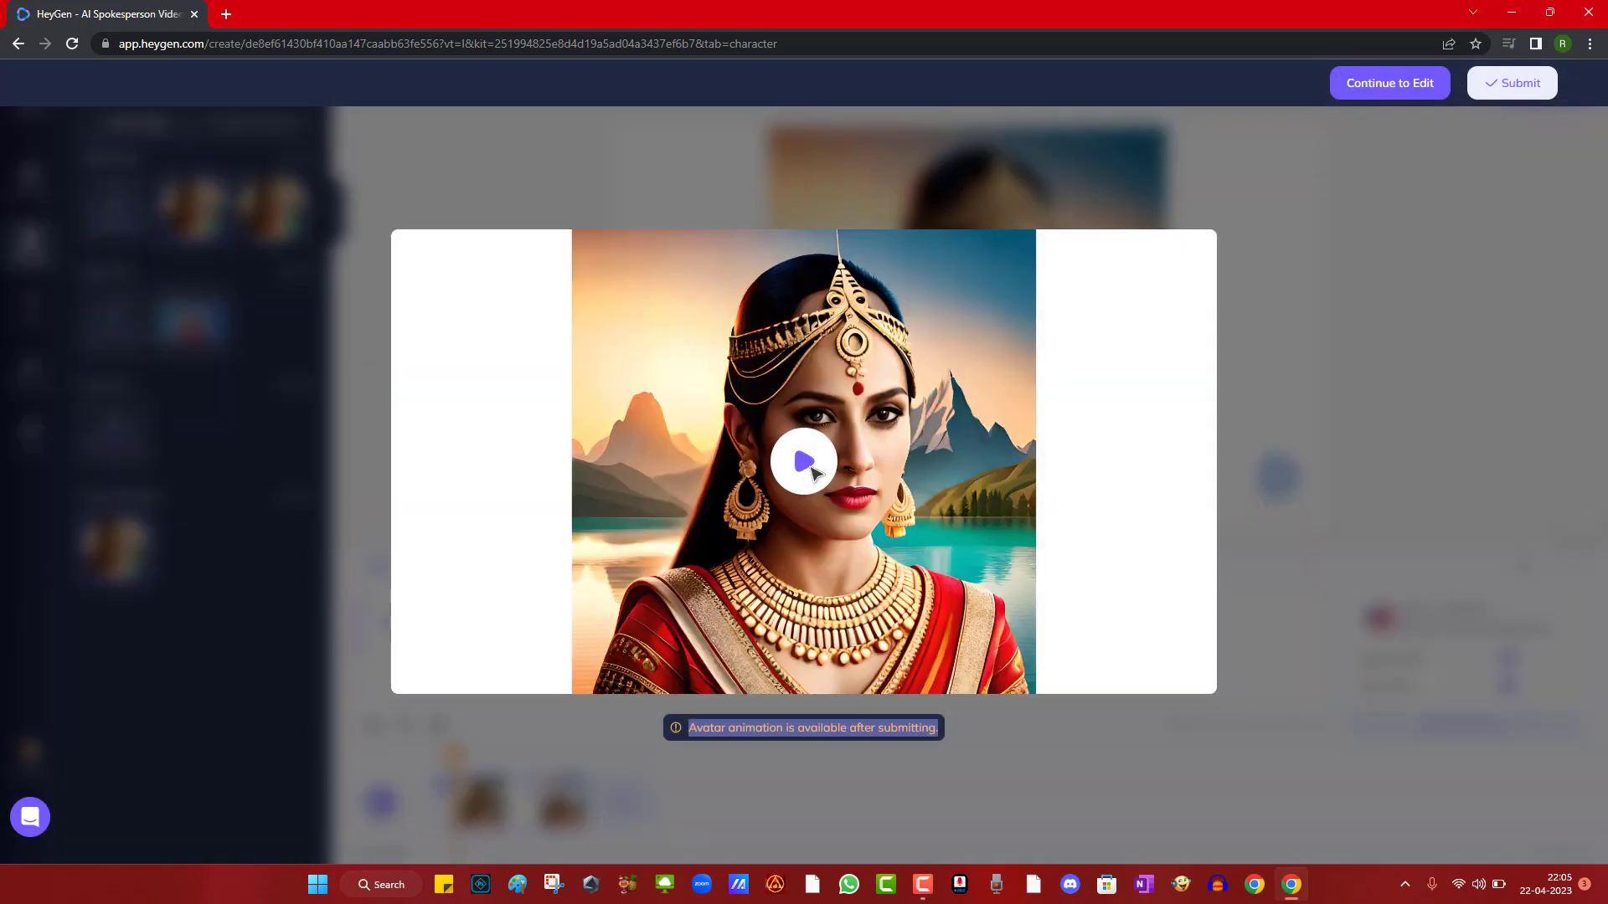
# - Play the preview, then submit the talking-photo video for rendering and confirm the credit spend
pyautogui.click(804, 461)
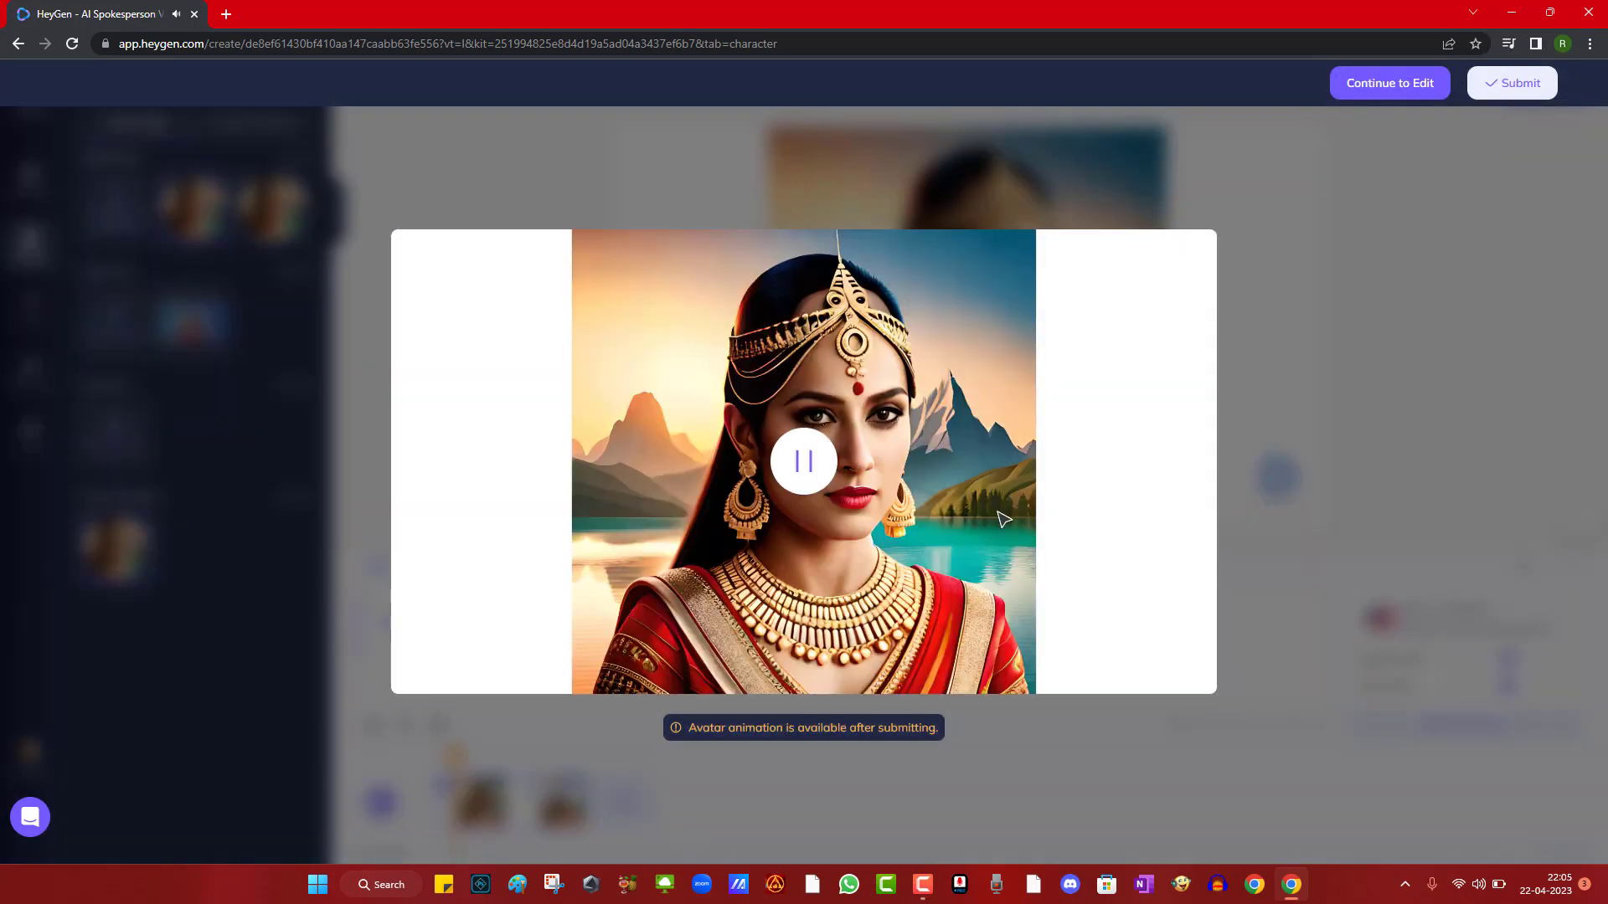
pyautogui.moveTo(1012, 541)
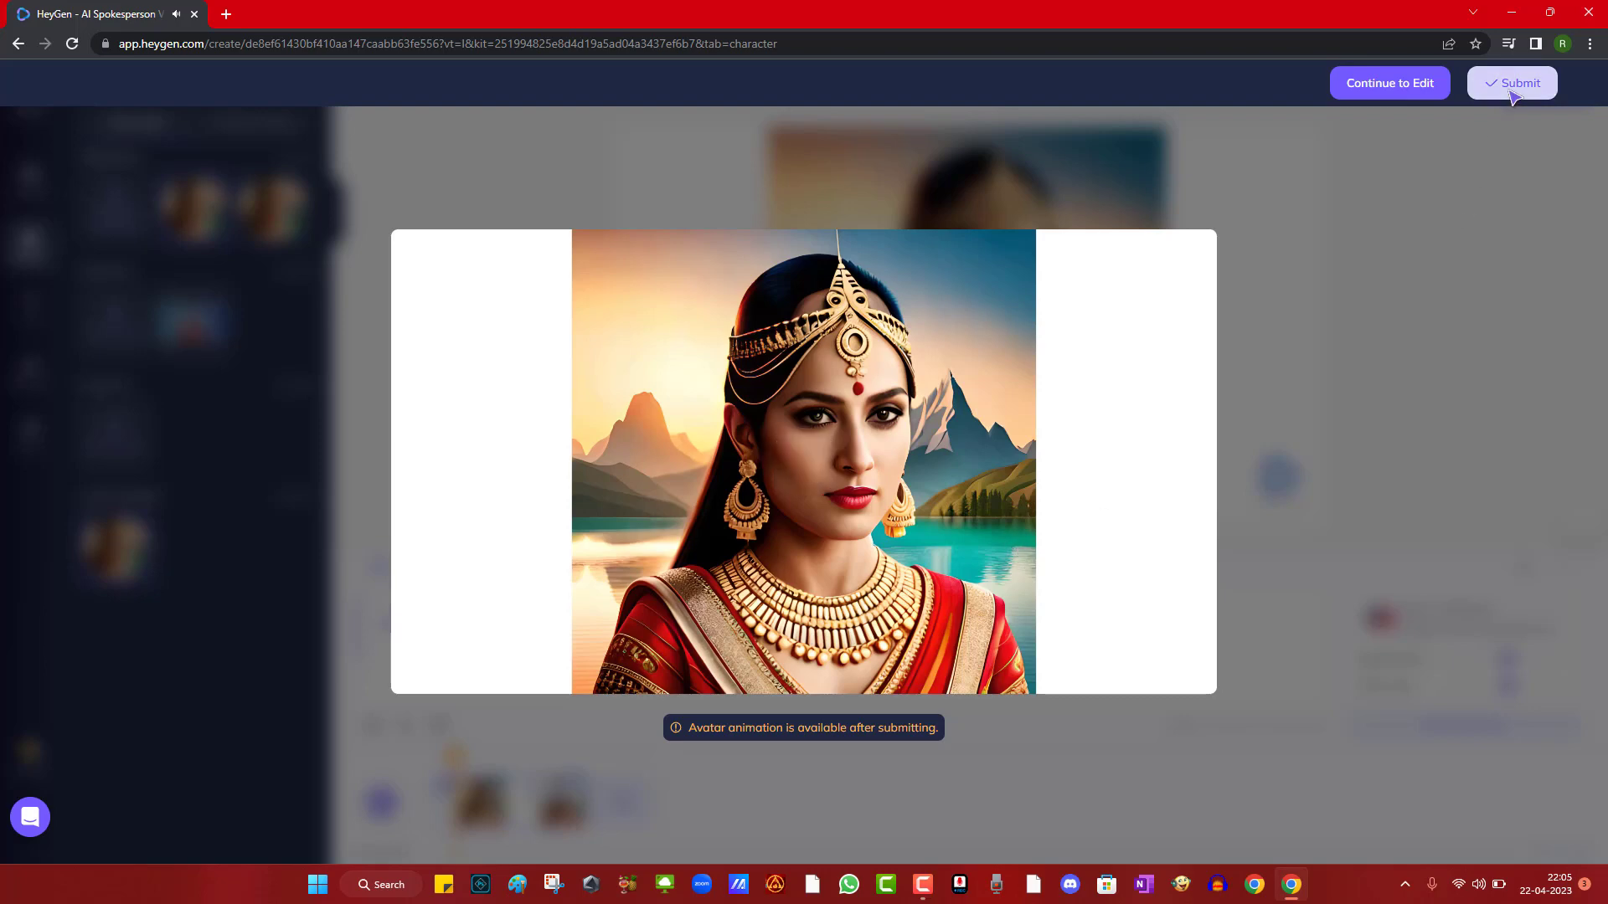
pyautogui.click(1511, 84)
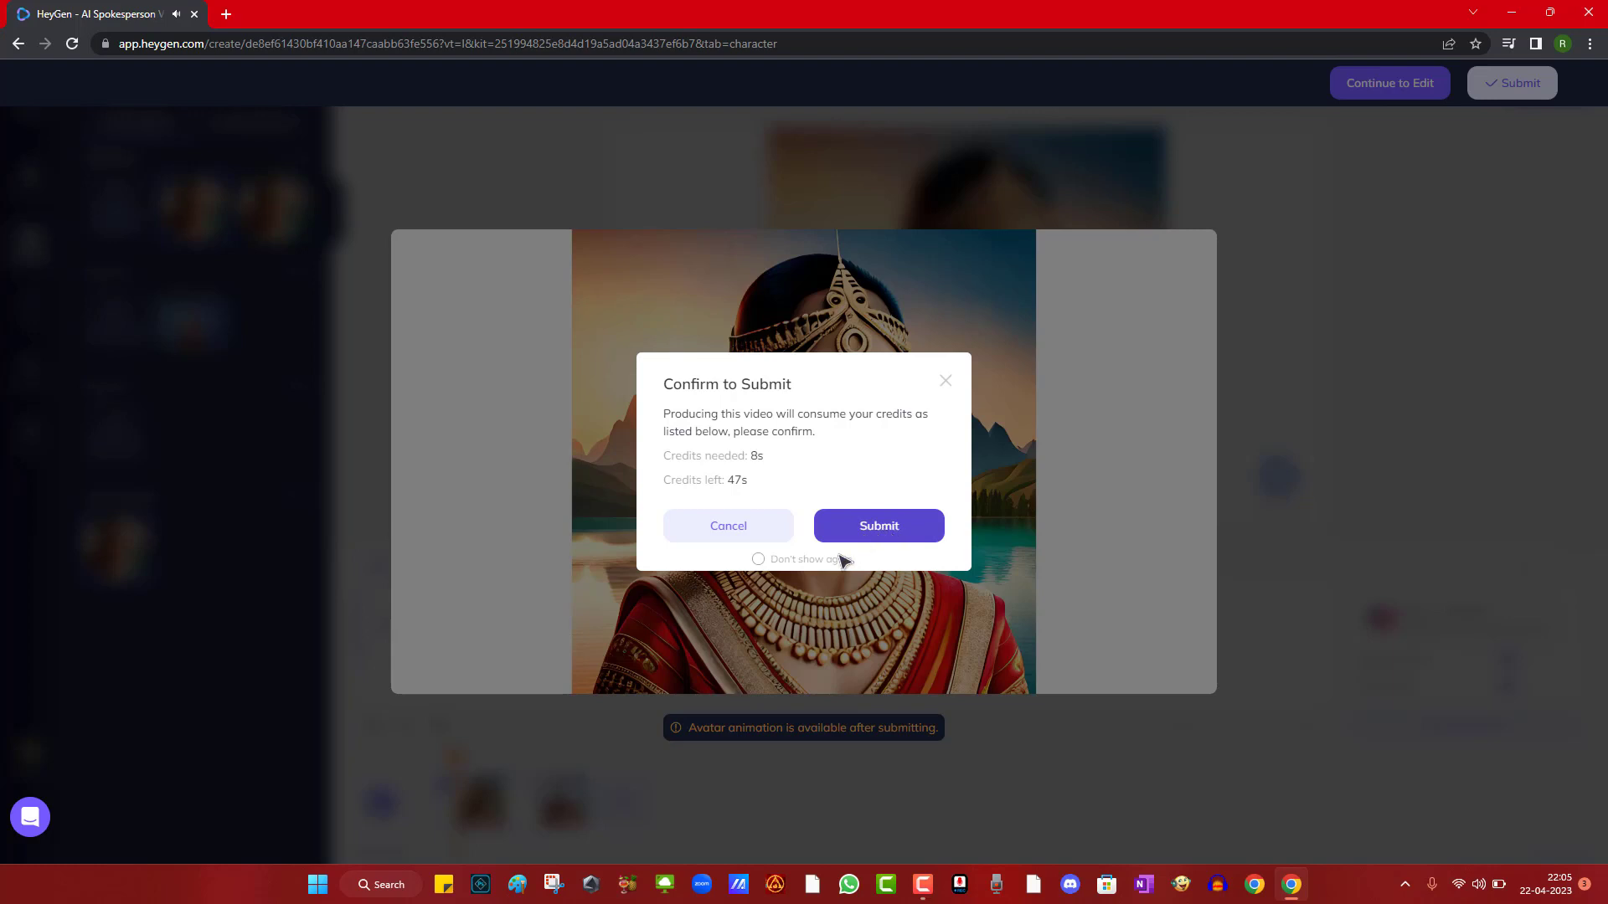
pyautogui.click(878, 524)
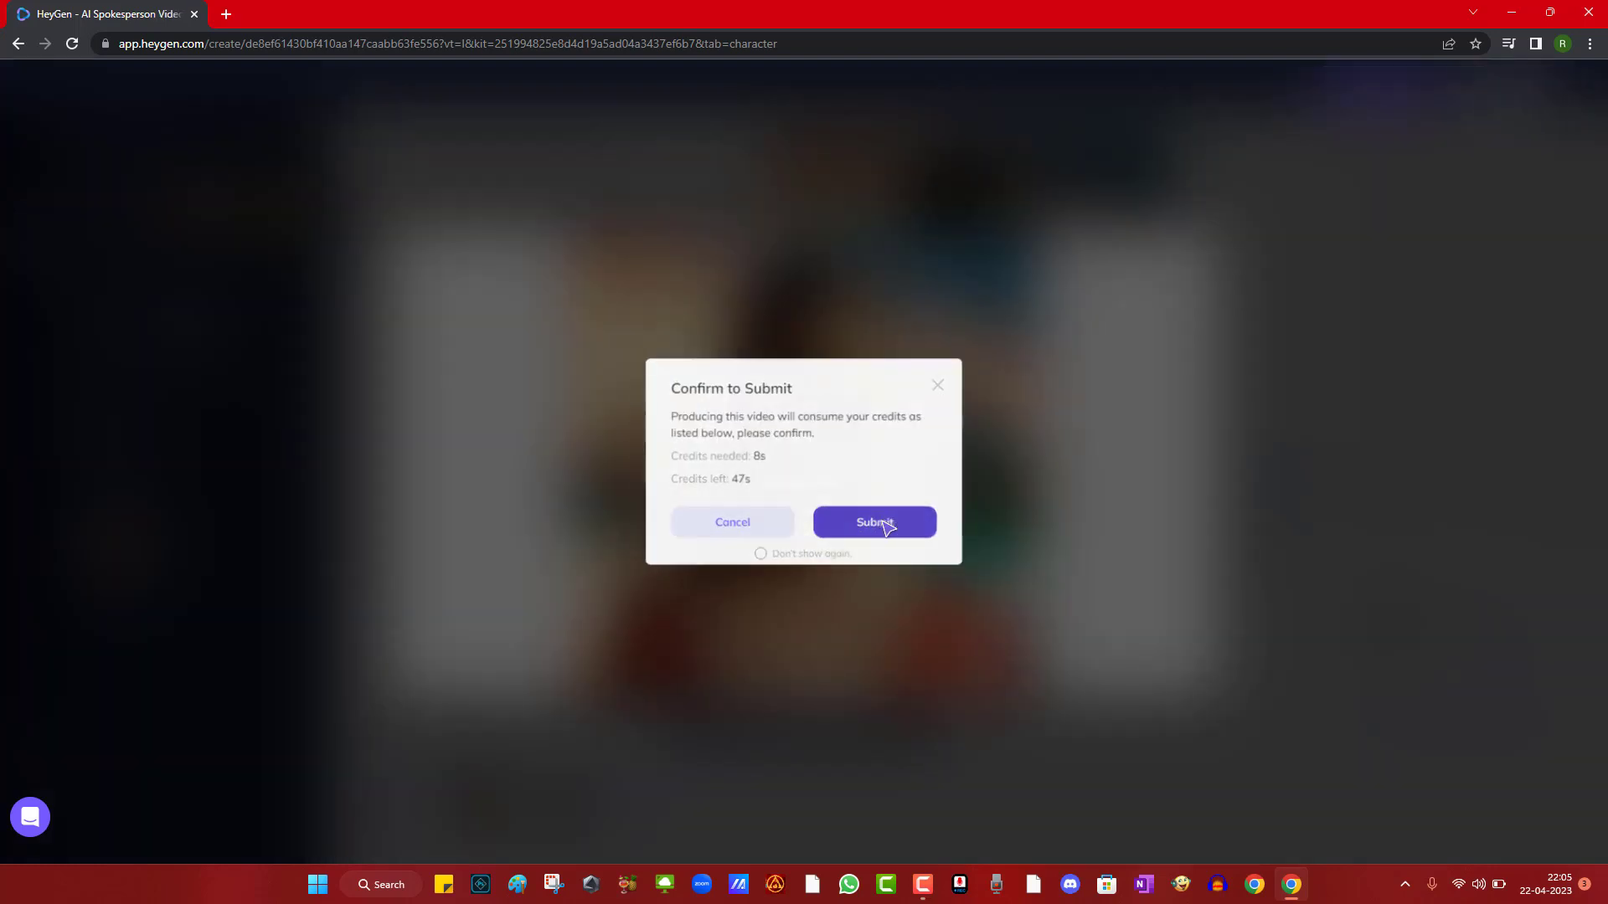
pyautogui.click(873, 522)
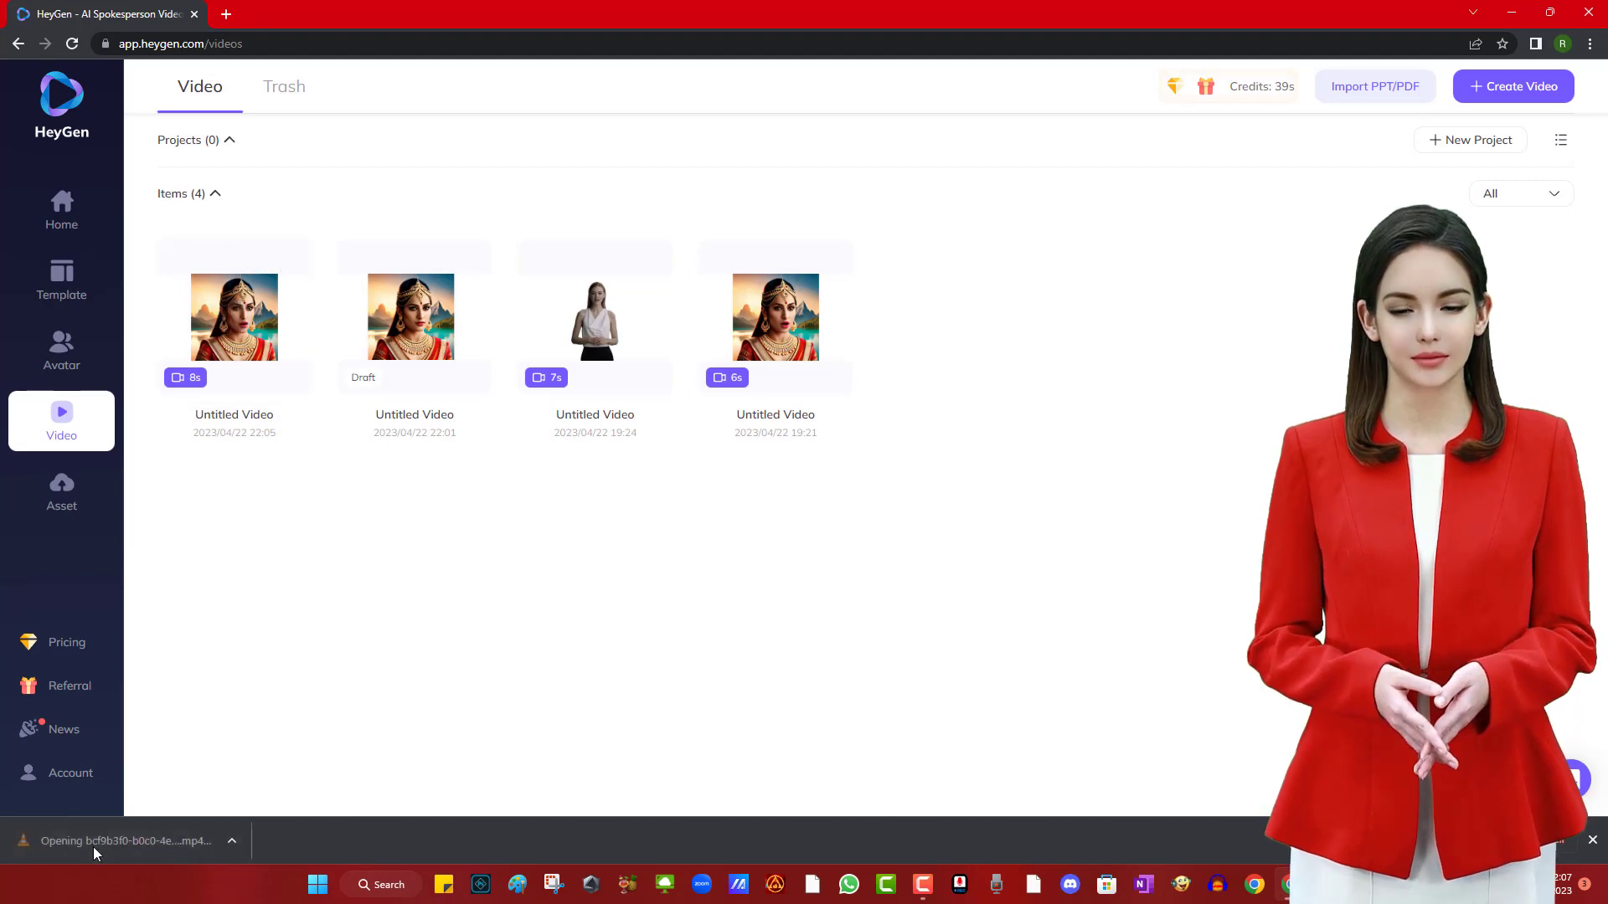
# - Dismiss the download bar and return via Home to the Avatar page
pyautogui.click(123, 839)
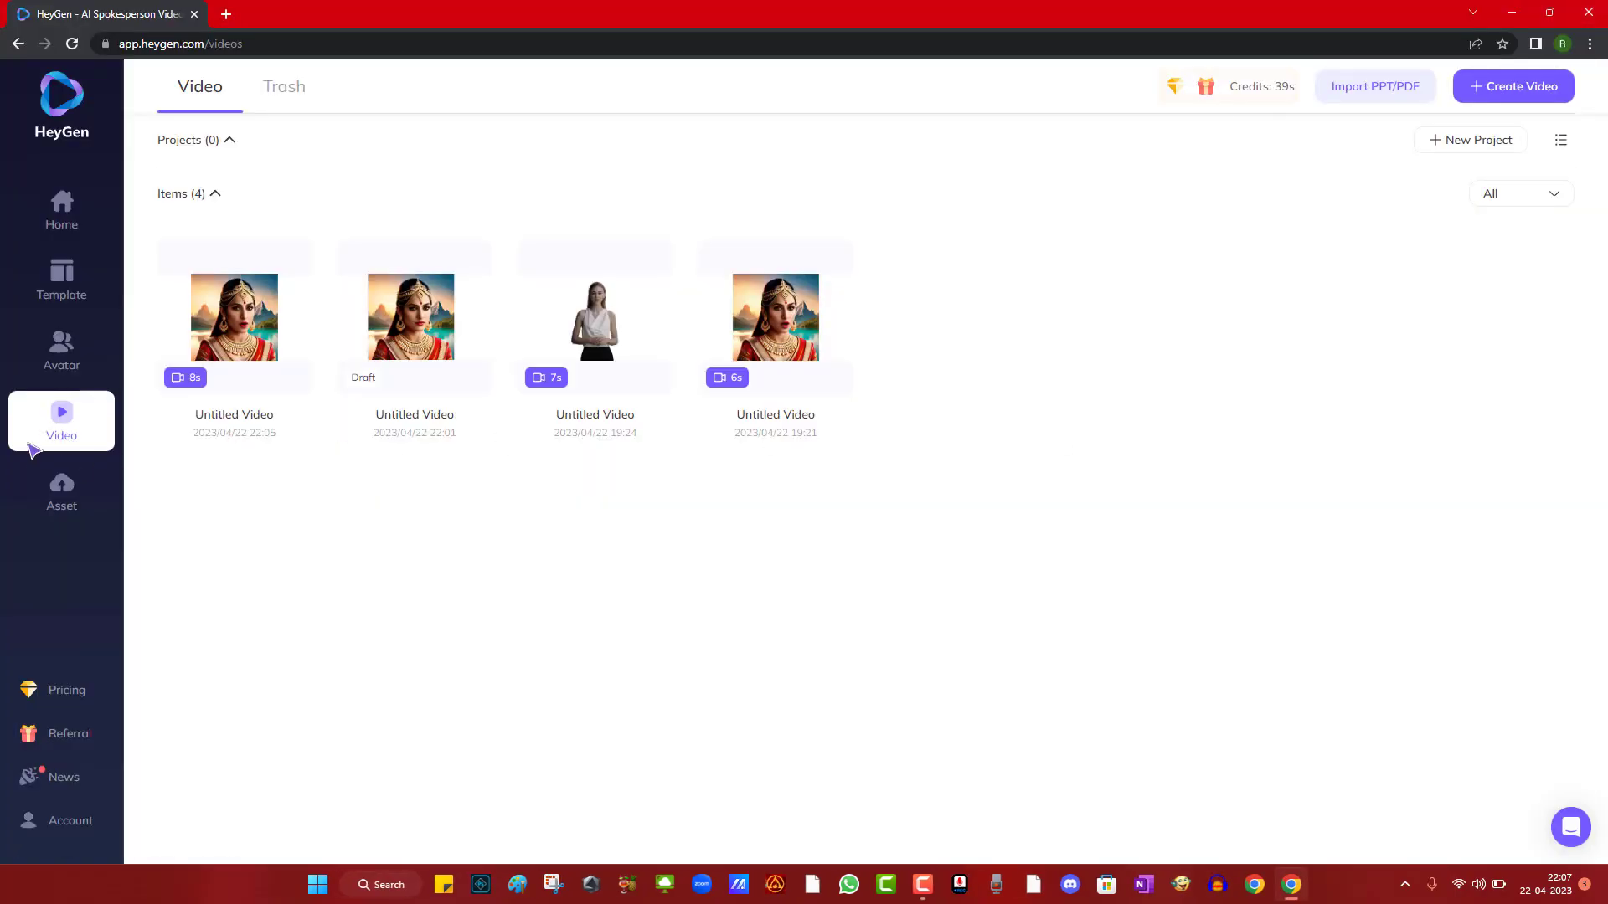
pyautogui.moveTo(62, 425)
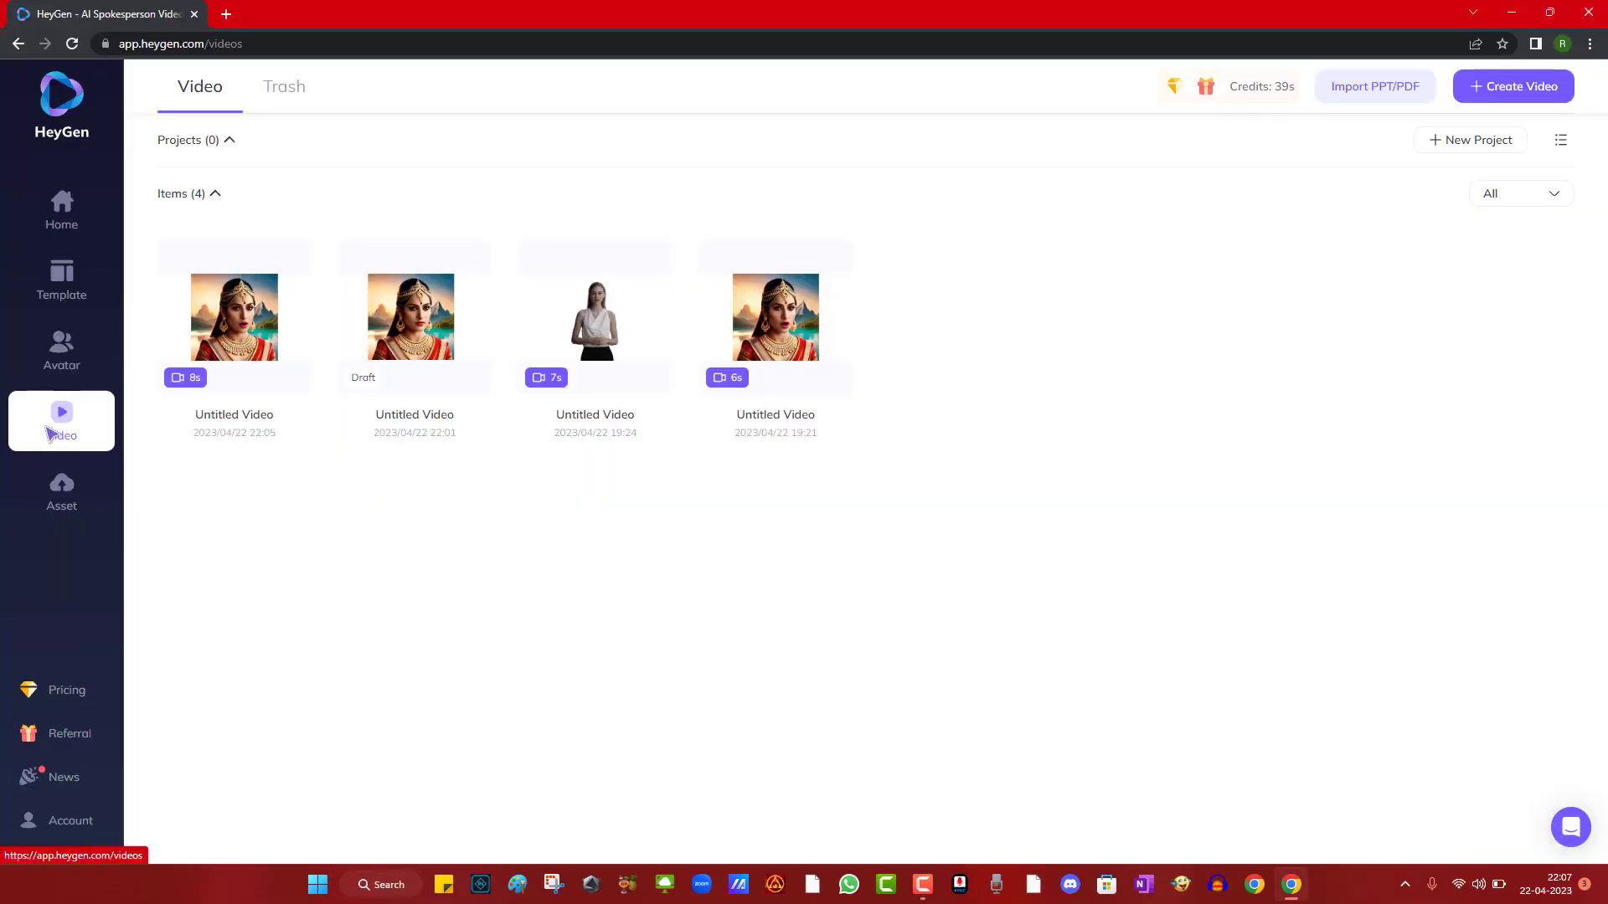
pyautogui.click(60, 211)
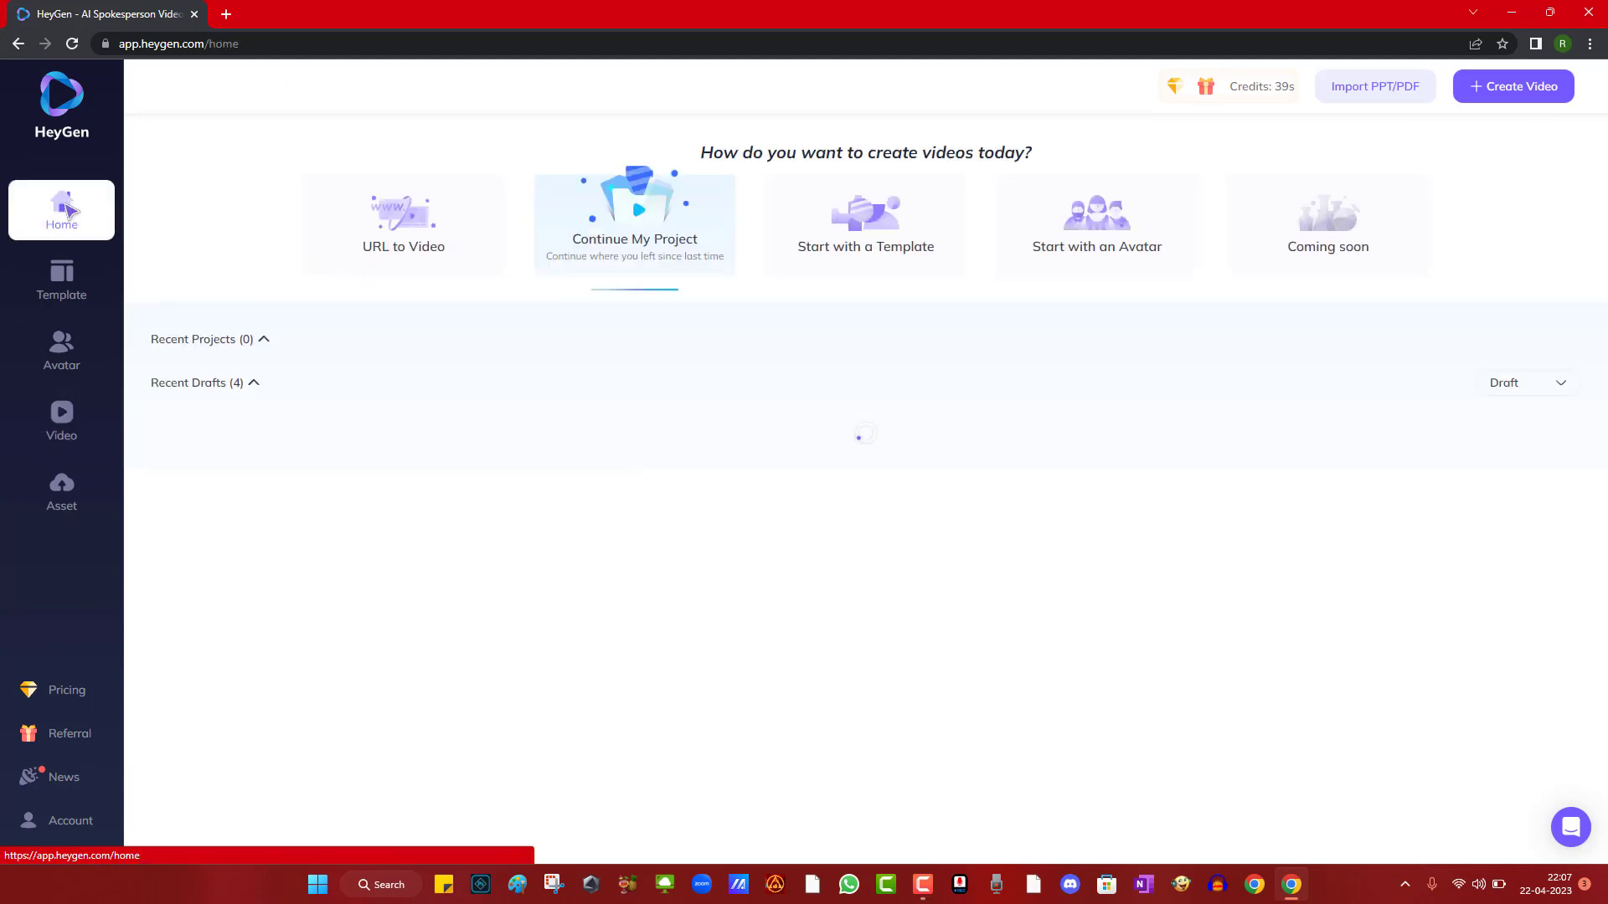
pyautogui.click(60, 350)
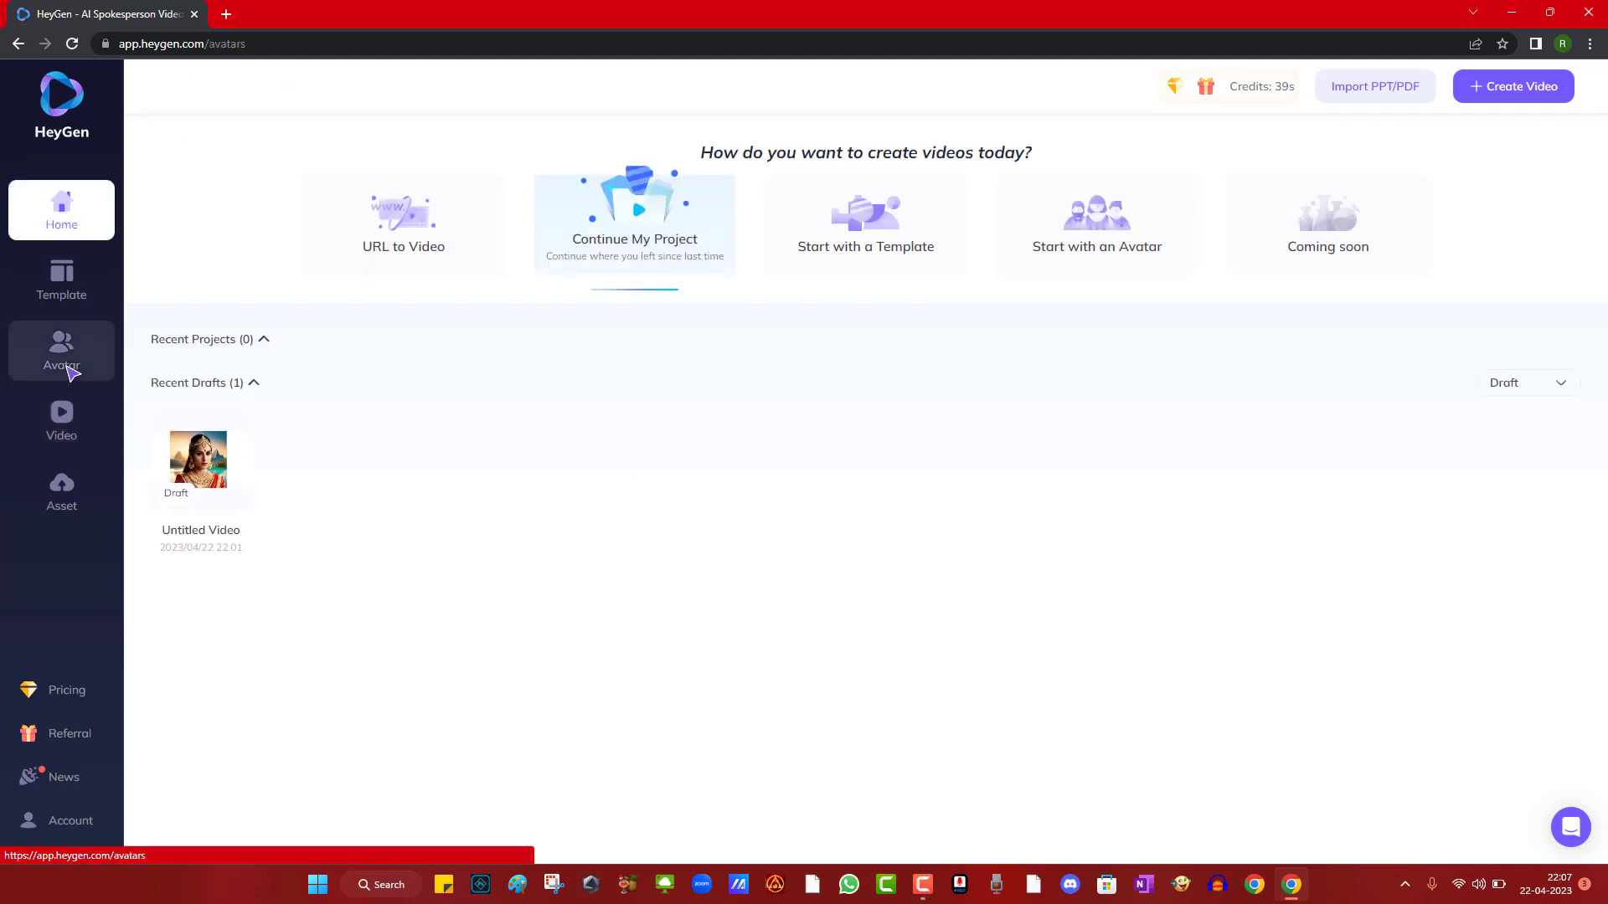
# - Generate Impressionism-style talking photos of a curly-haired woman in a striped shirt and save one image
pyautogui.click(60, 351)
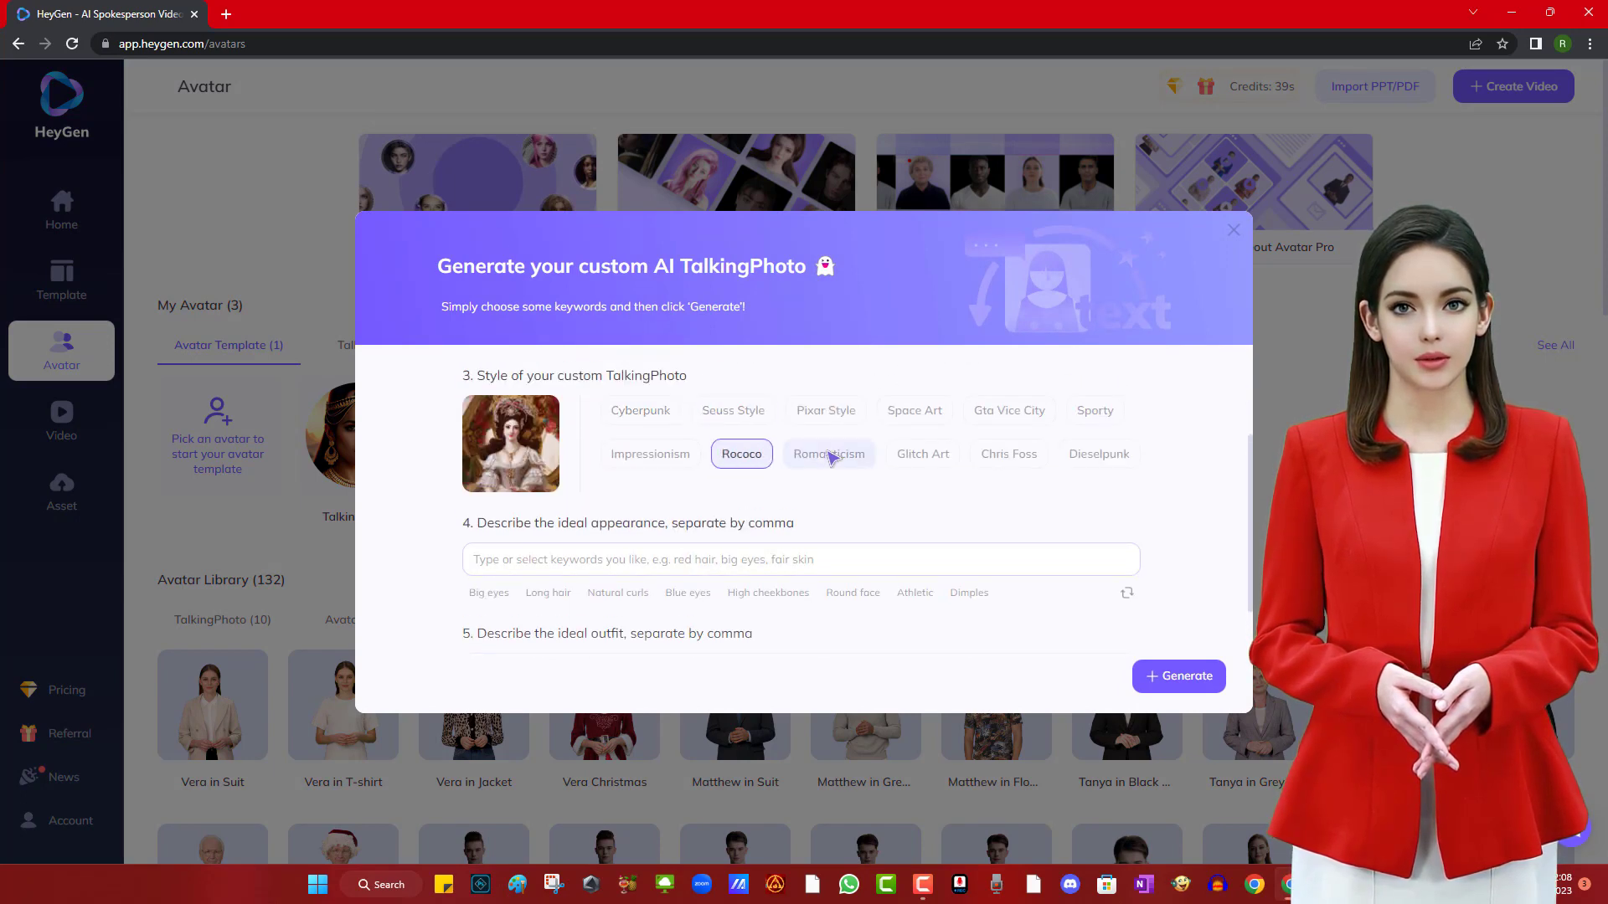
pyautogui.click(650, 454)
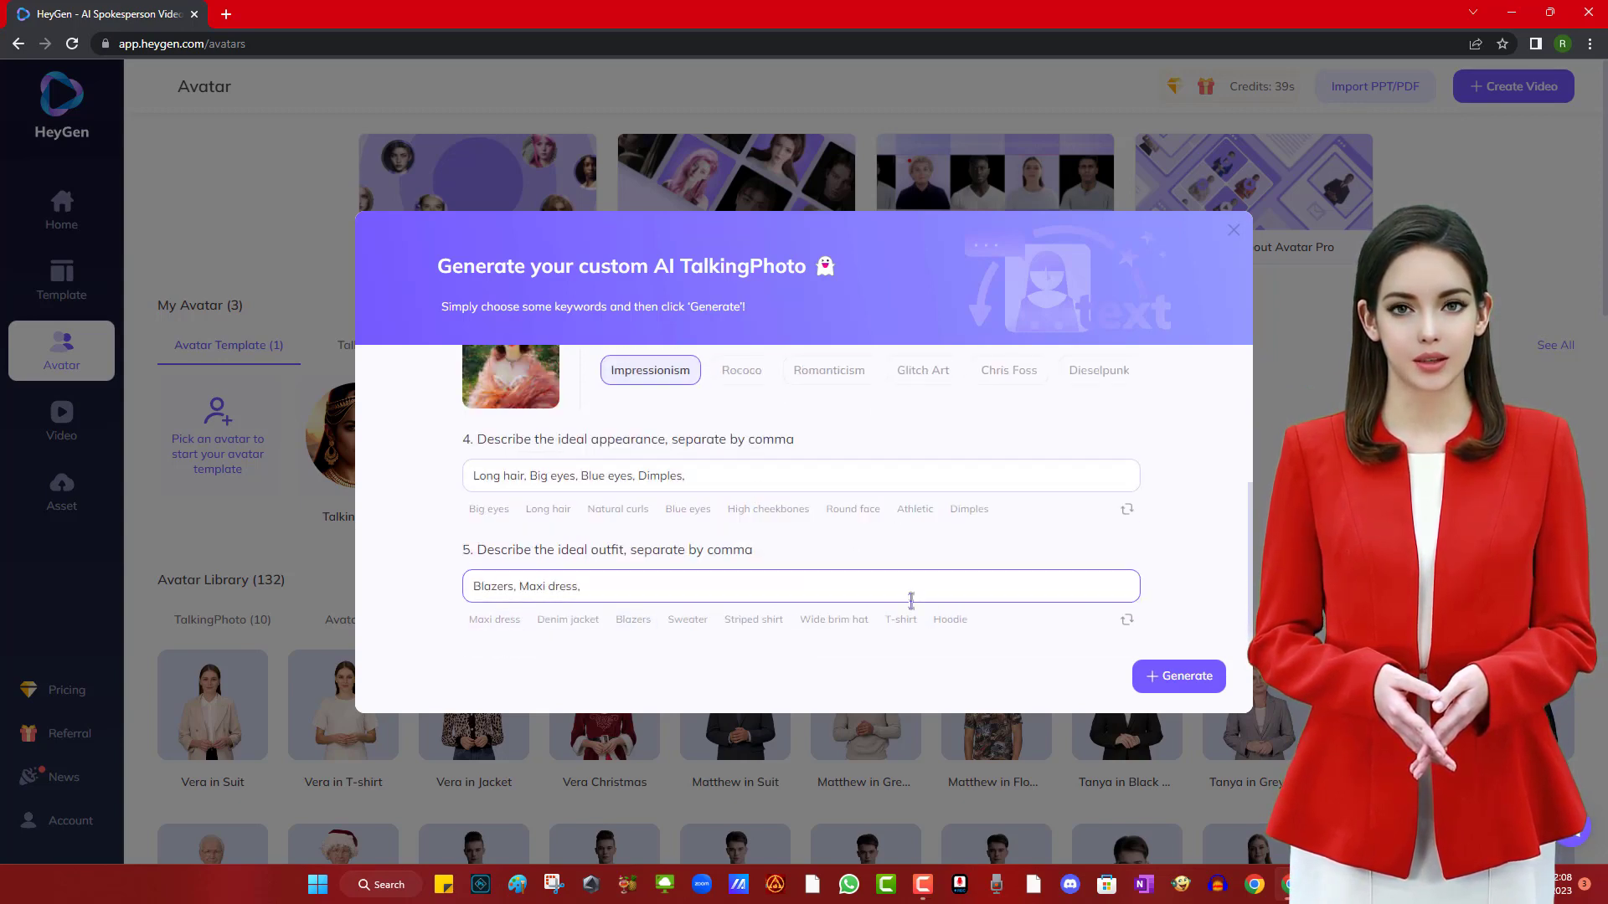
pyautogui.click(1177, 675)
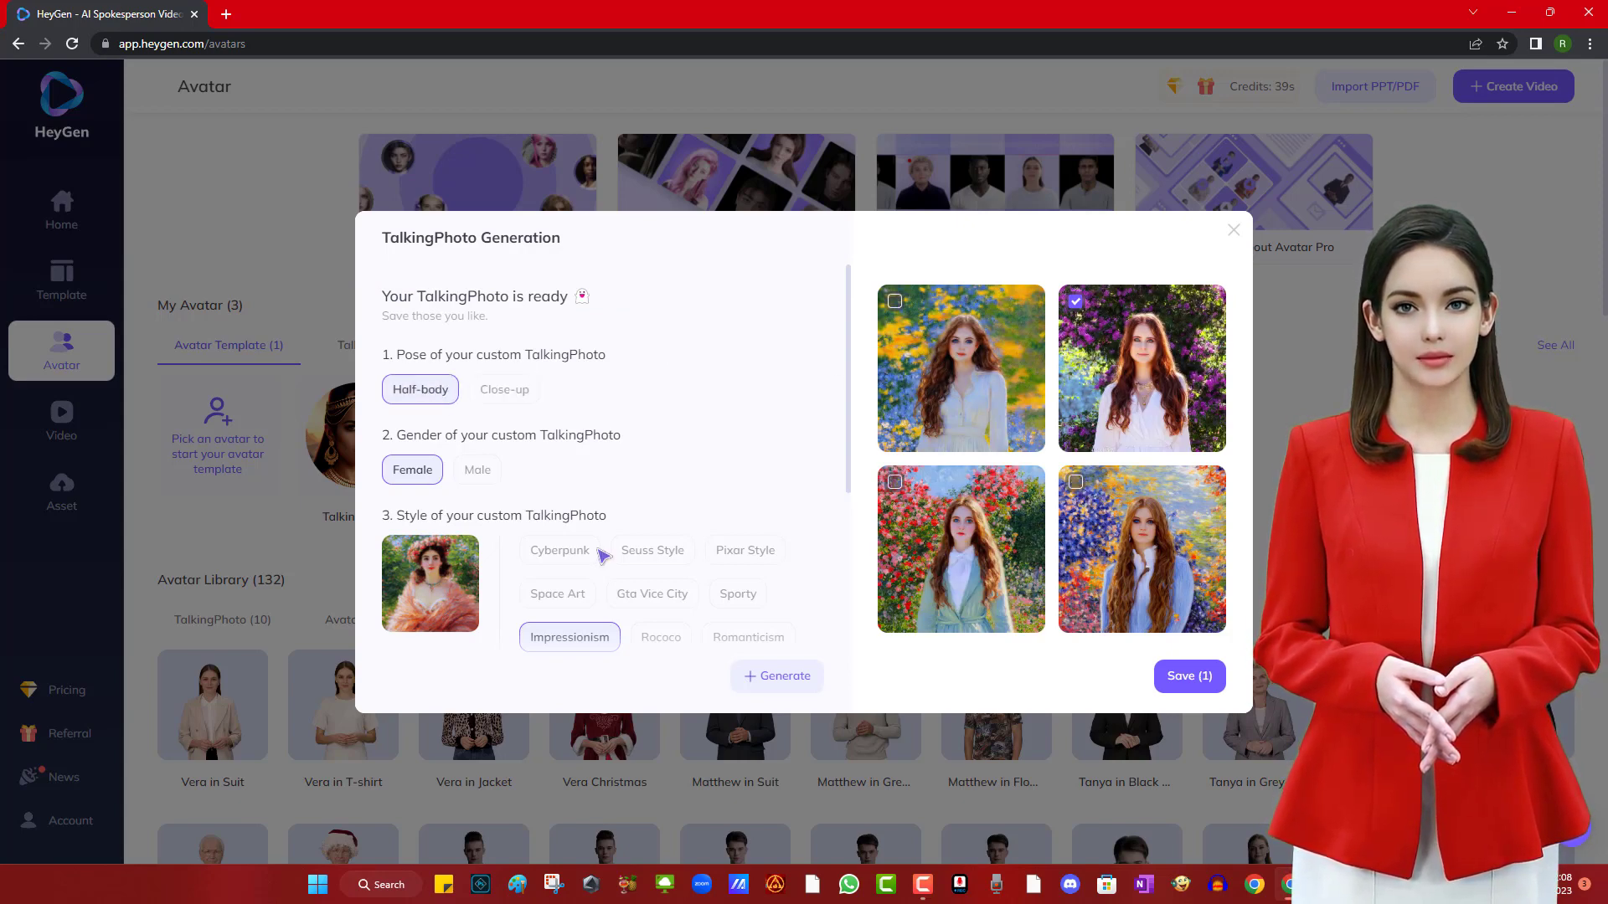
pyautogui.click(776, 675)
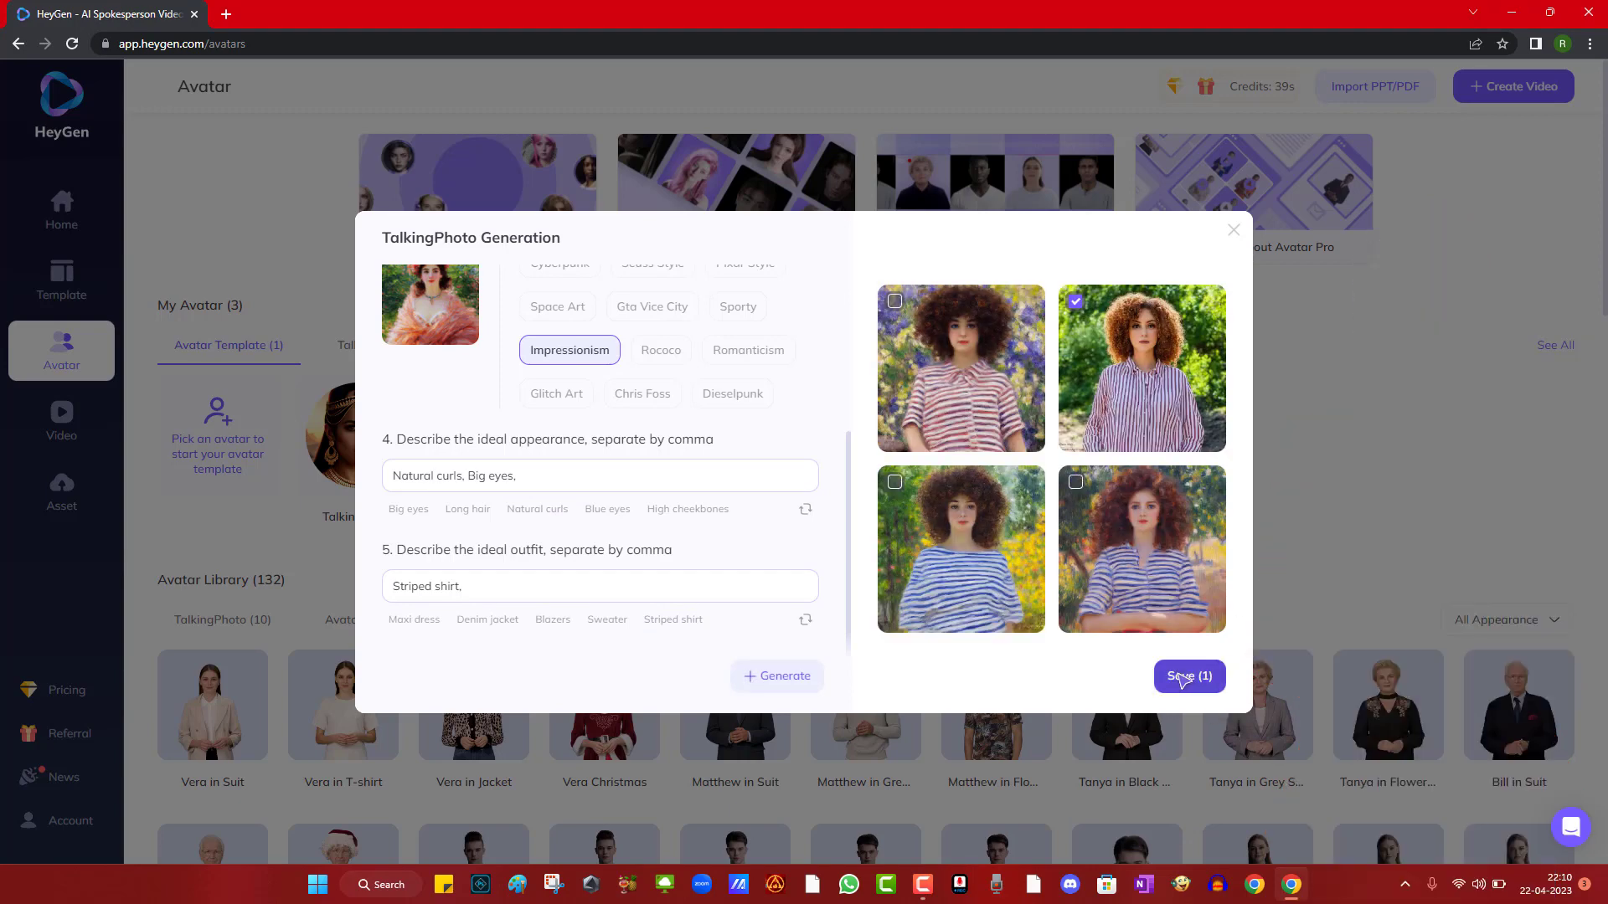
pyautogui.click(1189, 675)
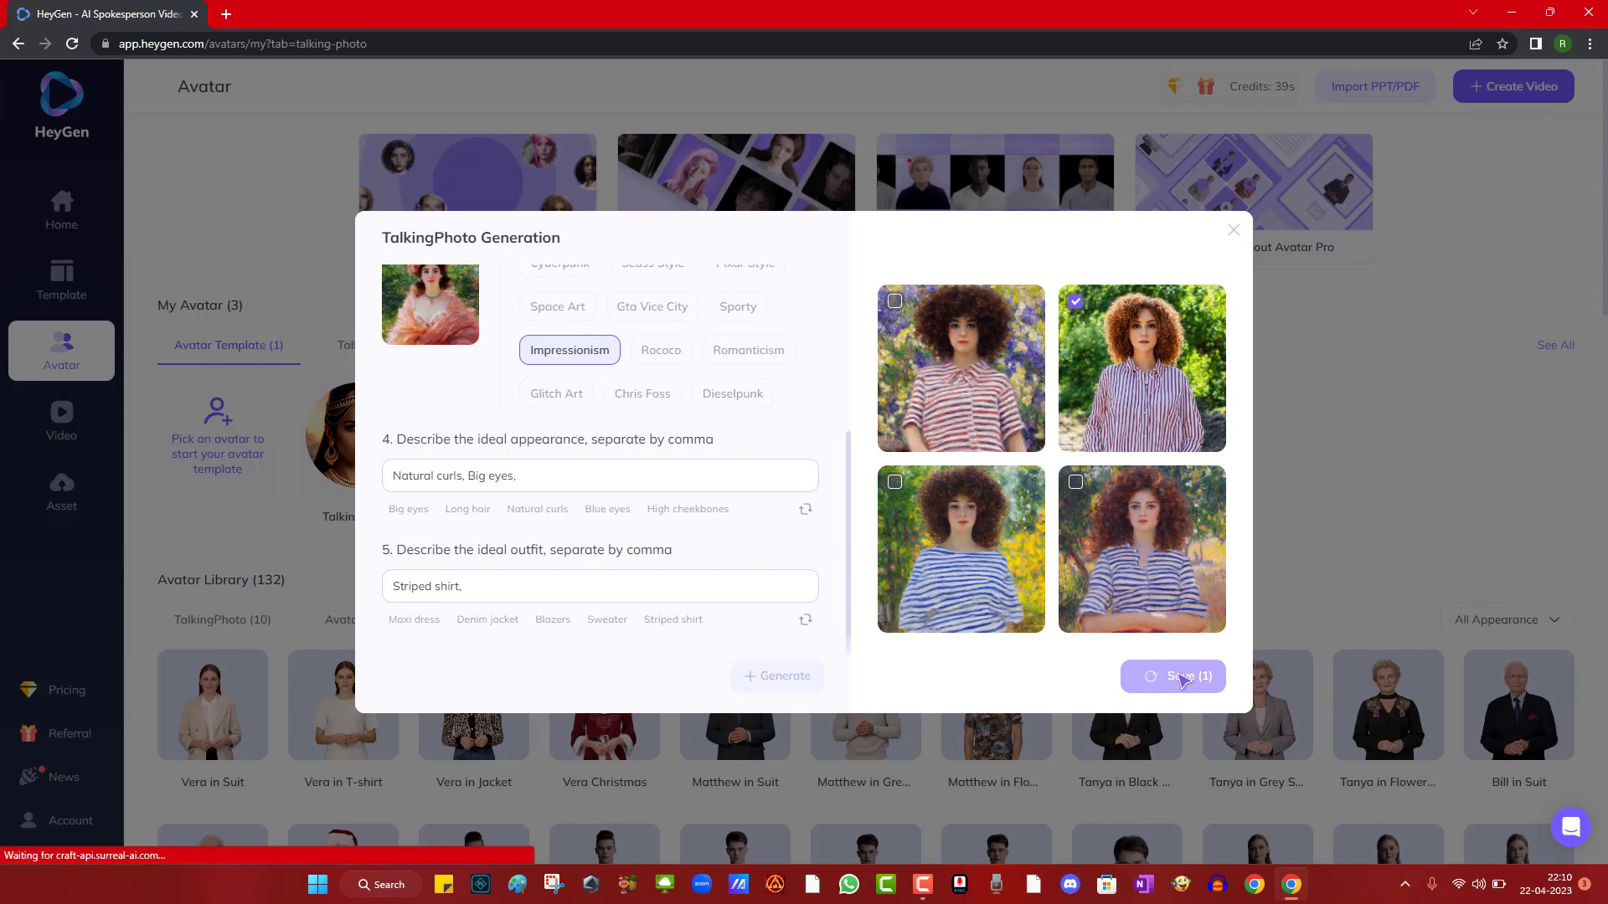
# - Make an avatar template from the curly-haired photo with super resolution and Original view mode
pyautogui.click(1173, 675)
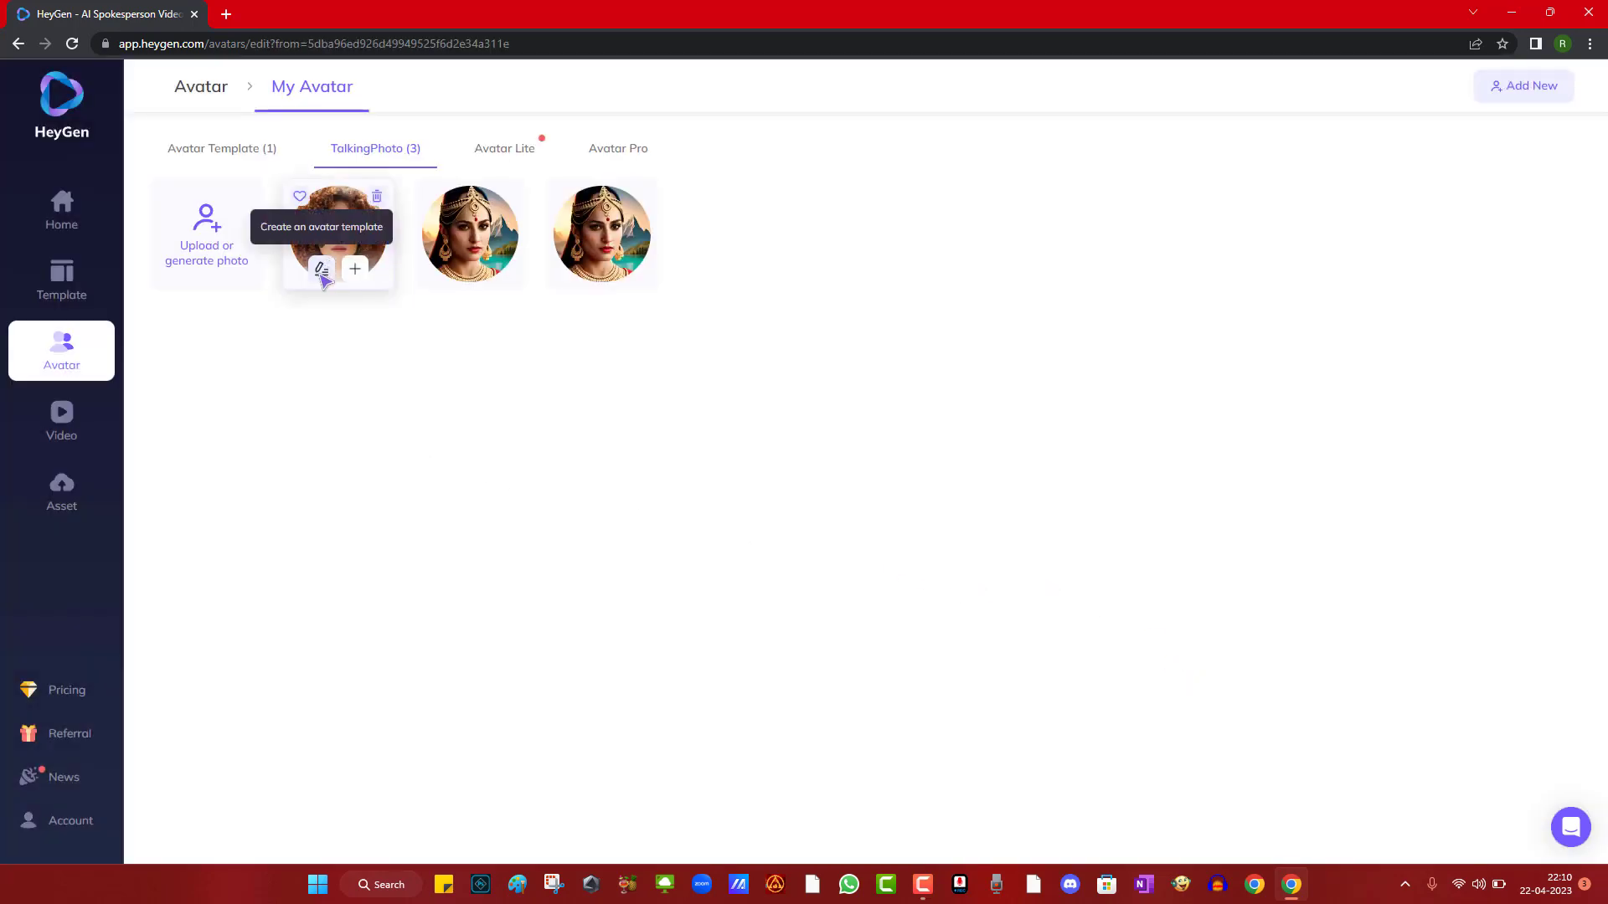
pyautogui.click(321, 270)
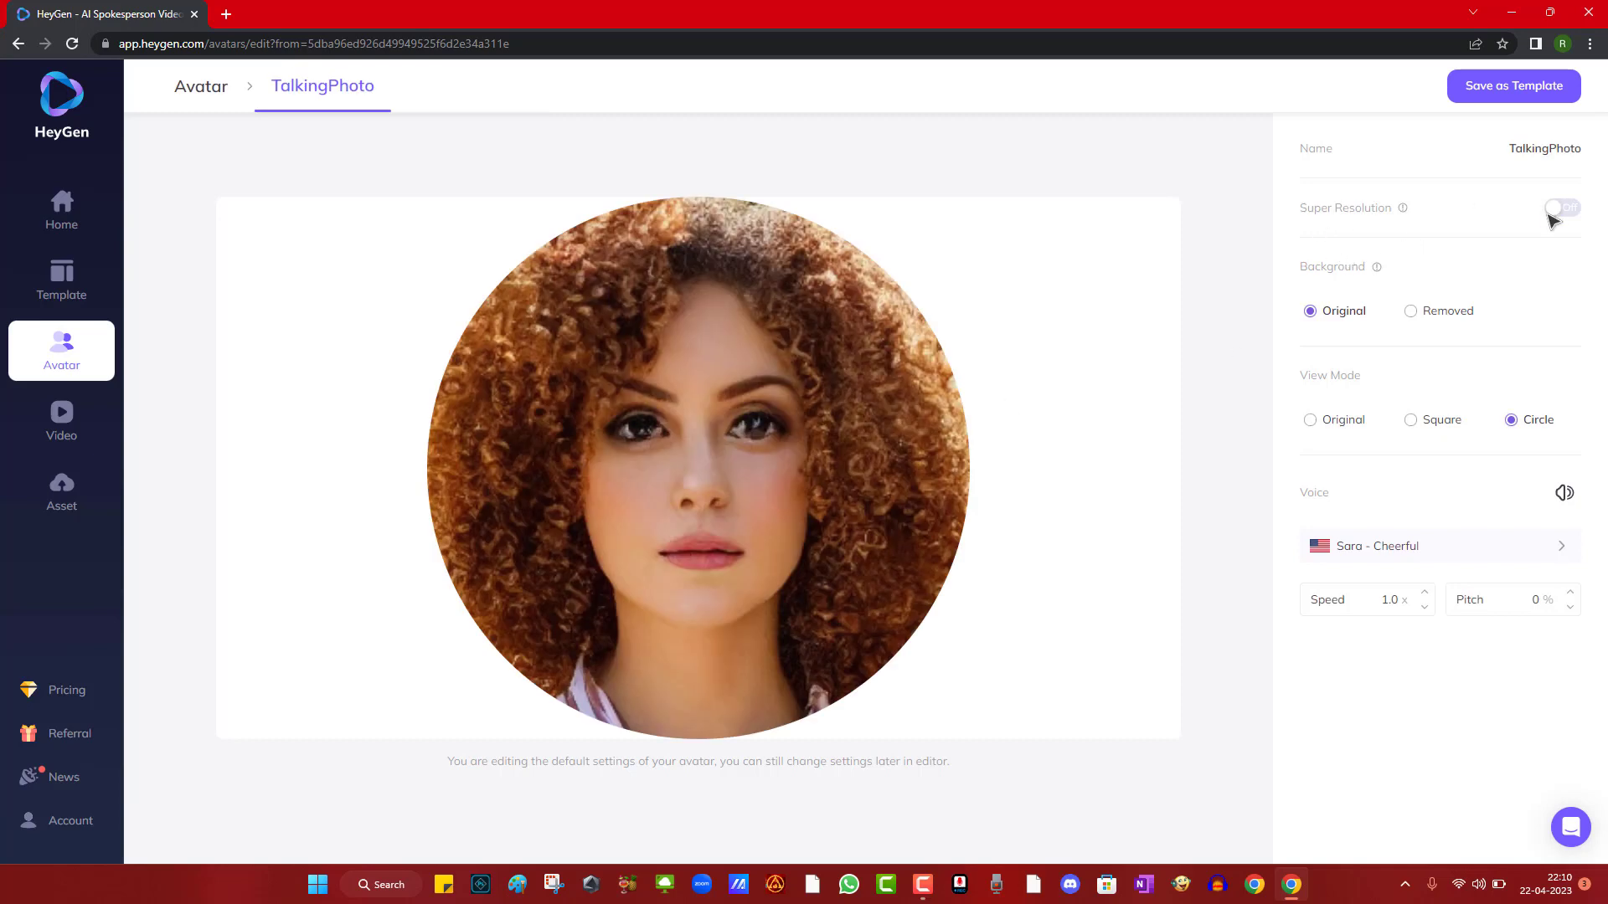
pyautogui.click(1556, 208)
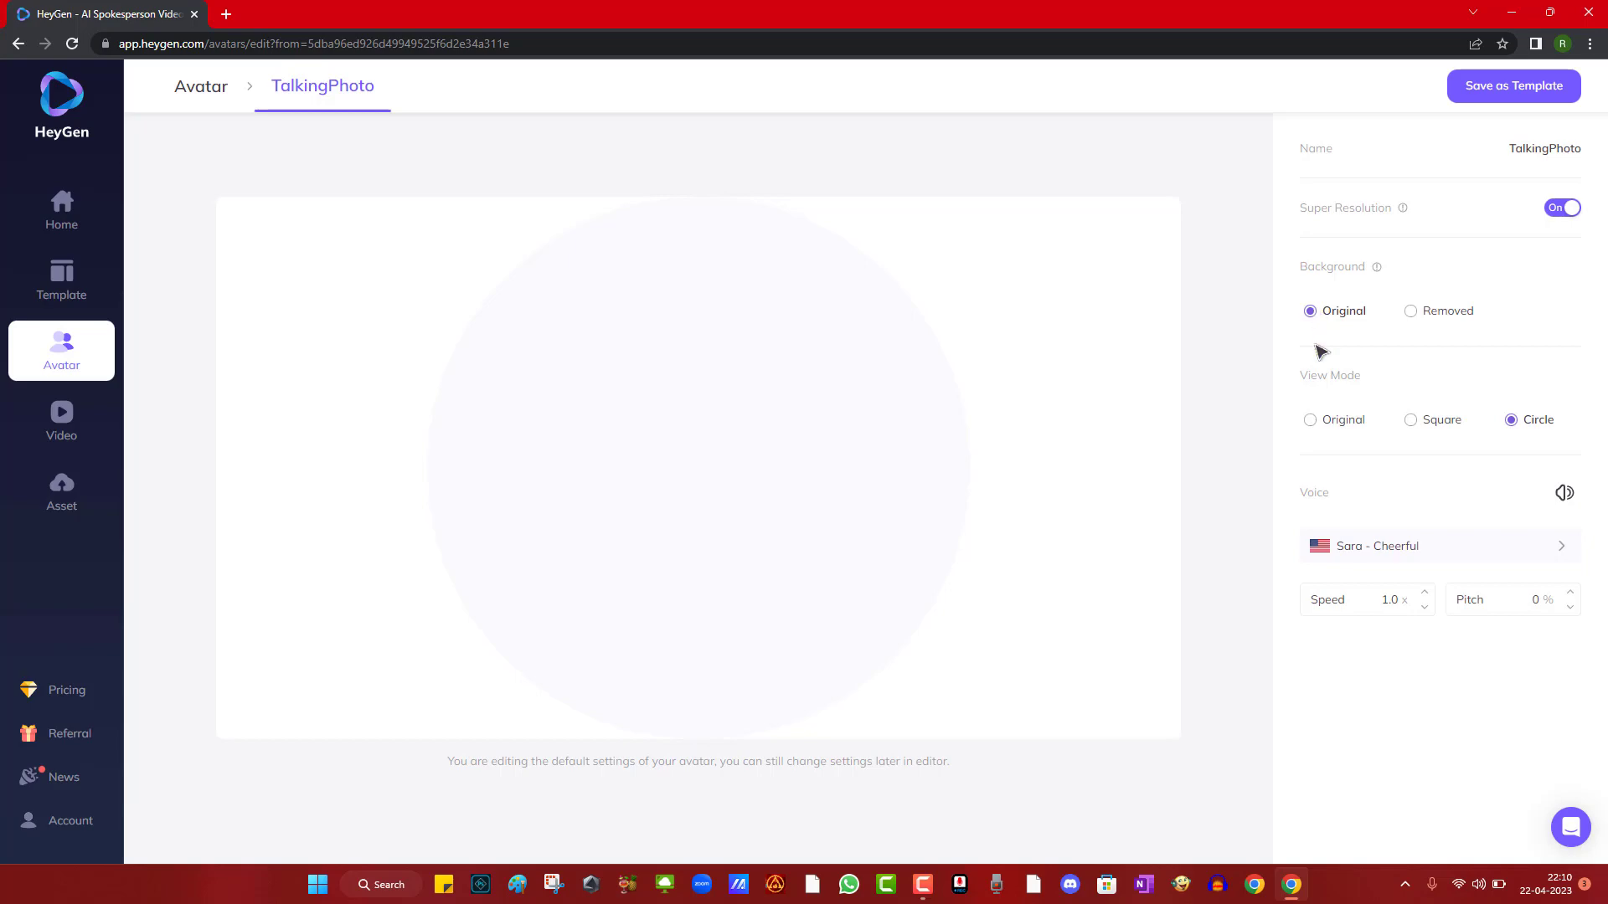
pyautogui.click(1310, 418)
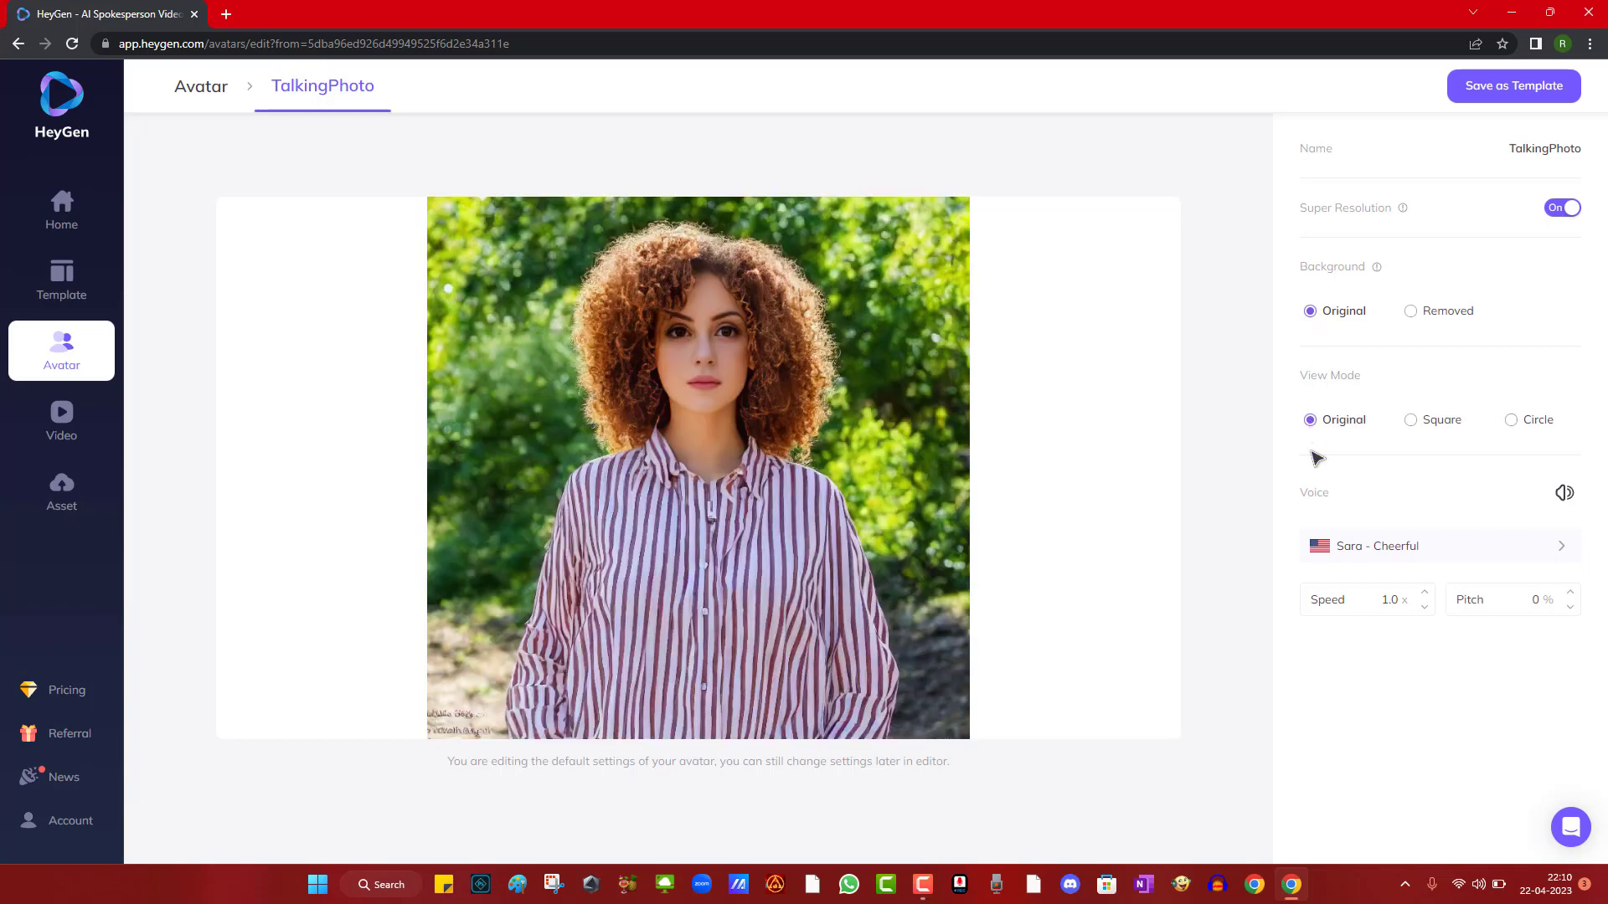
# - Choose the Clara - Professional voice and save the avatar as a template
pyautogui.click(1438, 546)
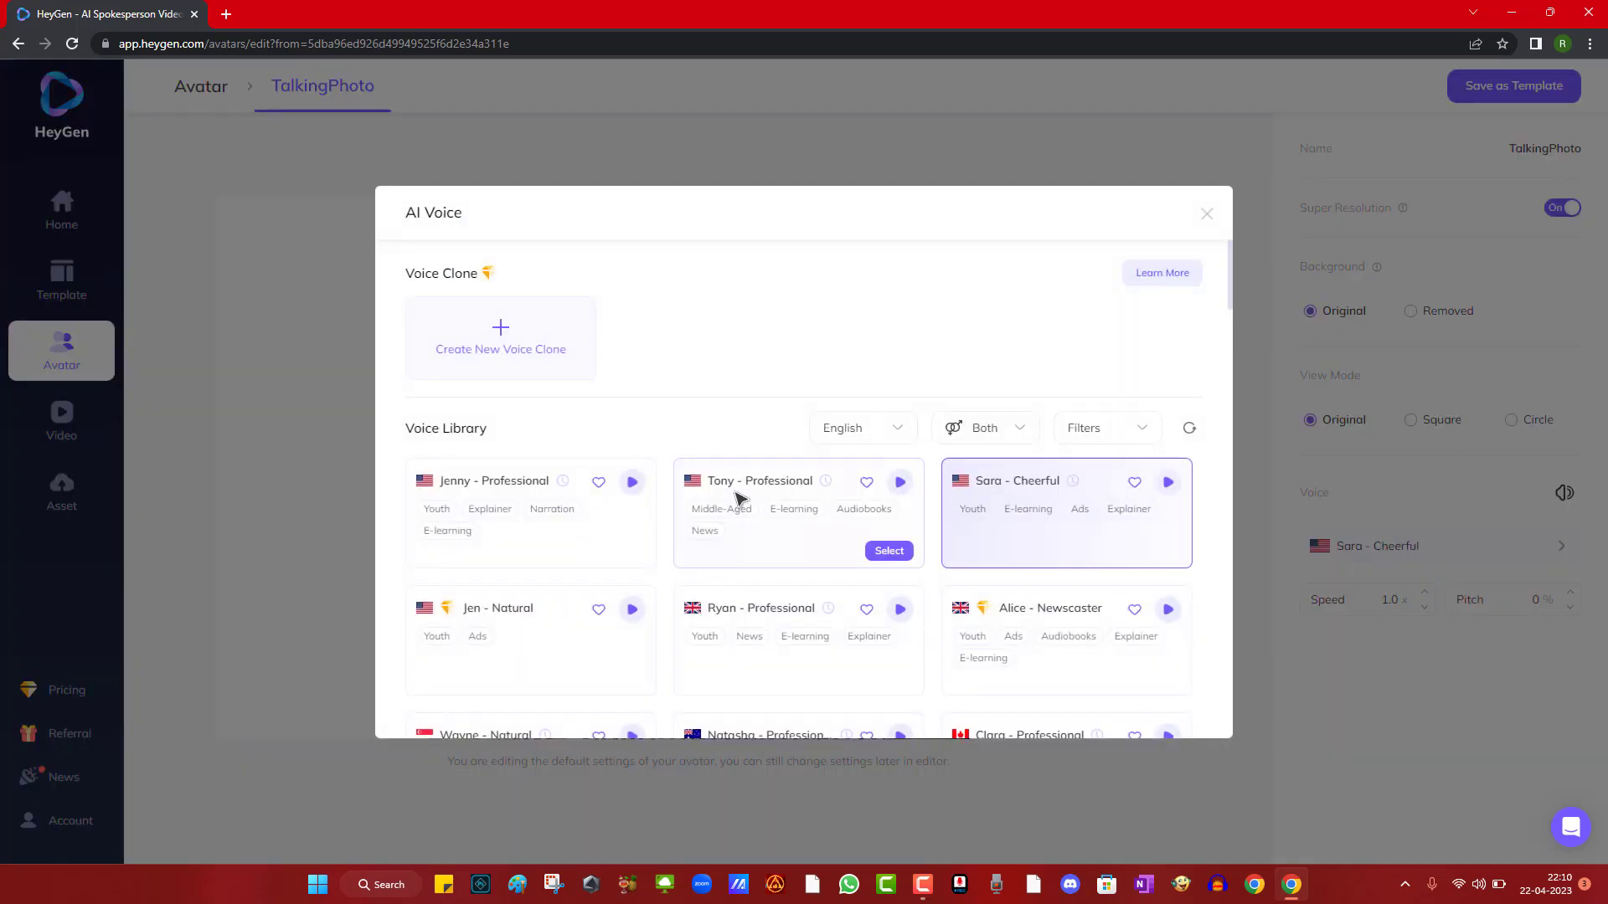
pyautogui.scroll(-3)
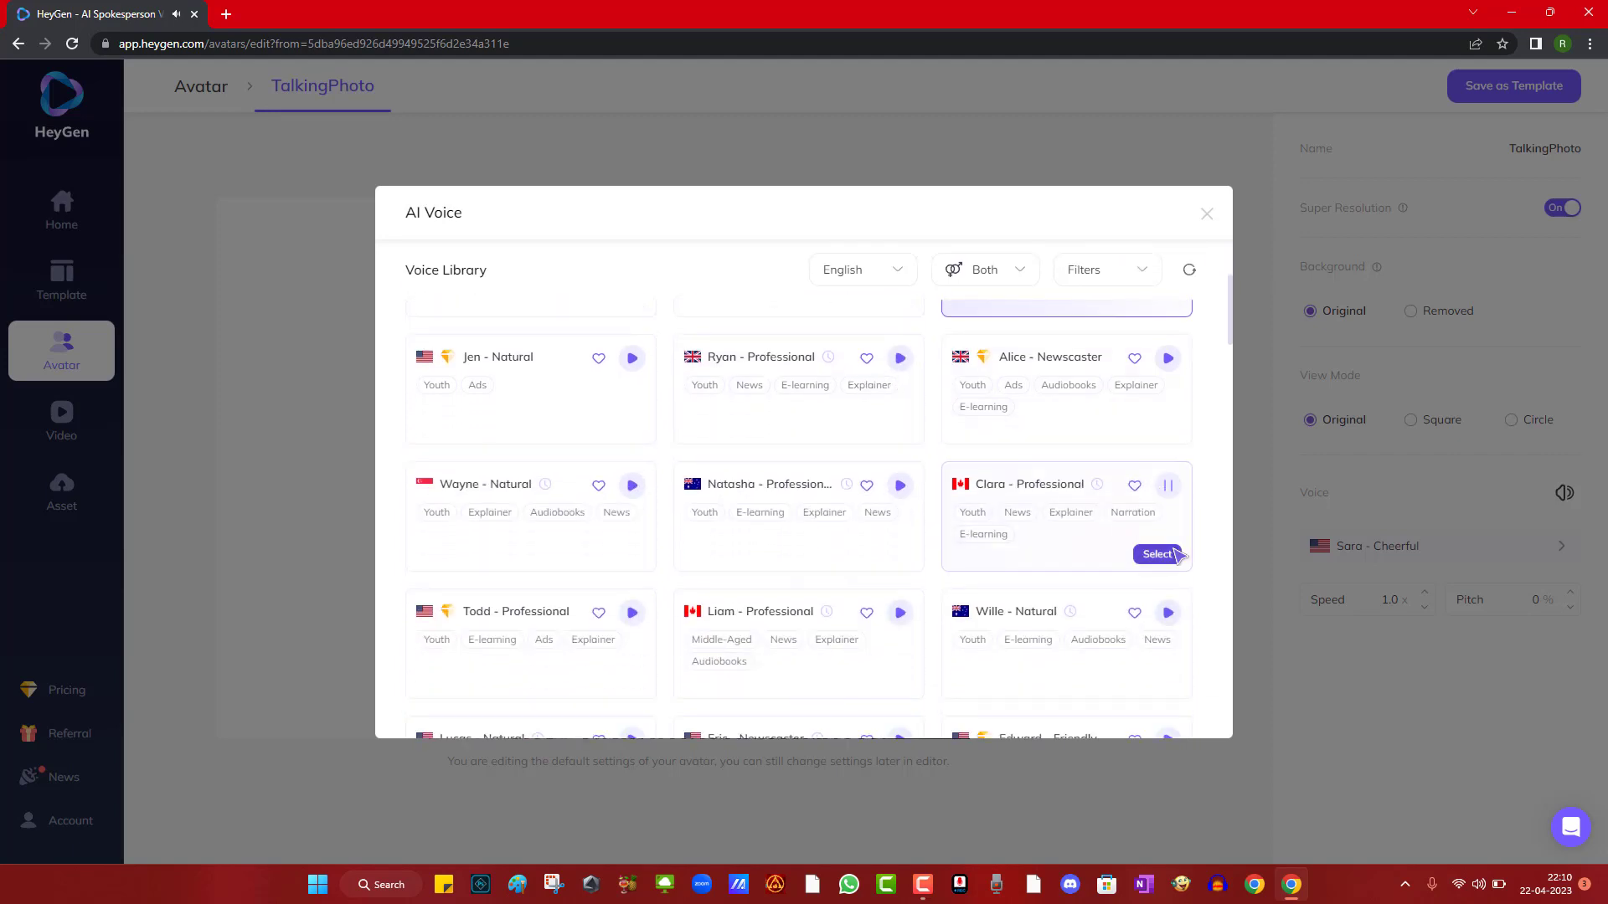
pyautogui.click(1158, 555)
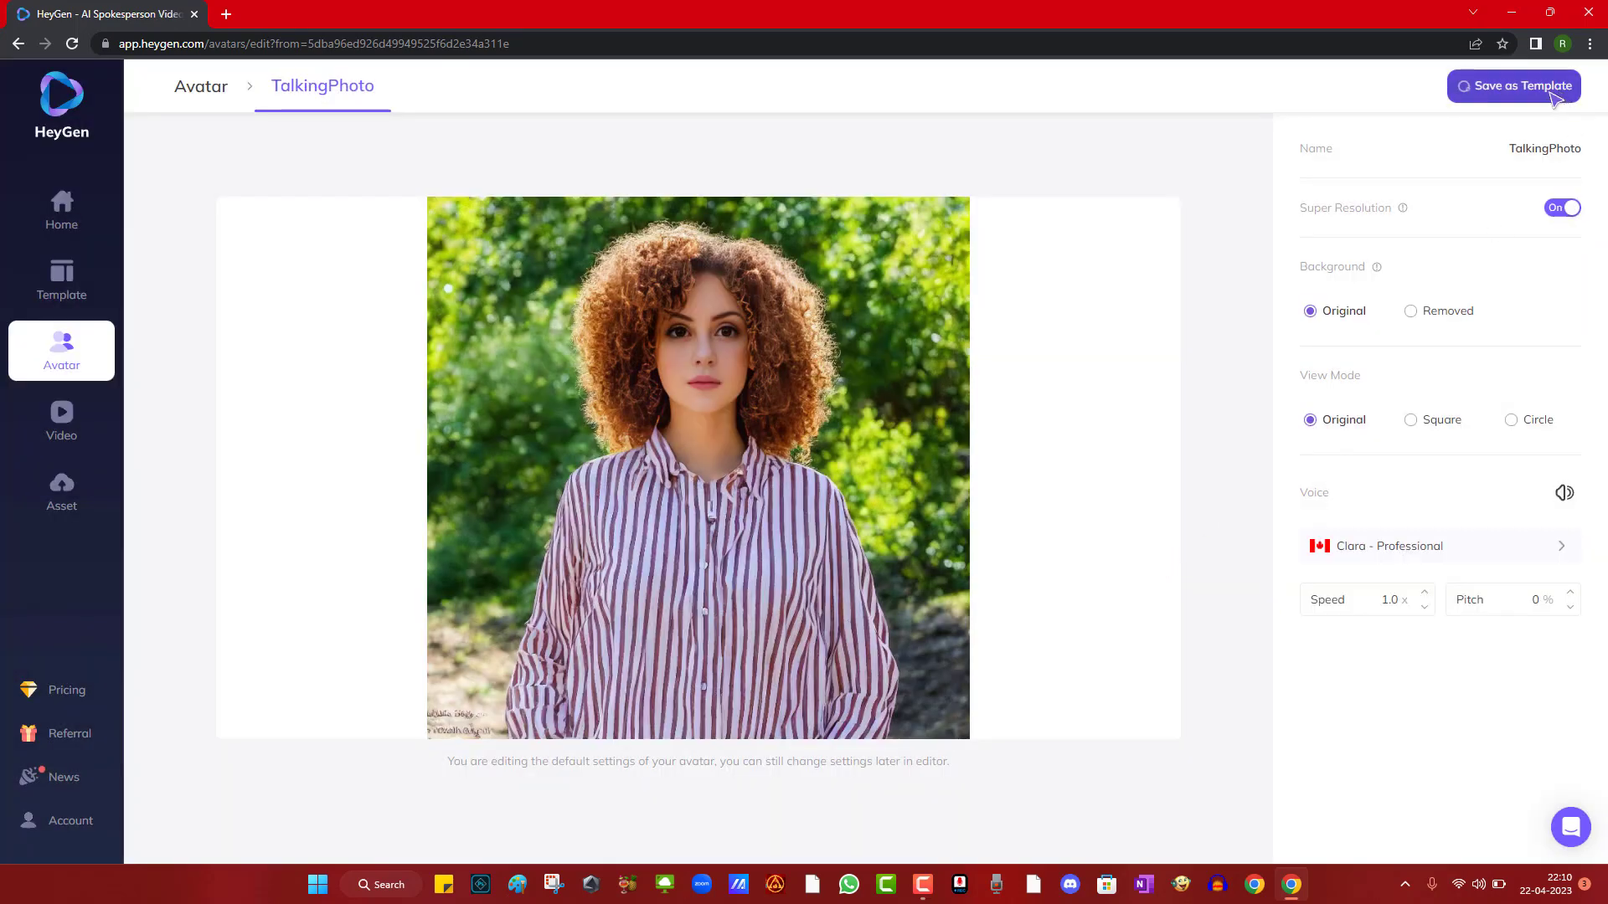
pyautogui.click(1511, 85)
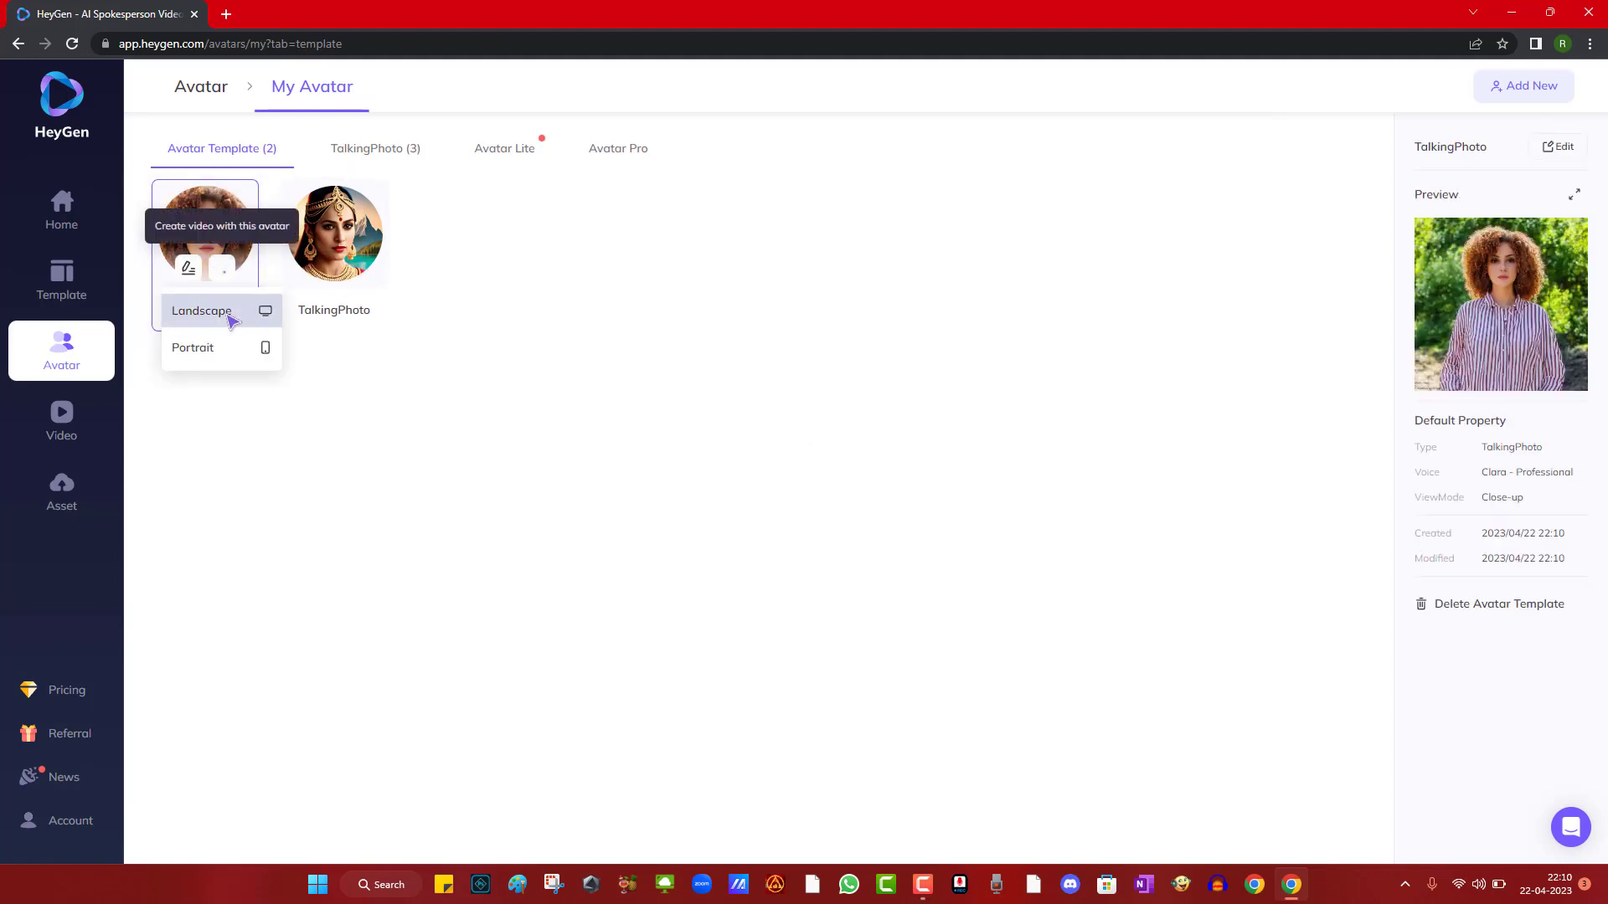
# - Start a Landscape video with the curly-haired avatar and script 'i am not a human, i am powered by artificial intelligence. thank you for joining us. Please sub'
pyautogui.click(201, 312)
pyautogui.write('Hi ,')
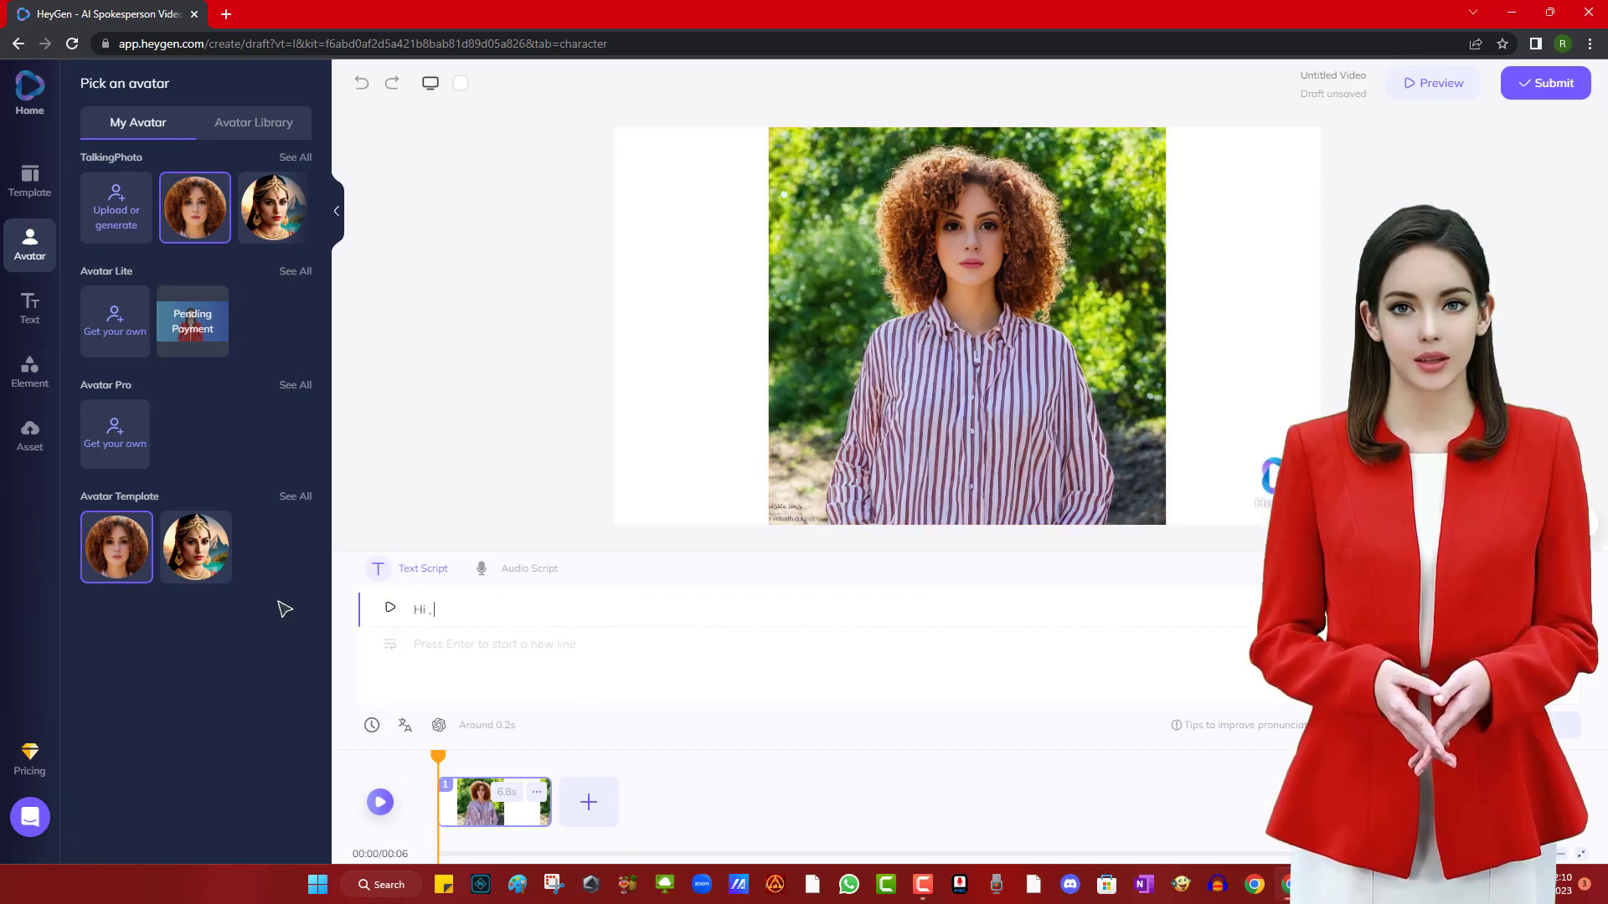
pyautogui.write('i am not a human, i am')
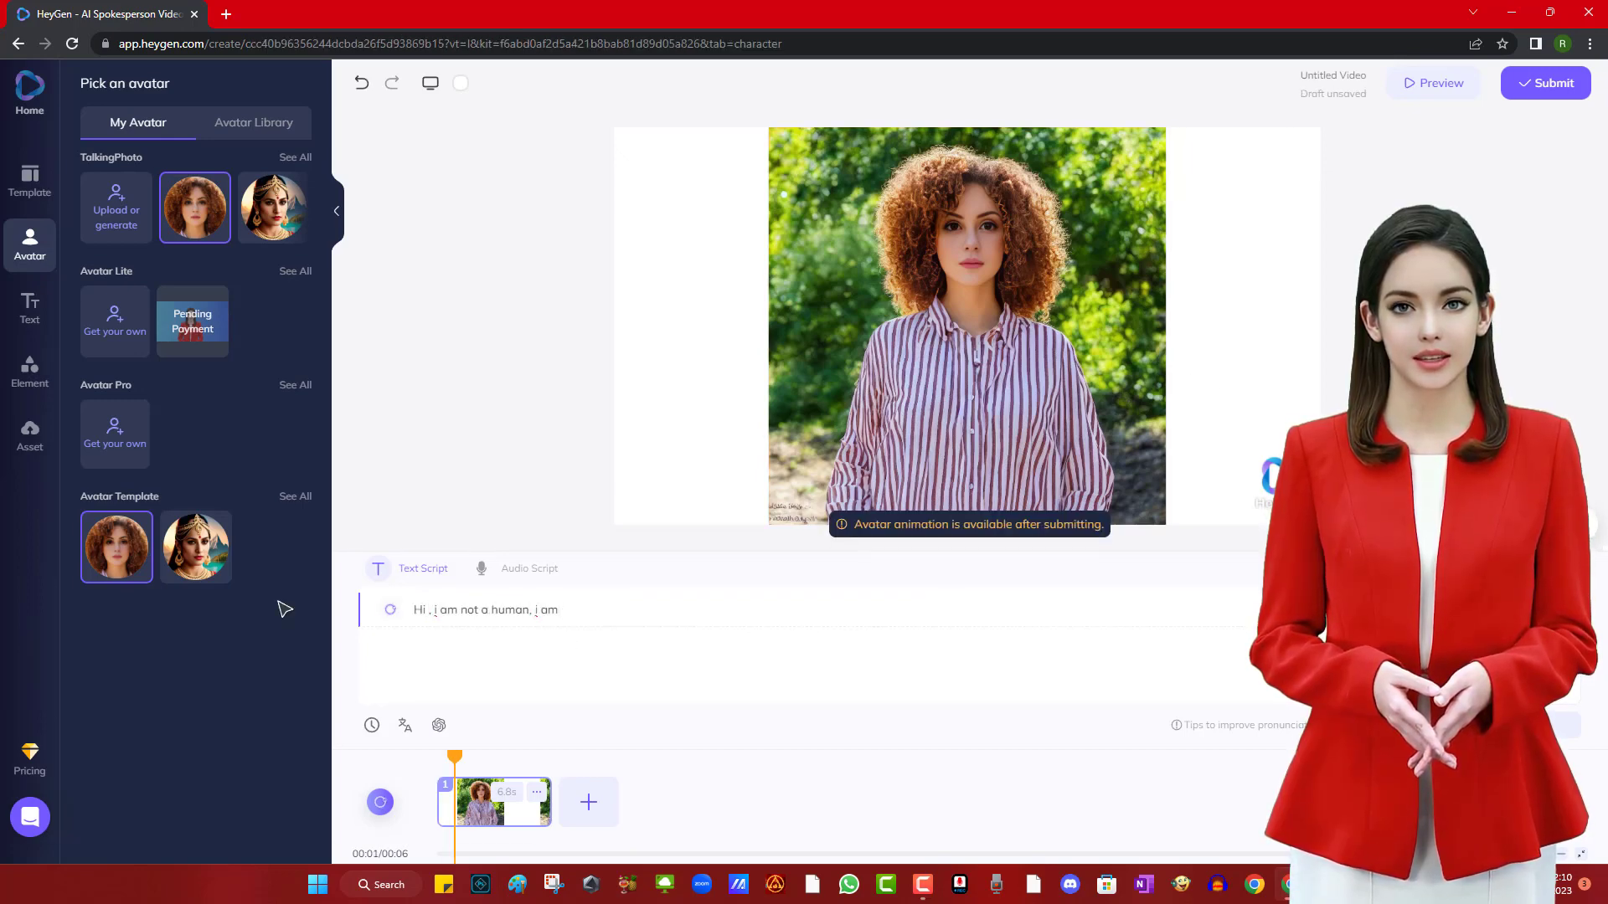
pyautogui.write('powere')
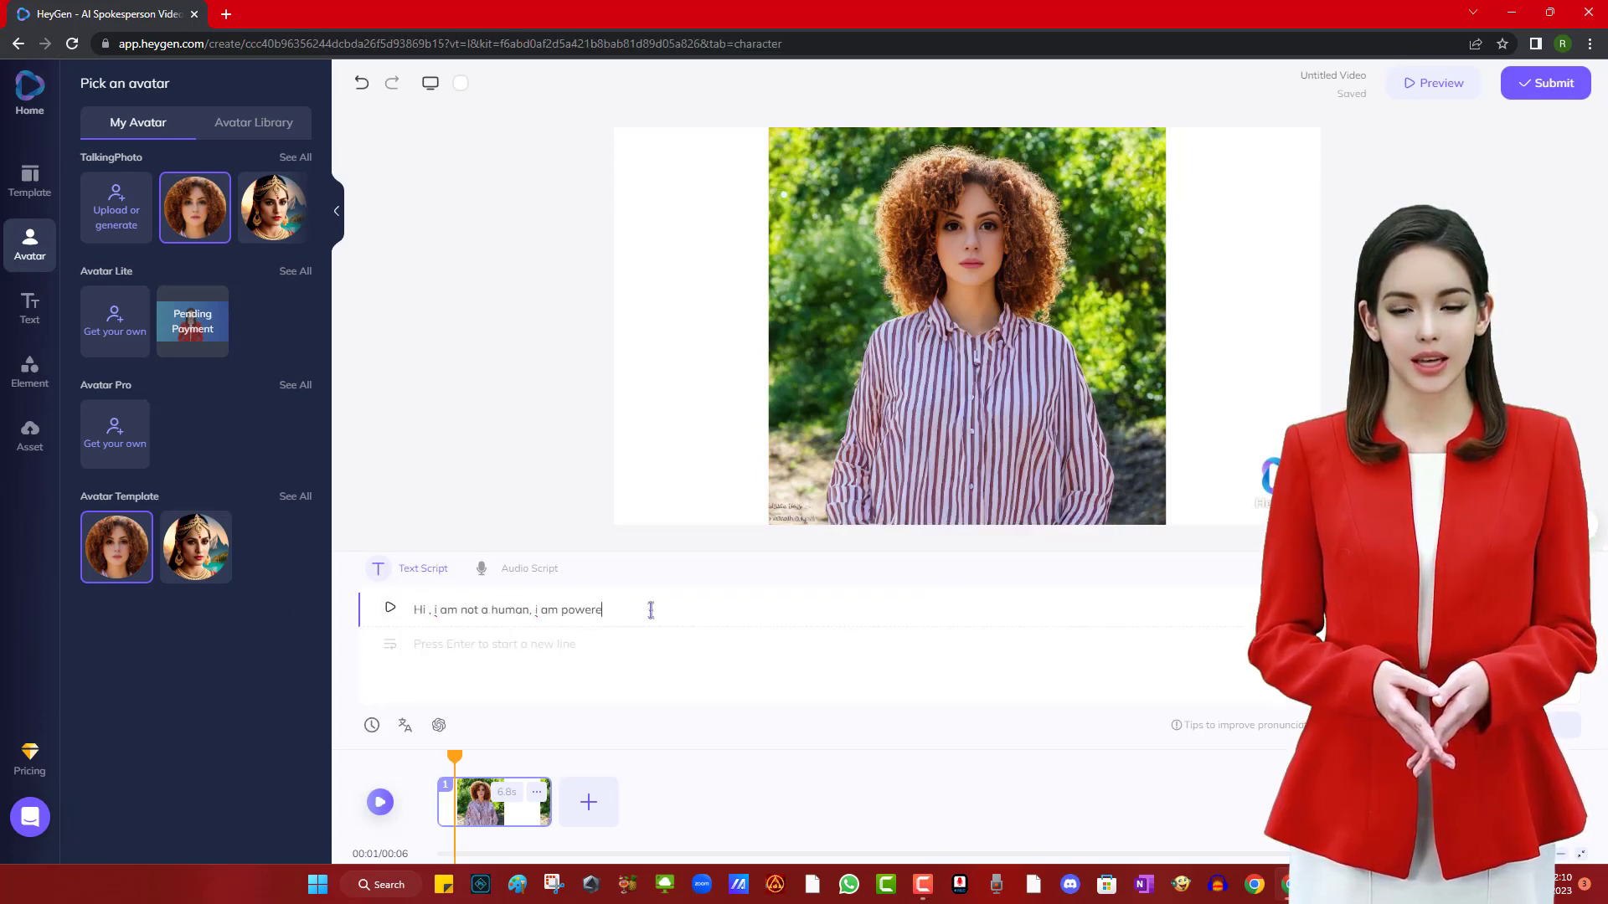
pyautogui.write('d by artificial intelligence.')
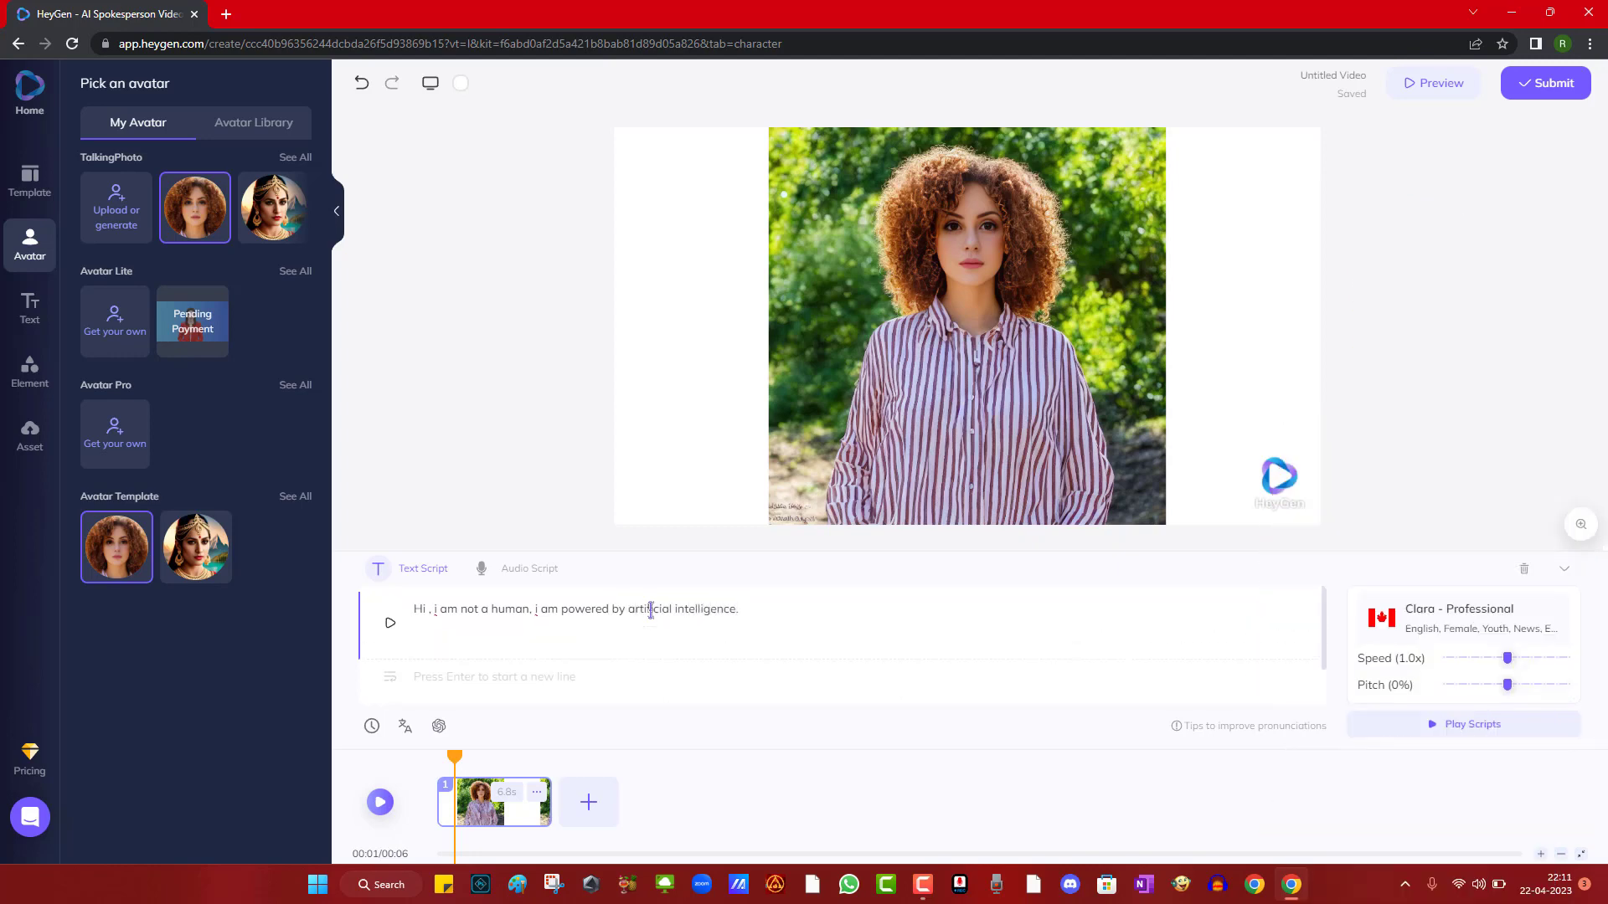
pyautogui.write('thank you for joining us. Please sub')
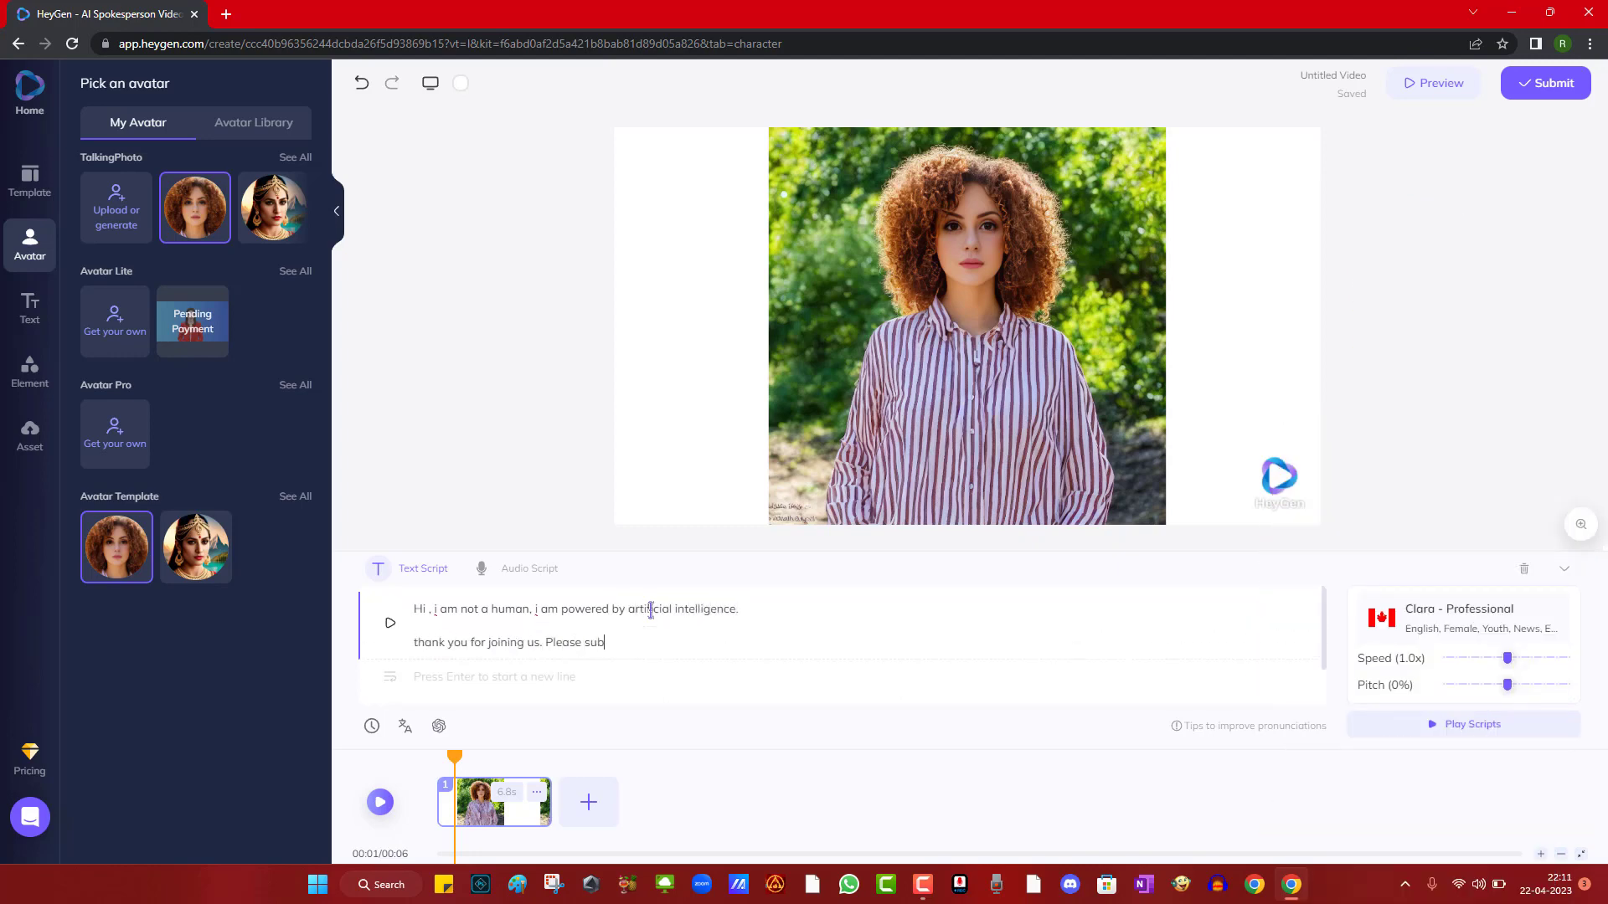
# - Preview the curly-haired woman's talking-photo video, then submit it for rendering and confirm the credit spend
pyautogui.click(1432, 84)
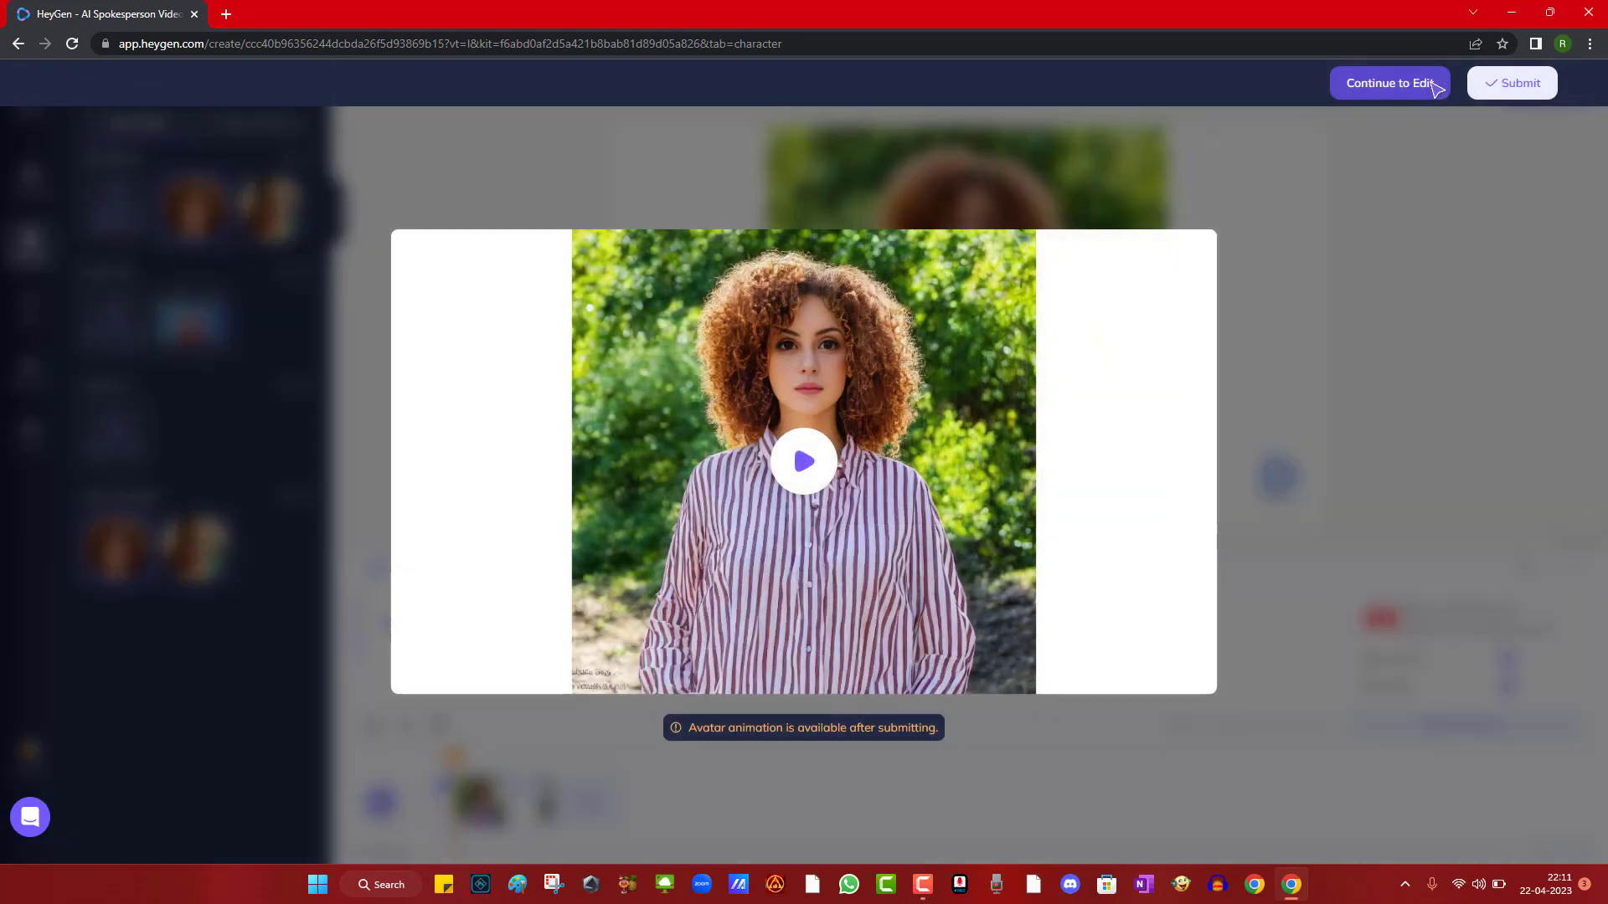
pyautogui.click(804, 461)
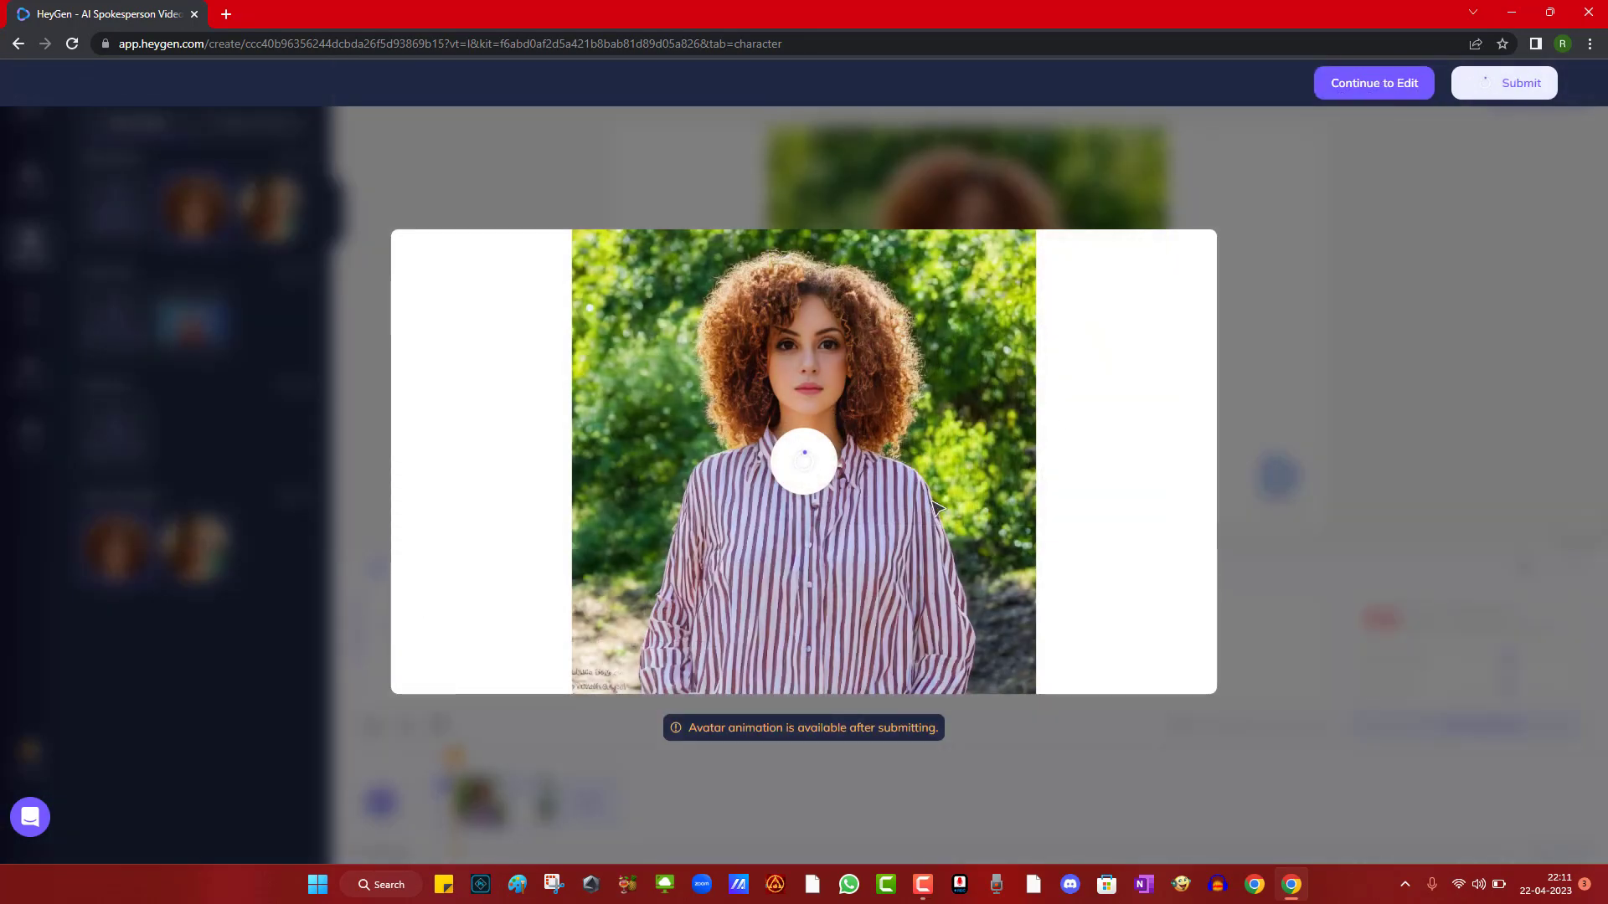
pyautogui.click(804, 459)
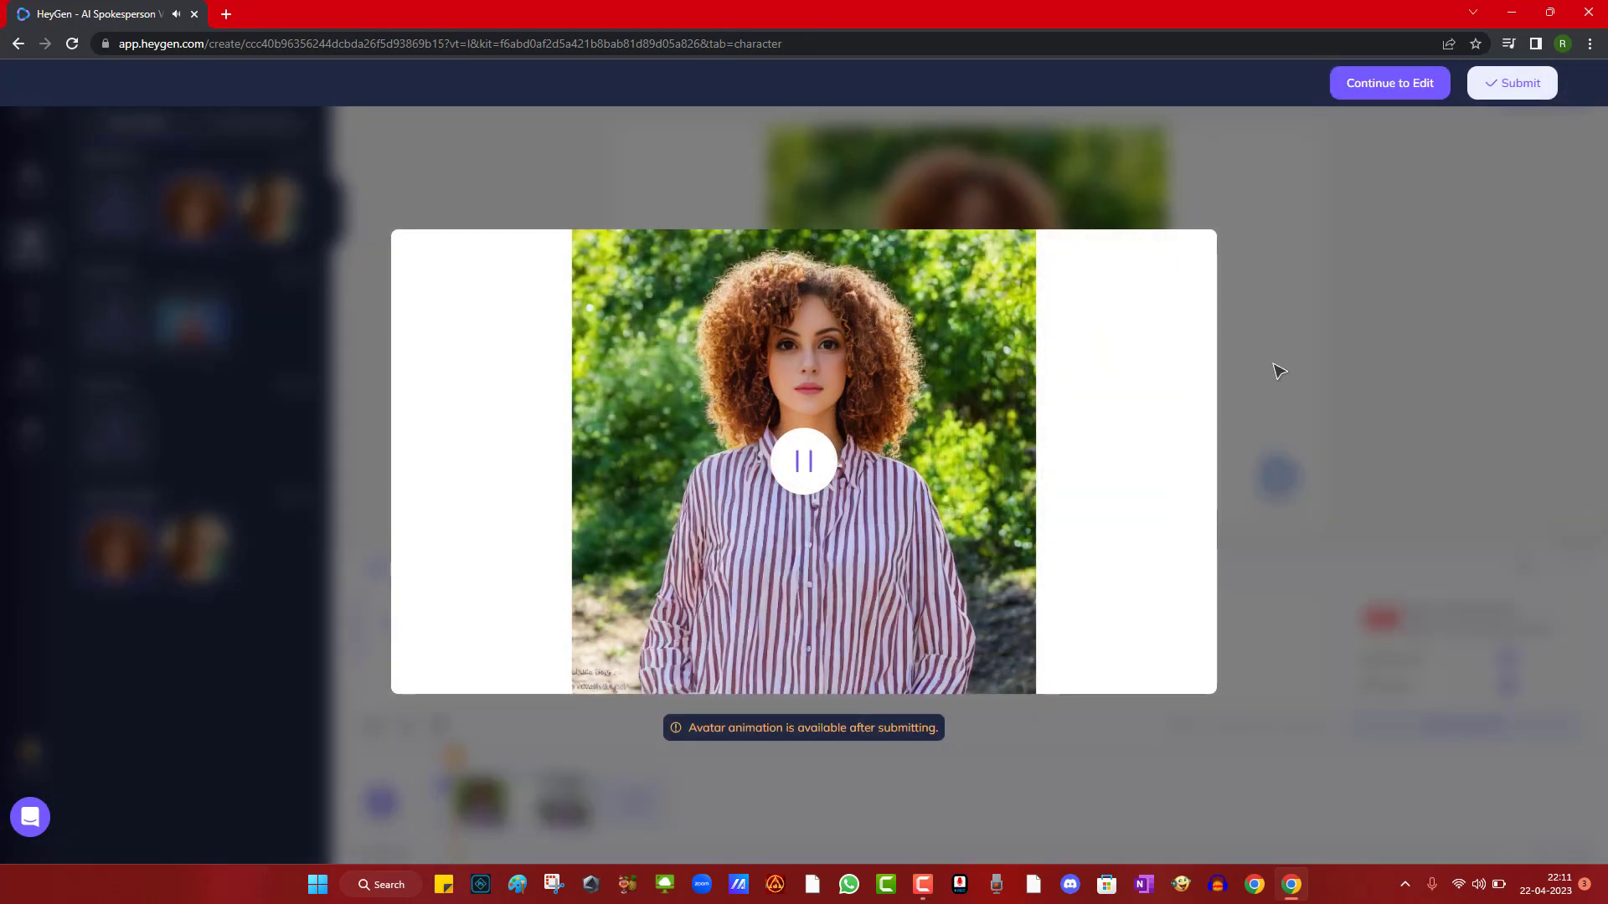
pyautogui.click(1510, 84)
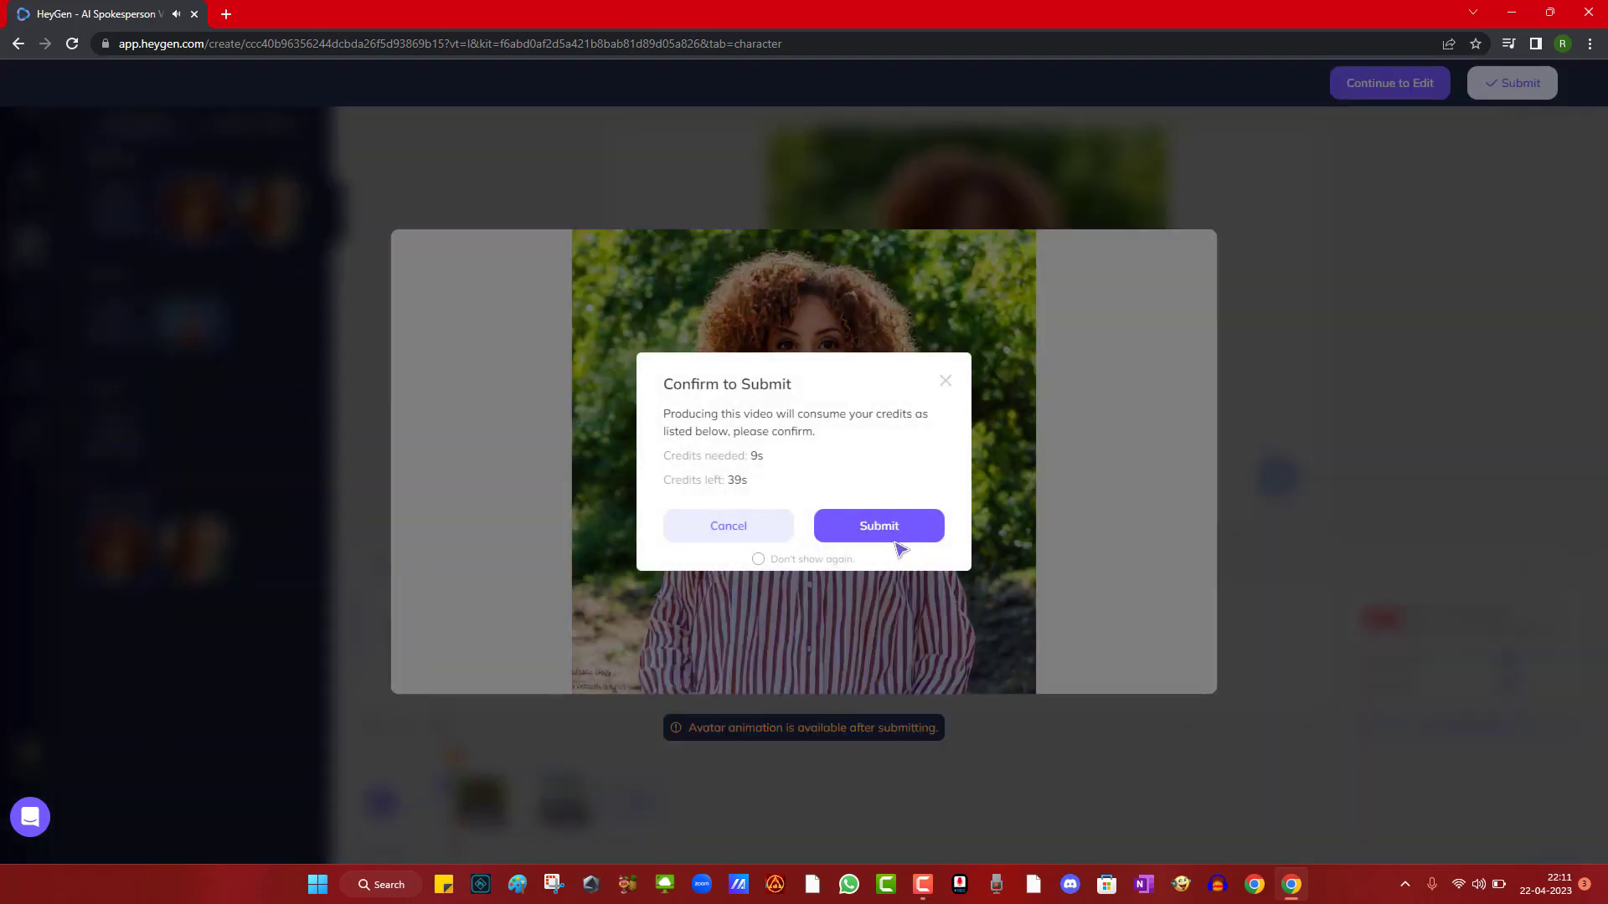
pyautogui.click(876, 524)
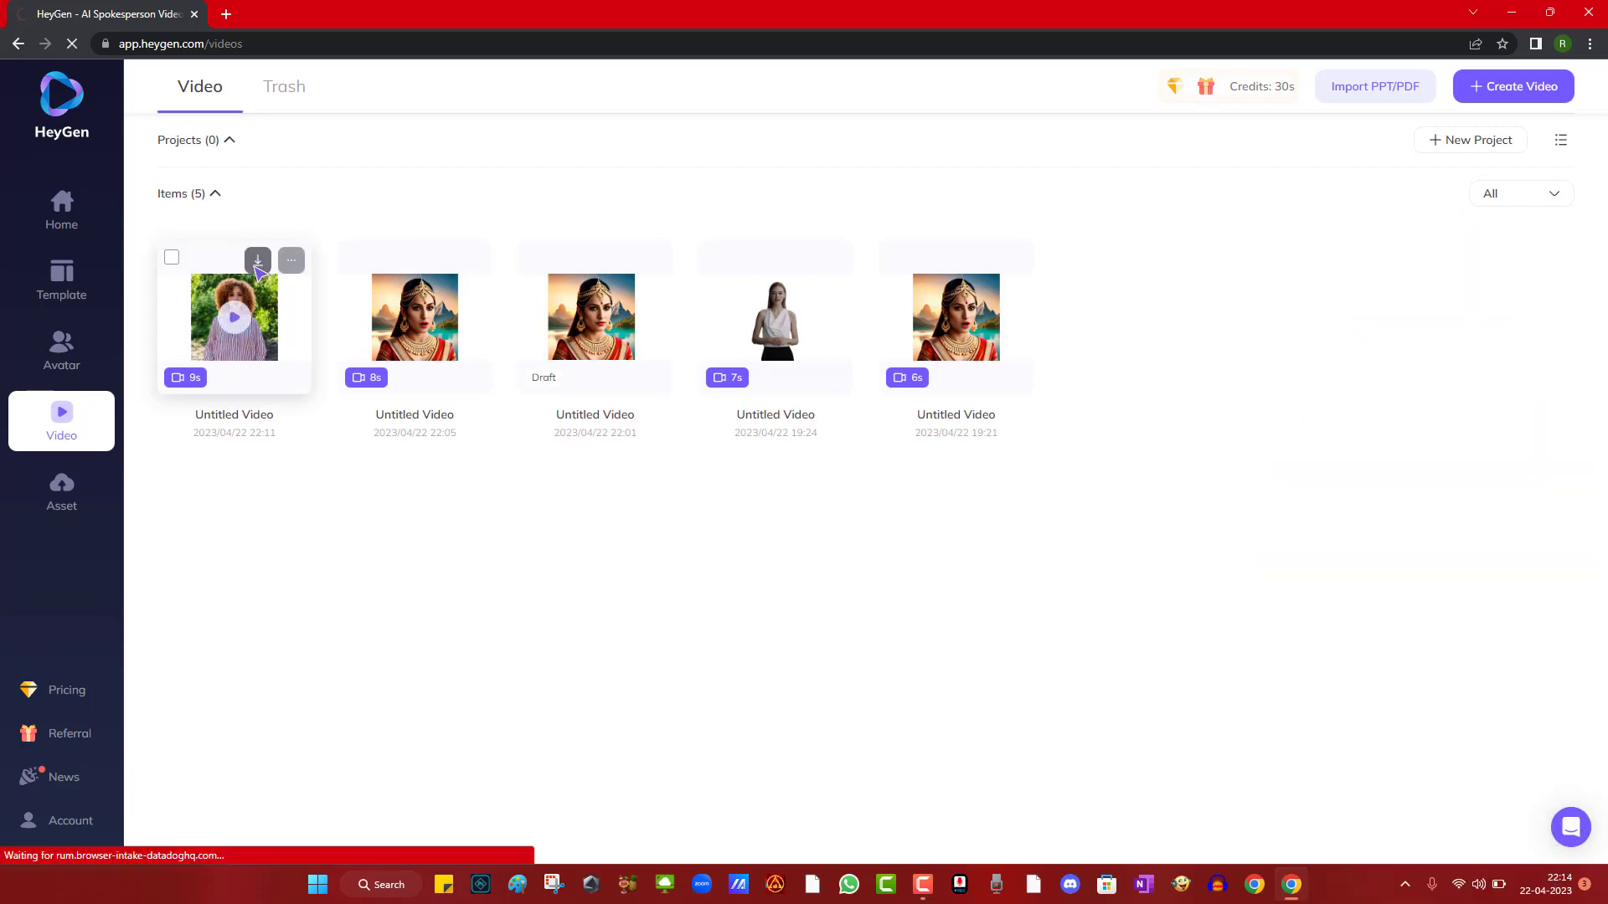
pyautogui.click(258, 261)
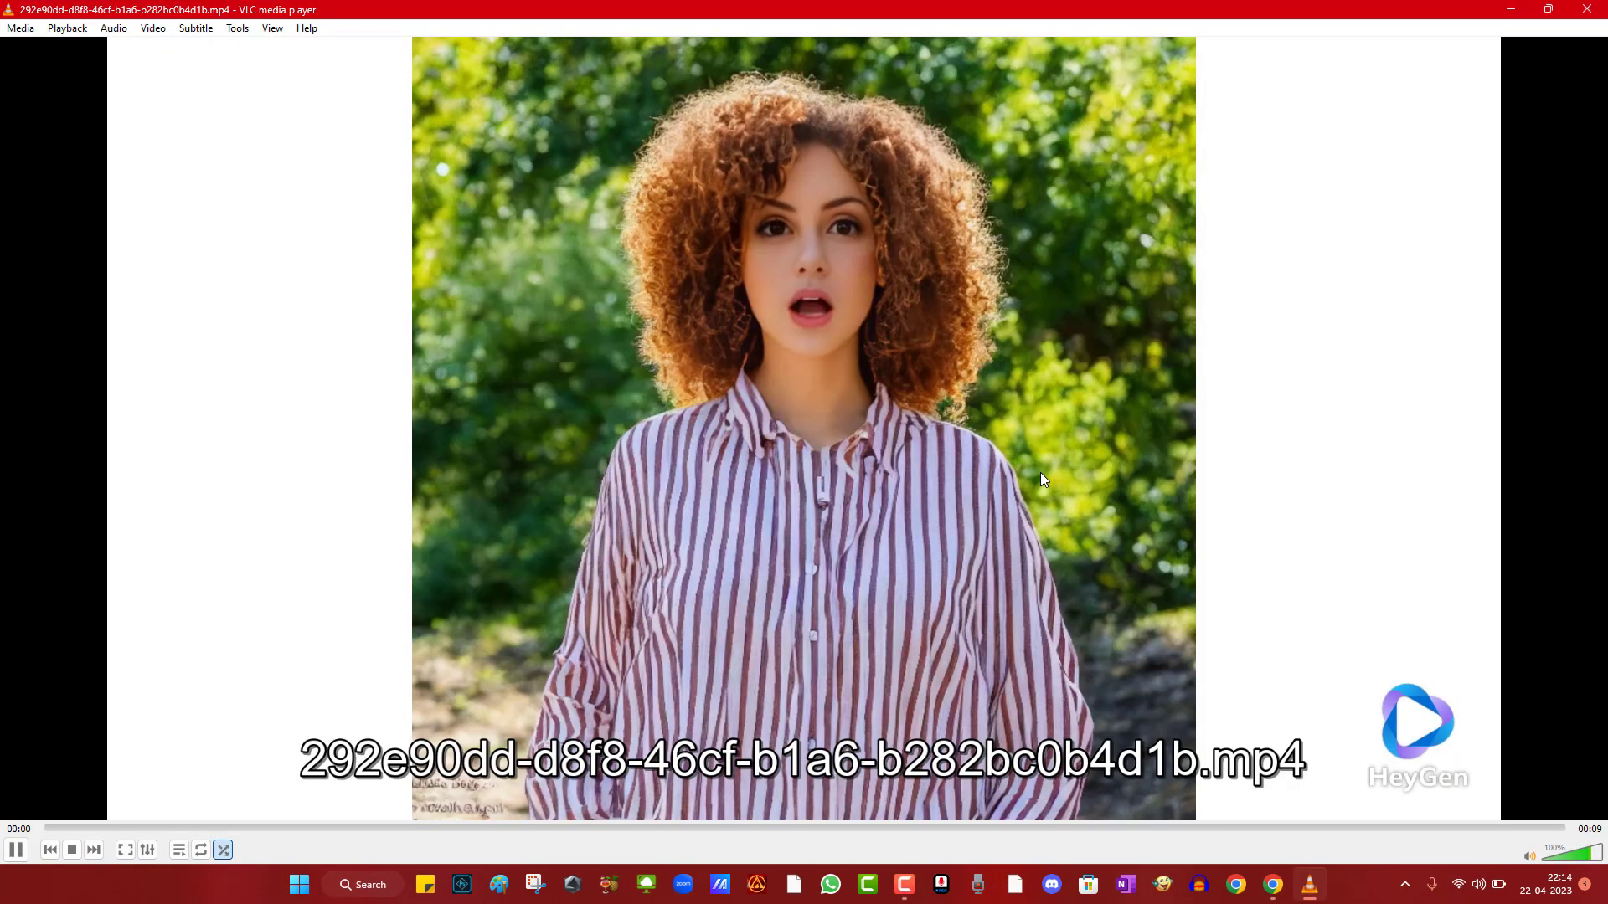
pyautogui.scroll(3)
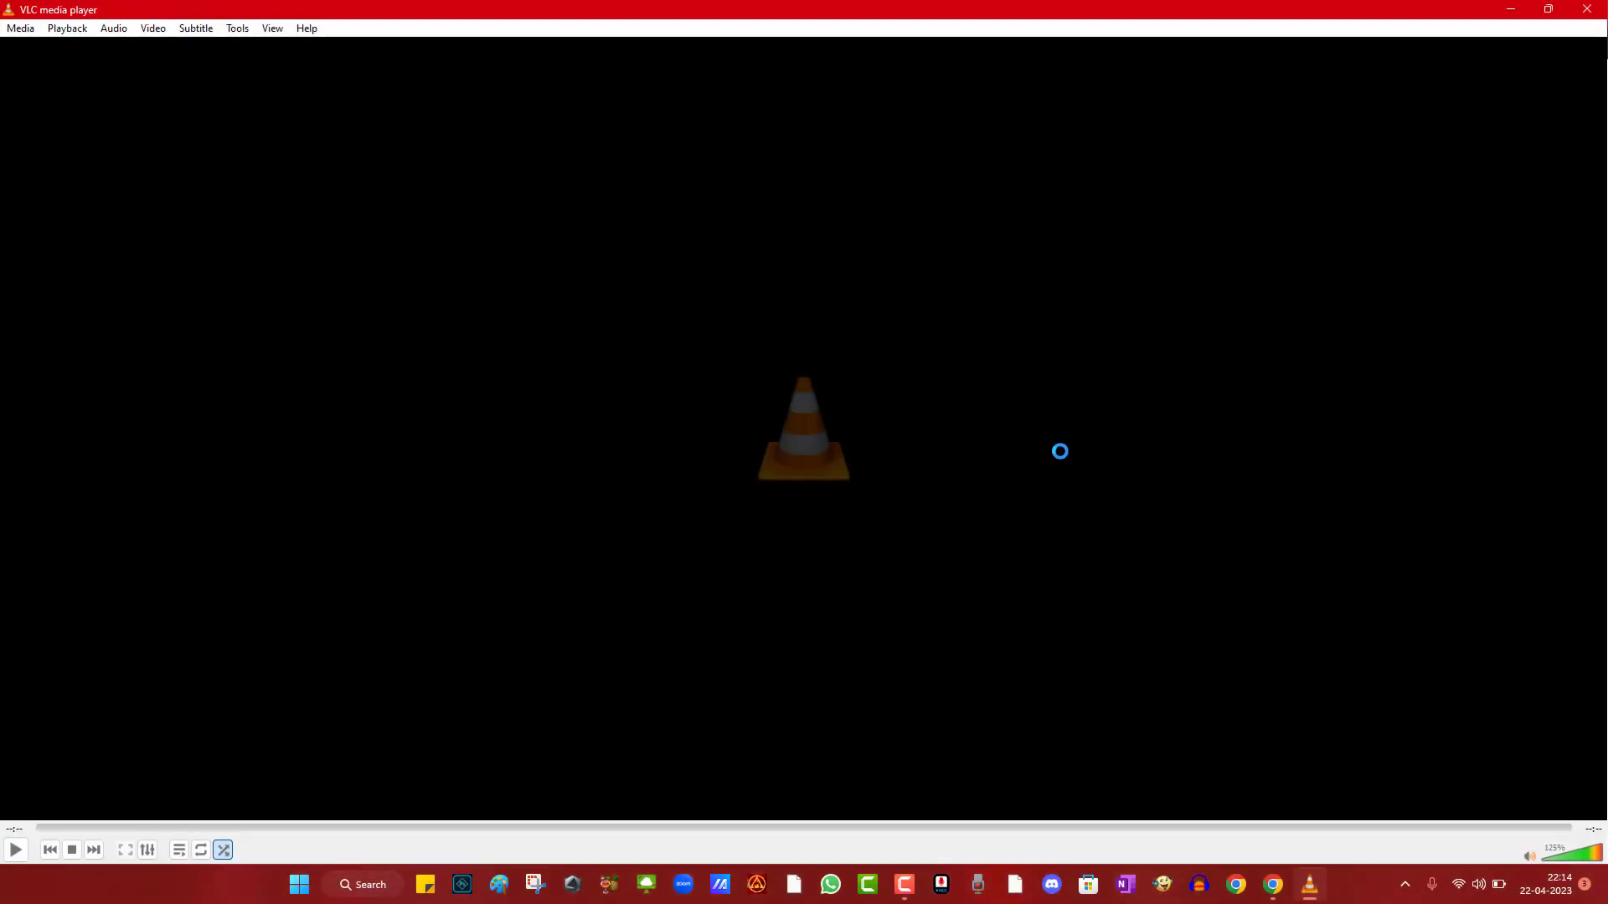
pyautogui.click(1271, 884)
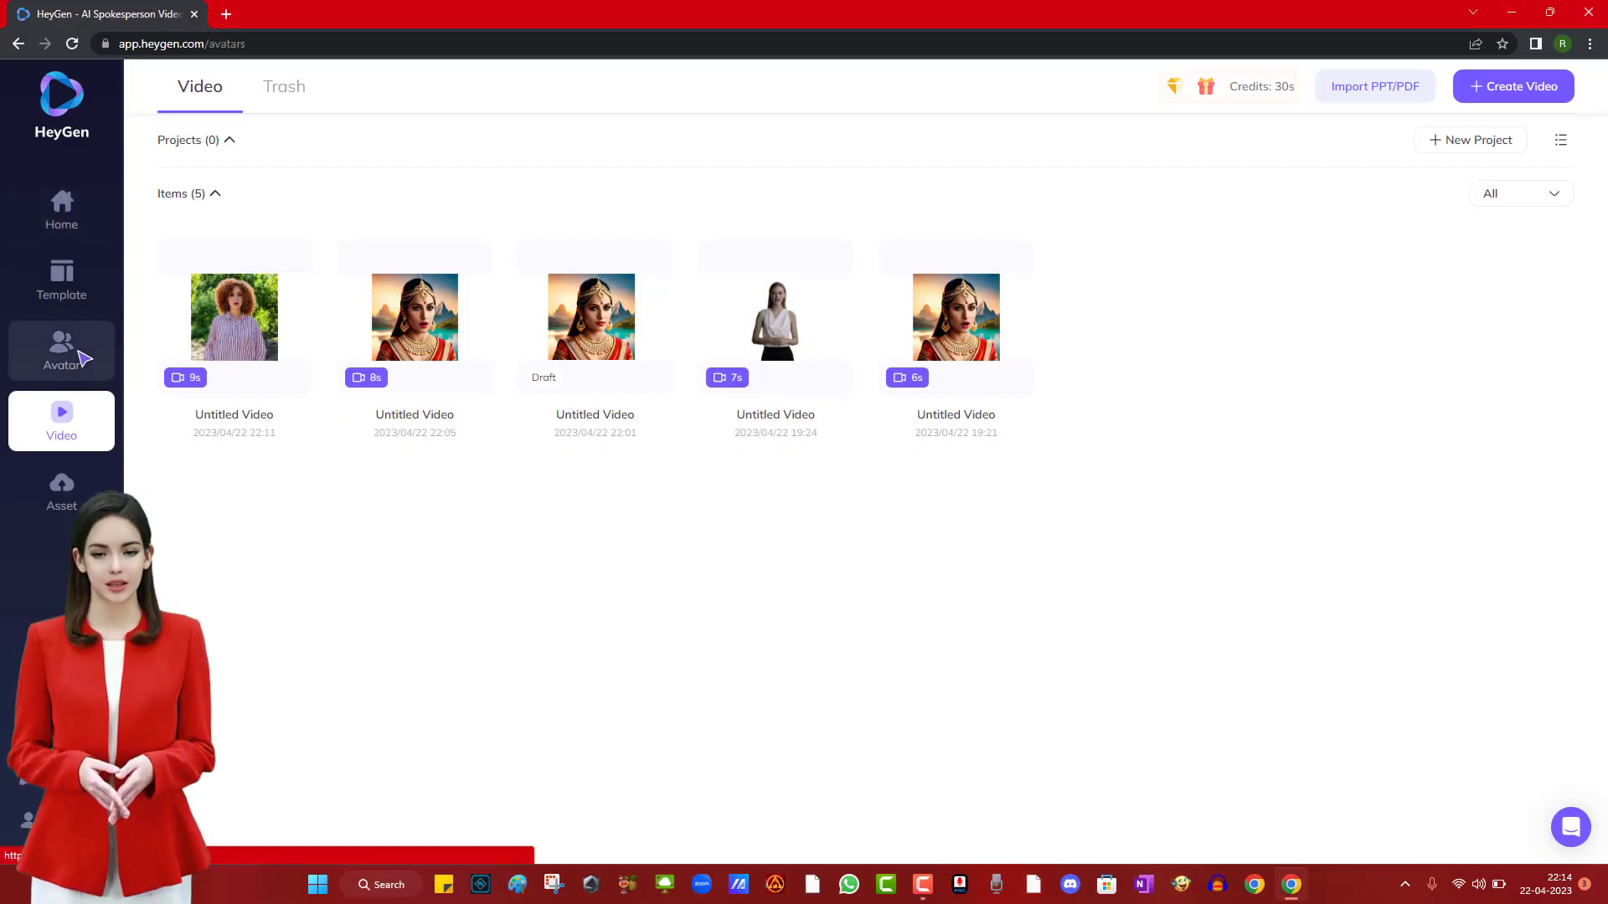
# - From the Avatar library, start an avatar template based on the Monica in Sleeveless stock avatar
pyautogui.click(60, 352)
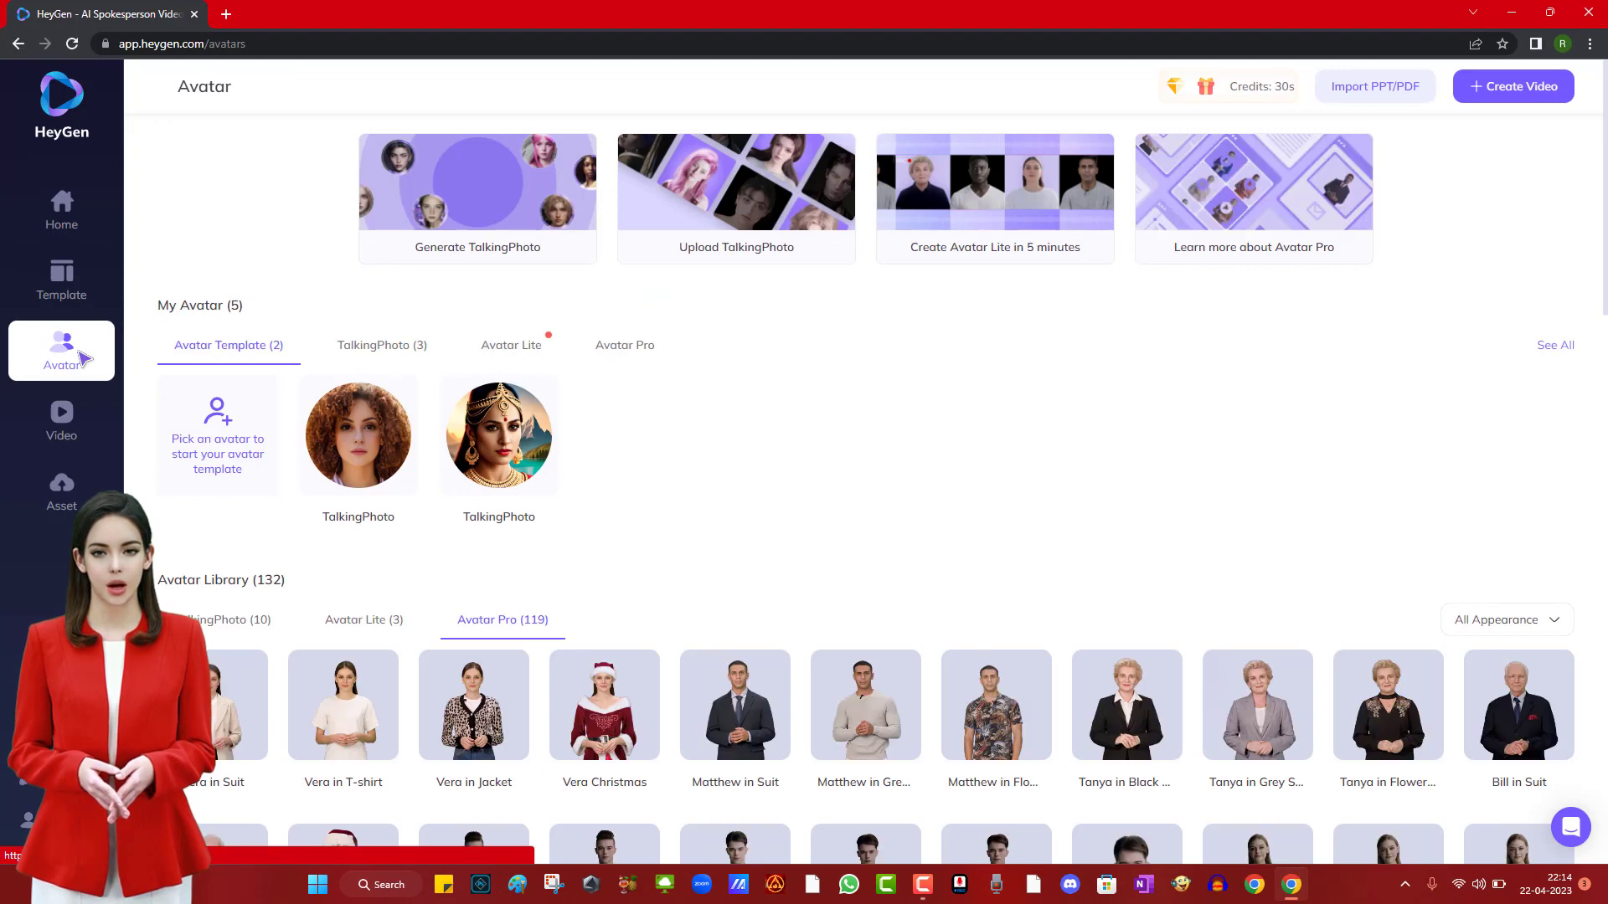
pyautogui.scroll(-3)
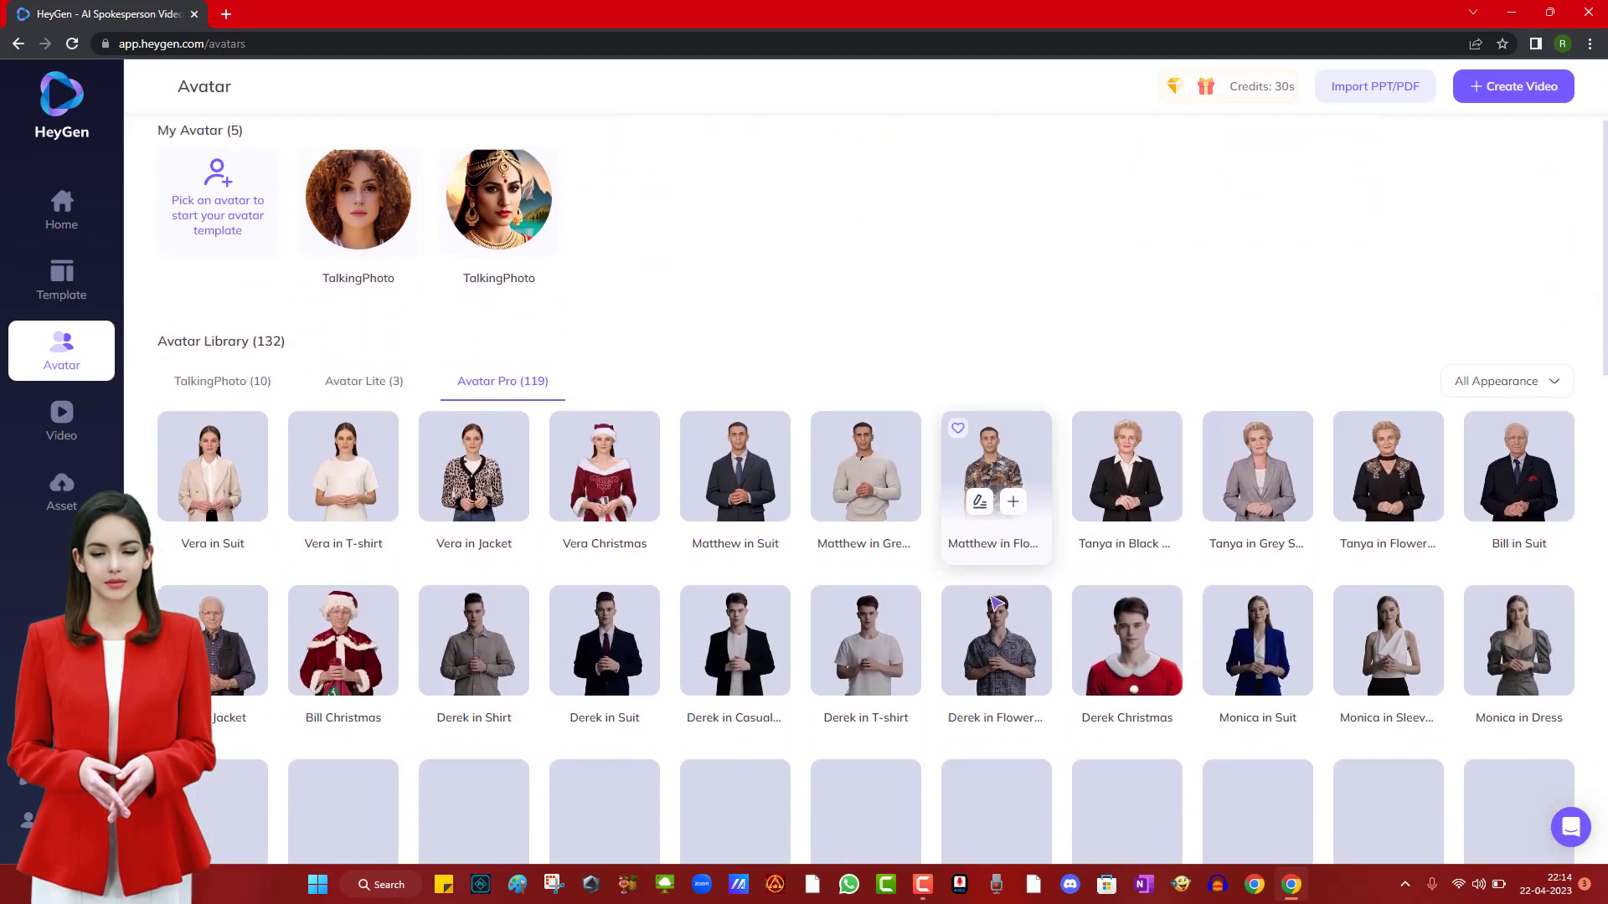
pyautogui.scroll(-3)
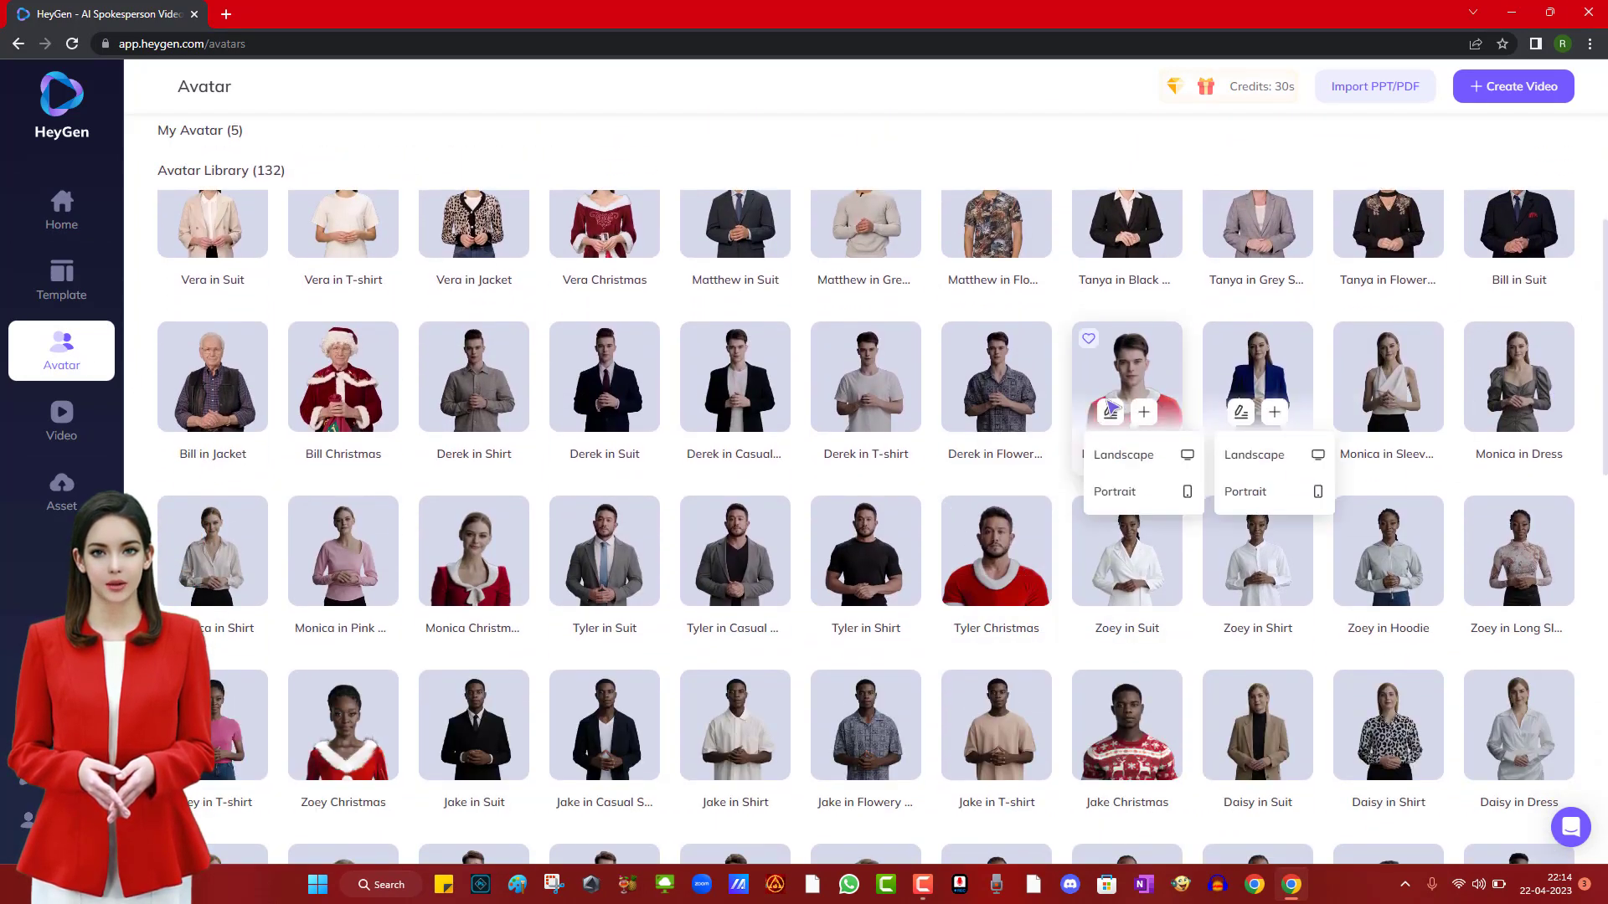
pyautogui.click(1387, 377)
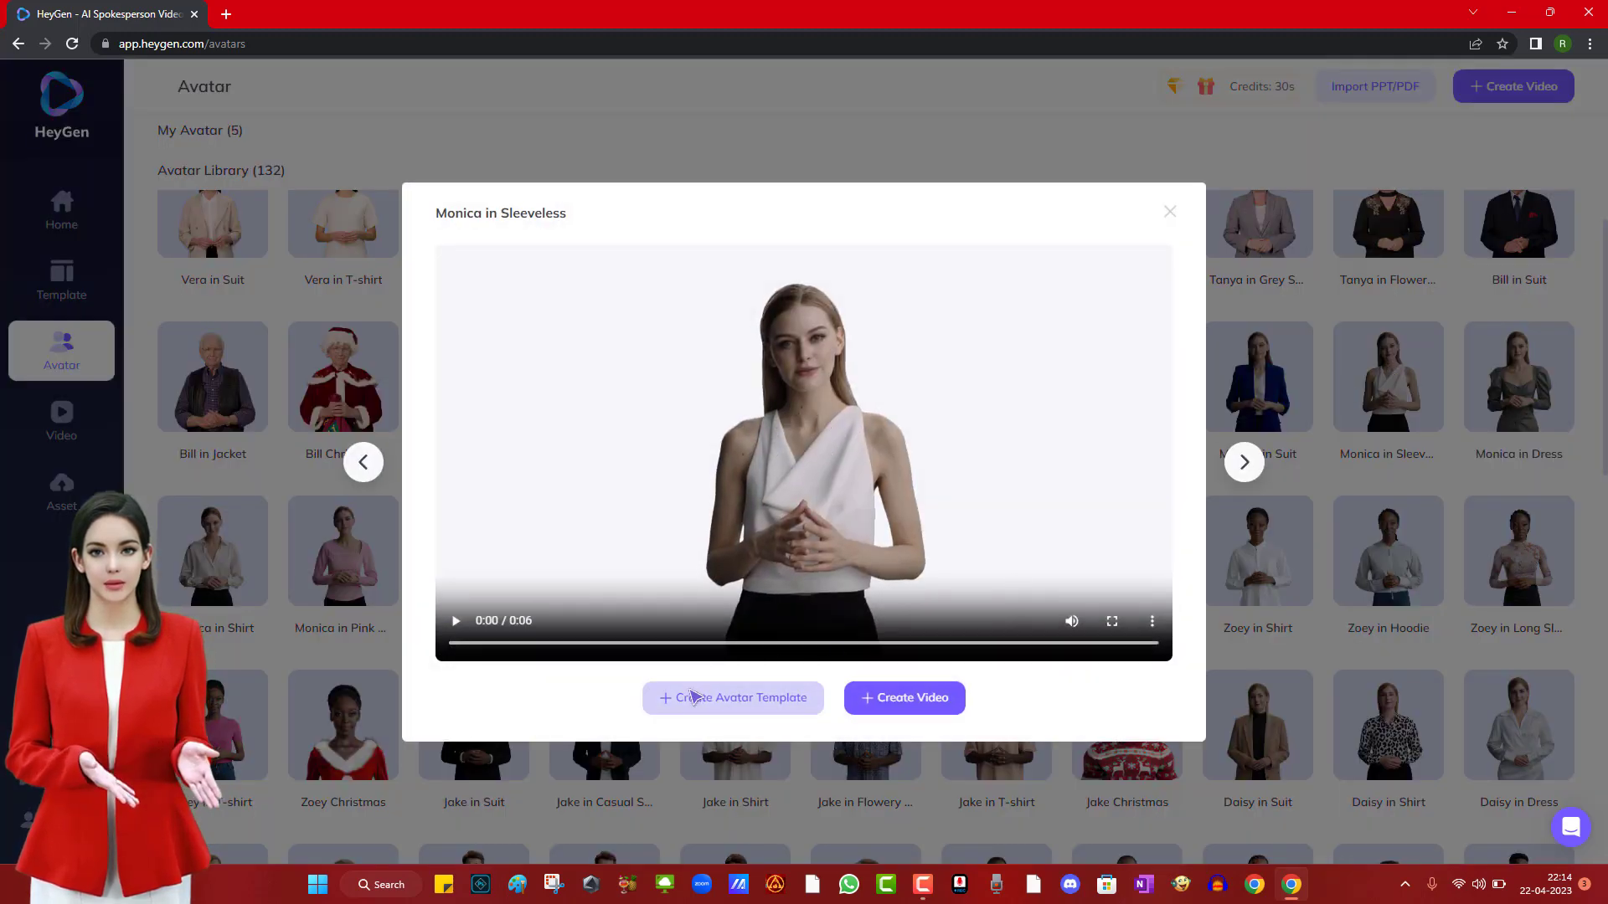
pyautogui.click(732, 697)
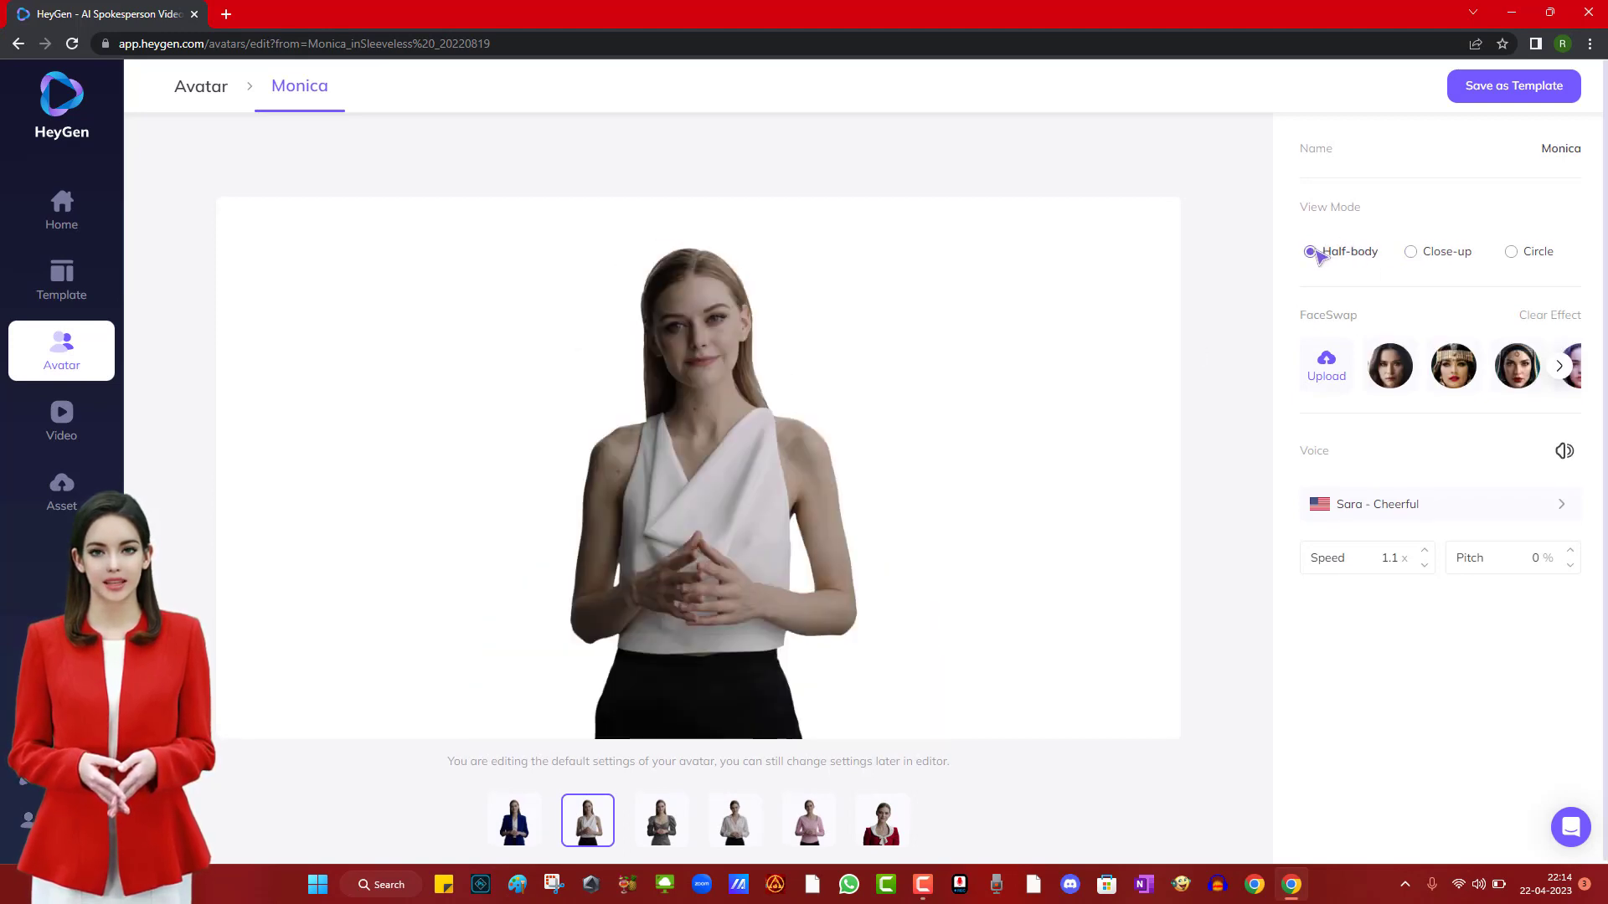
pyautogui.moveTo(1323, 469)
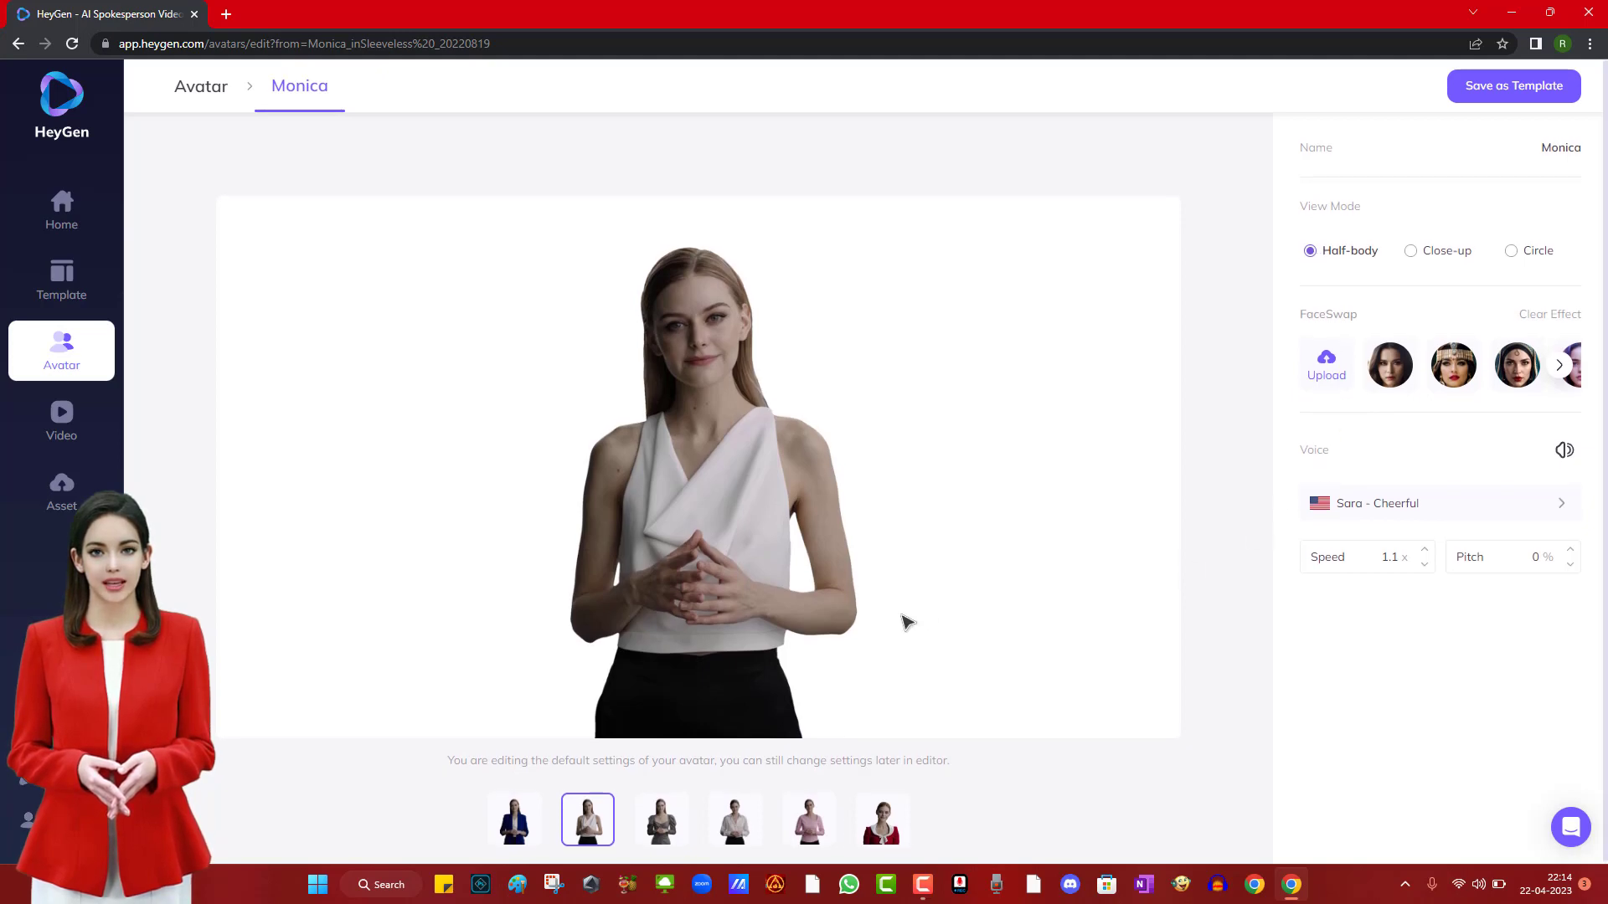
# - Dress Monica in the white shirt outfit and apply an uploaded face-swap photo
pyautogui.click(735, 819)
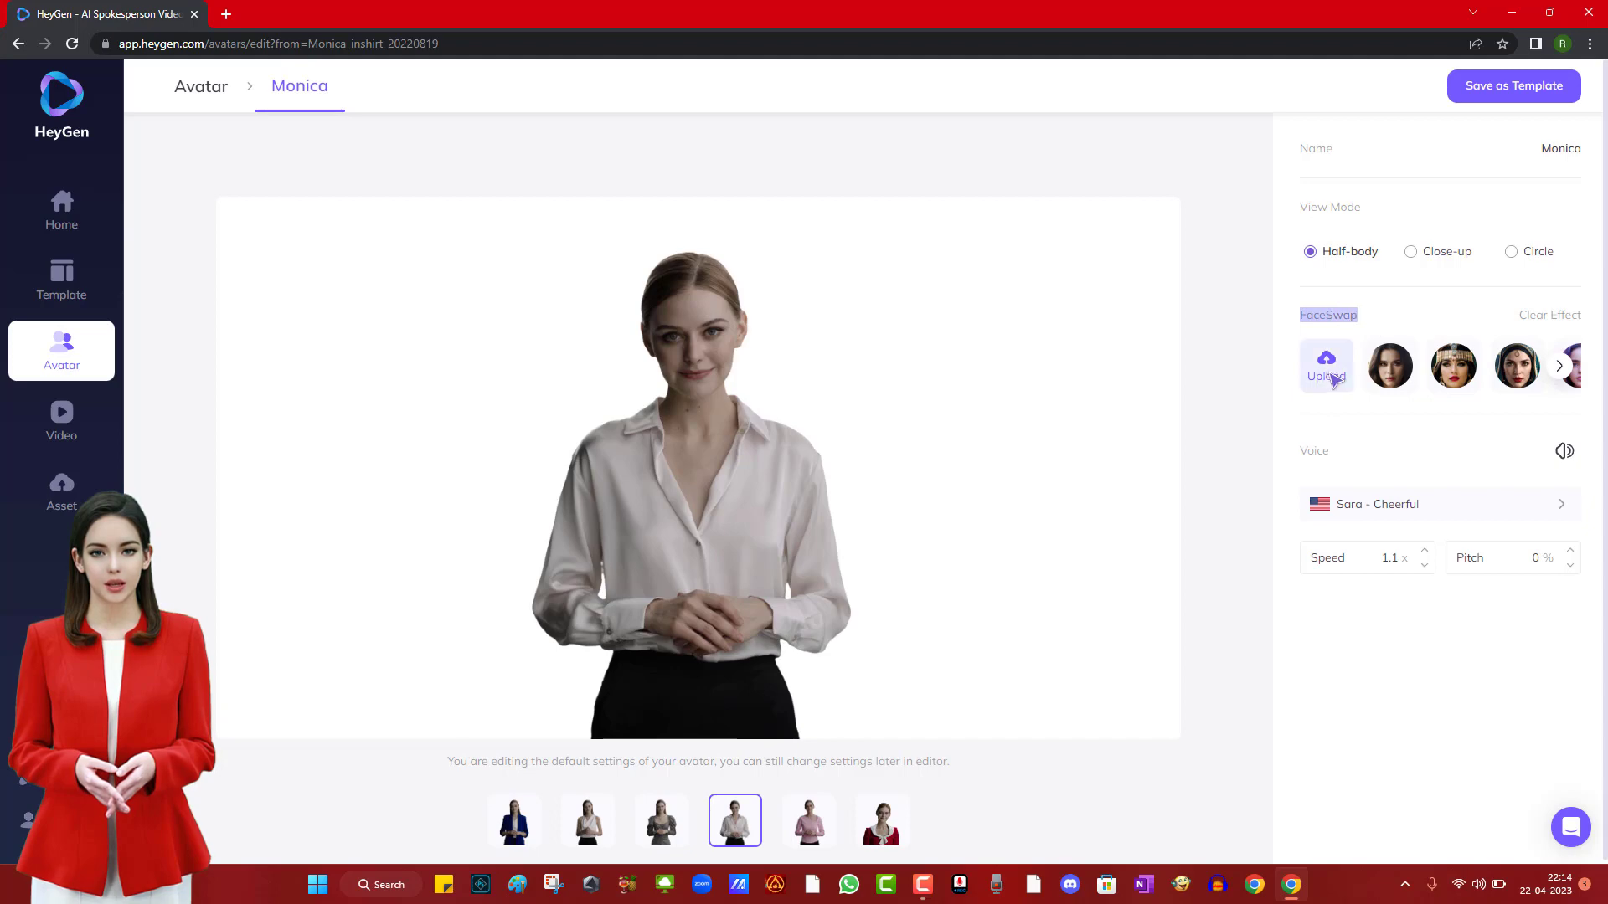
pyautogui.click(1327, 365)
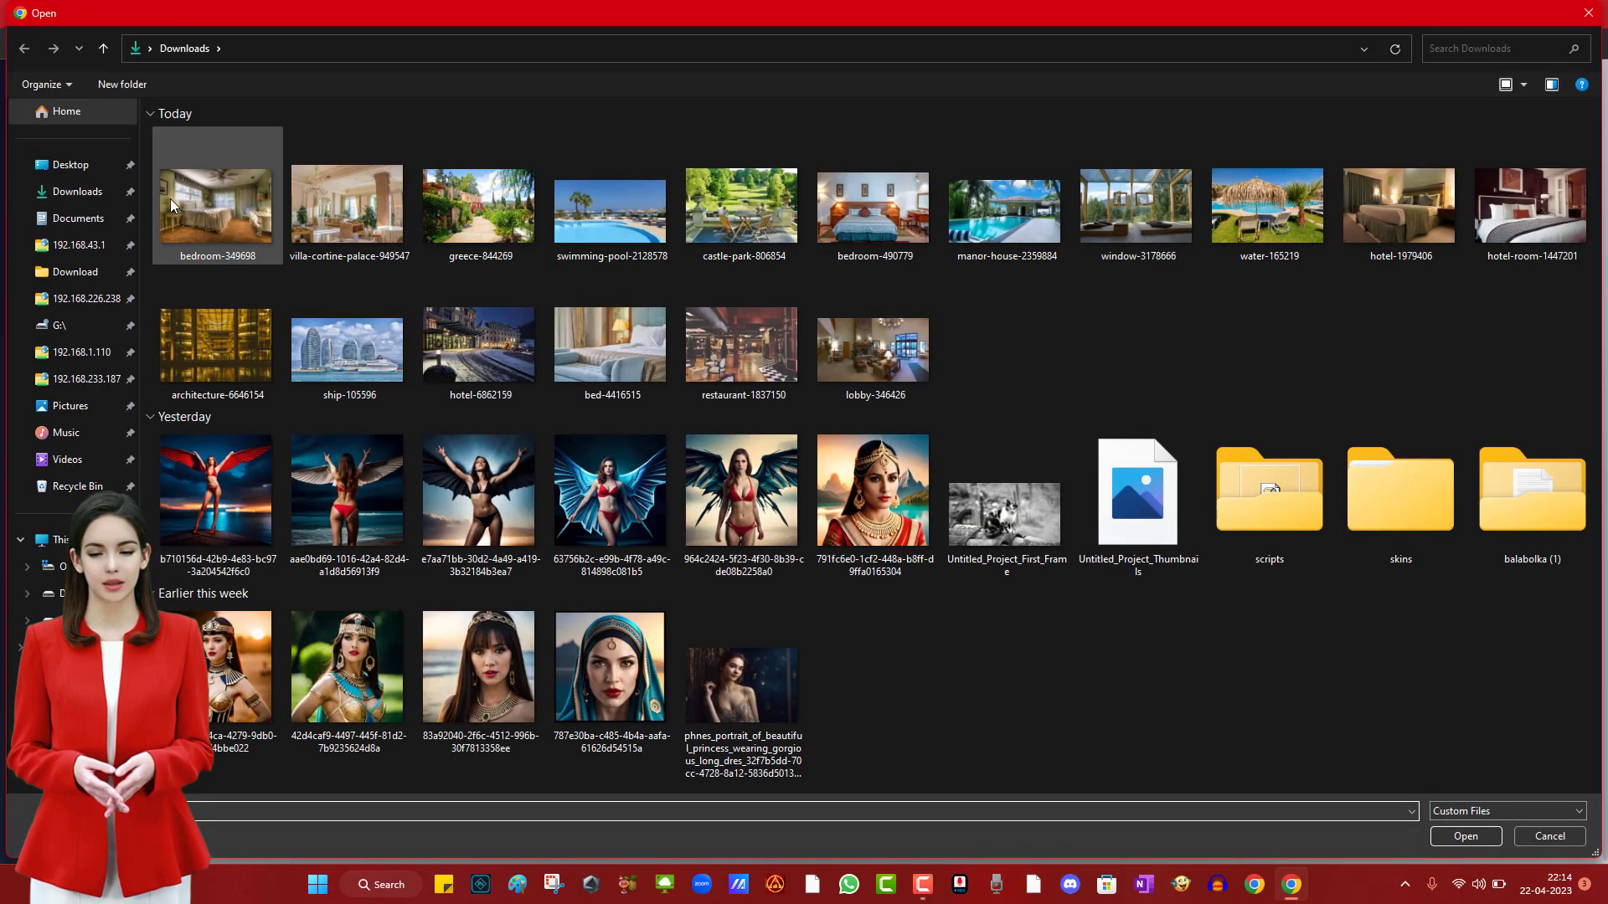
pyautogui.click(873, 497)
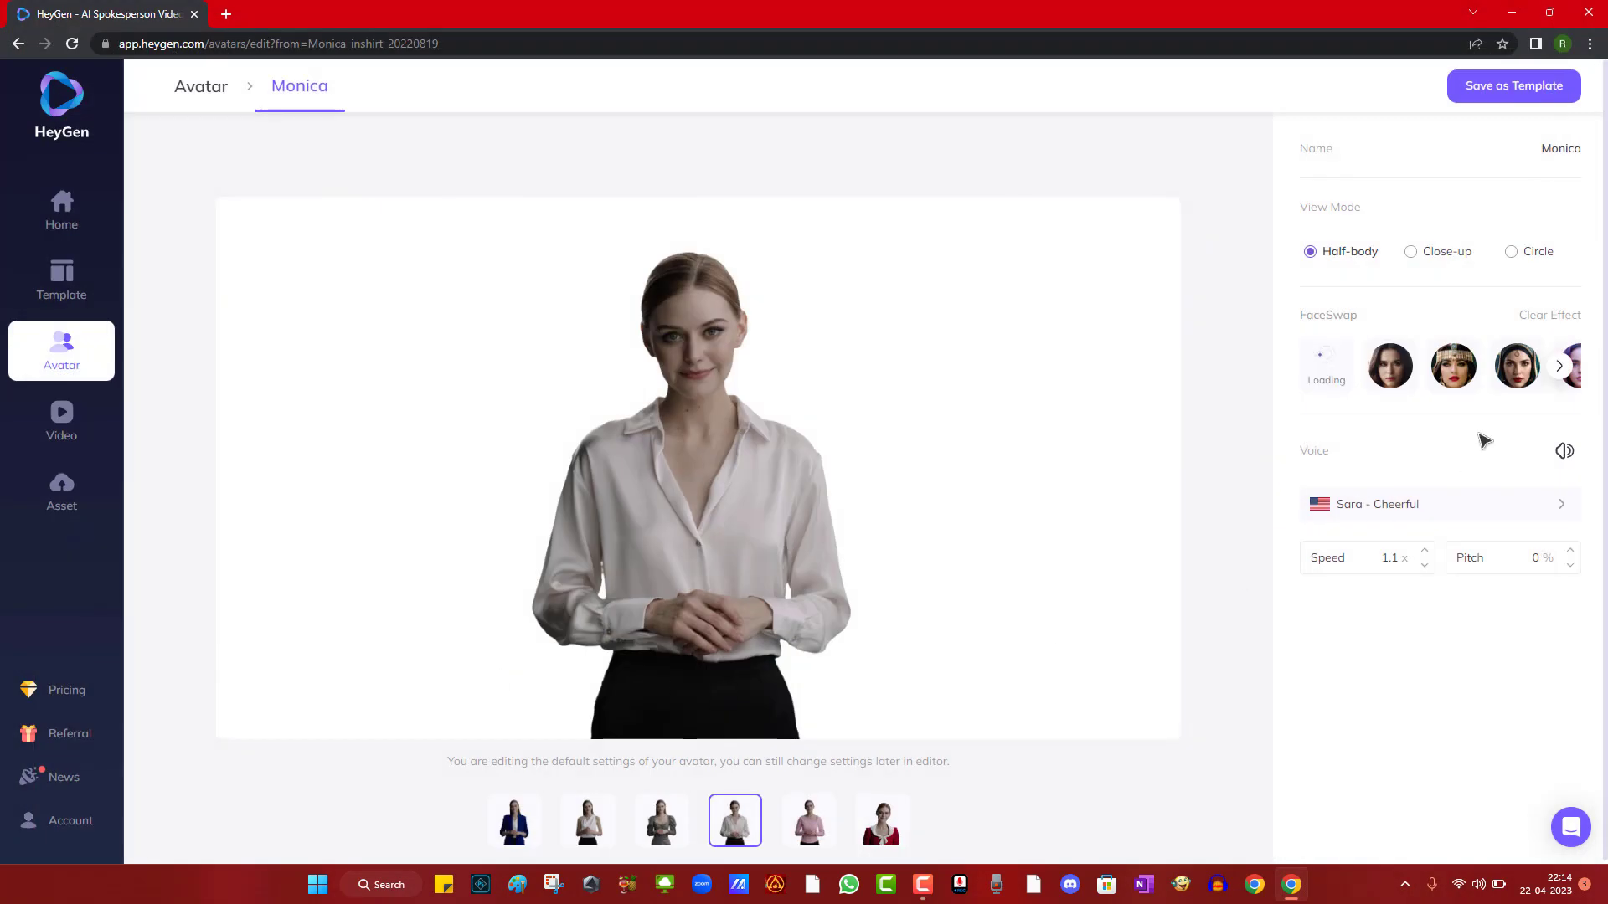
pyautogui.moveTo(1480, 472)
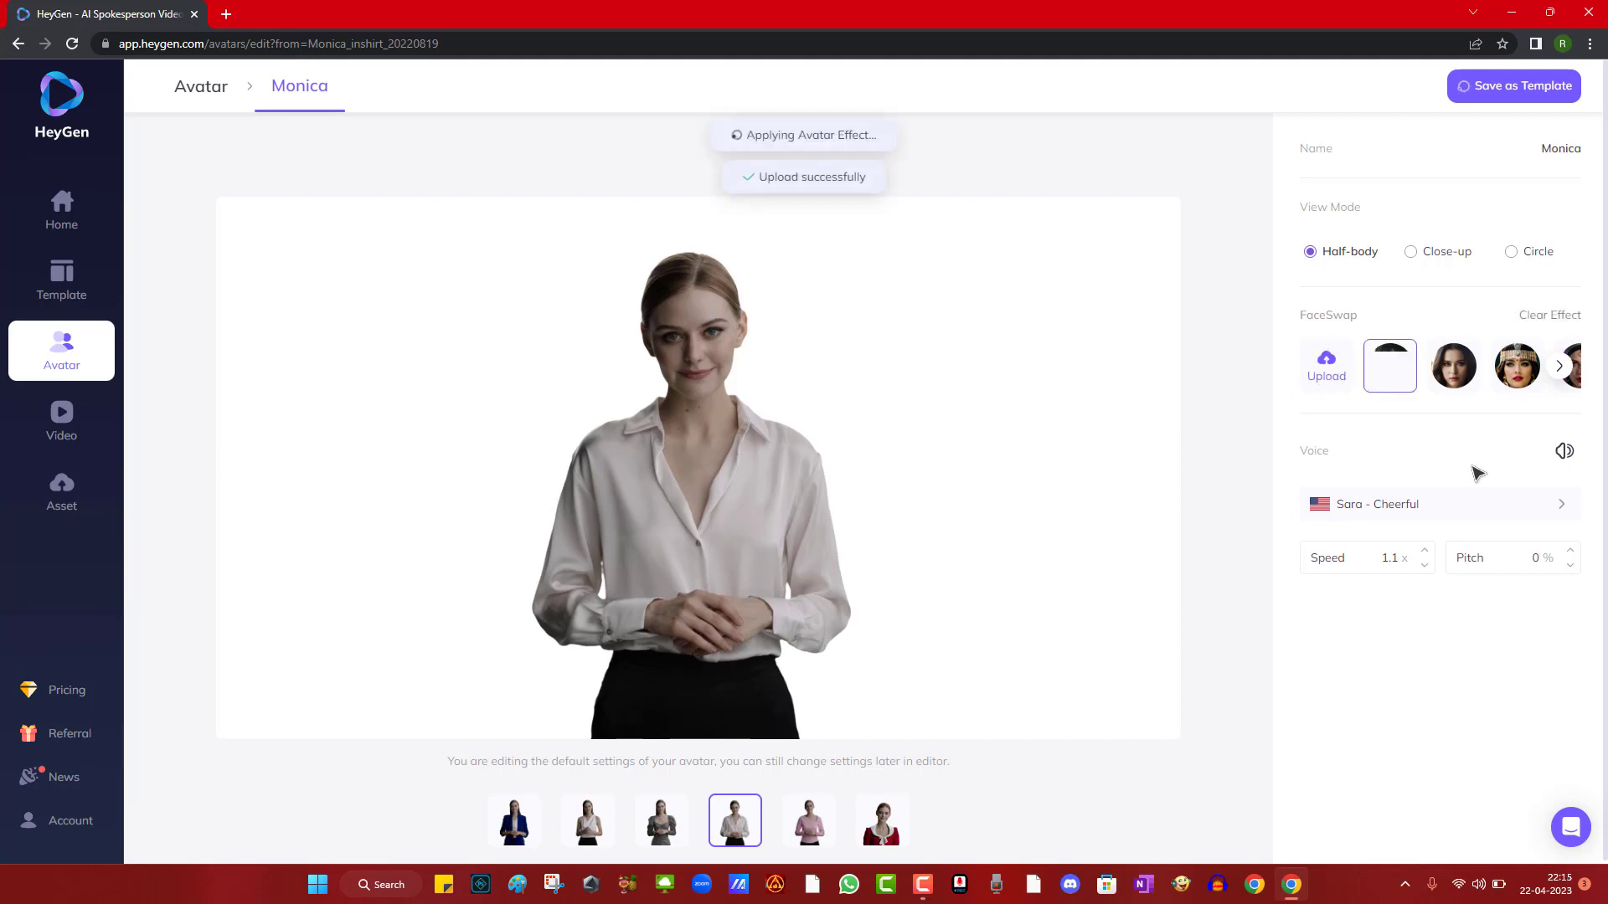
pyautogui.click(1390, 367)
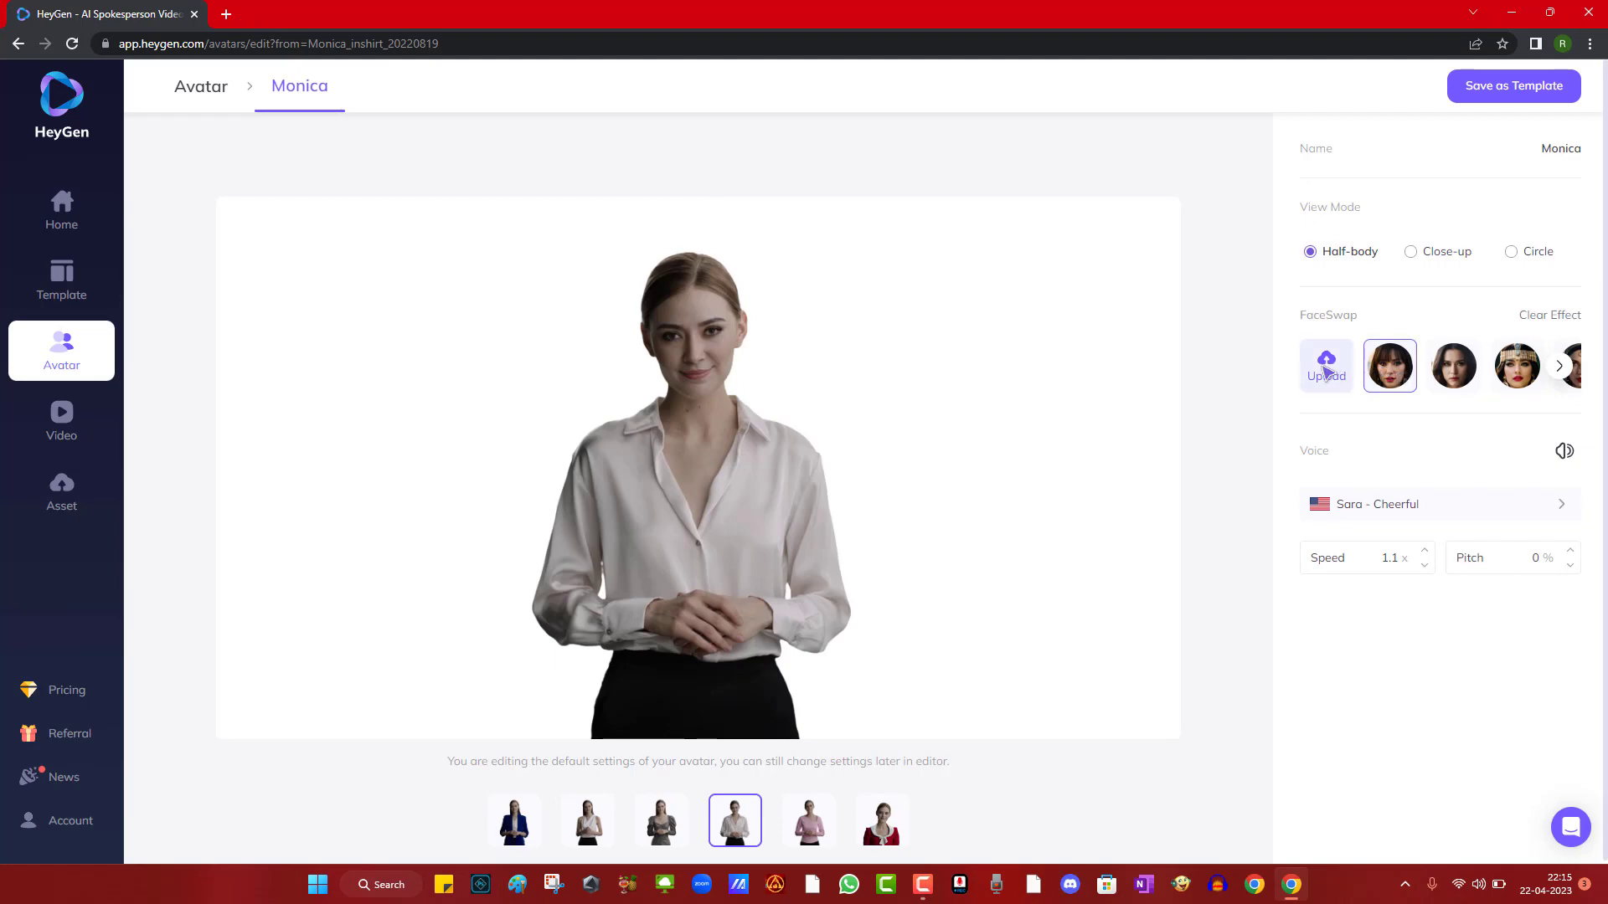
# - Swap in a second uploaded face photo and save the result as an avatar template
pyautogui.click(1327, 365)
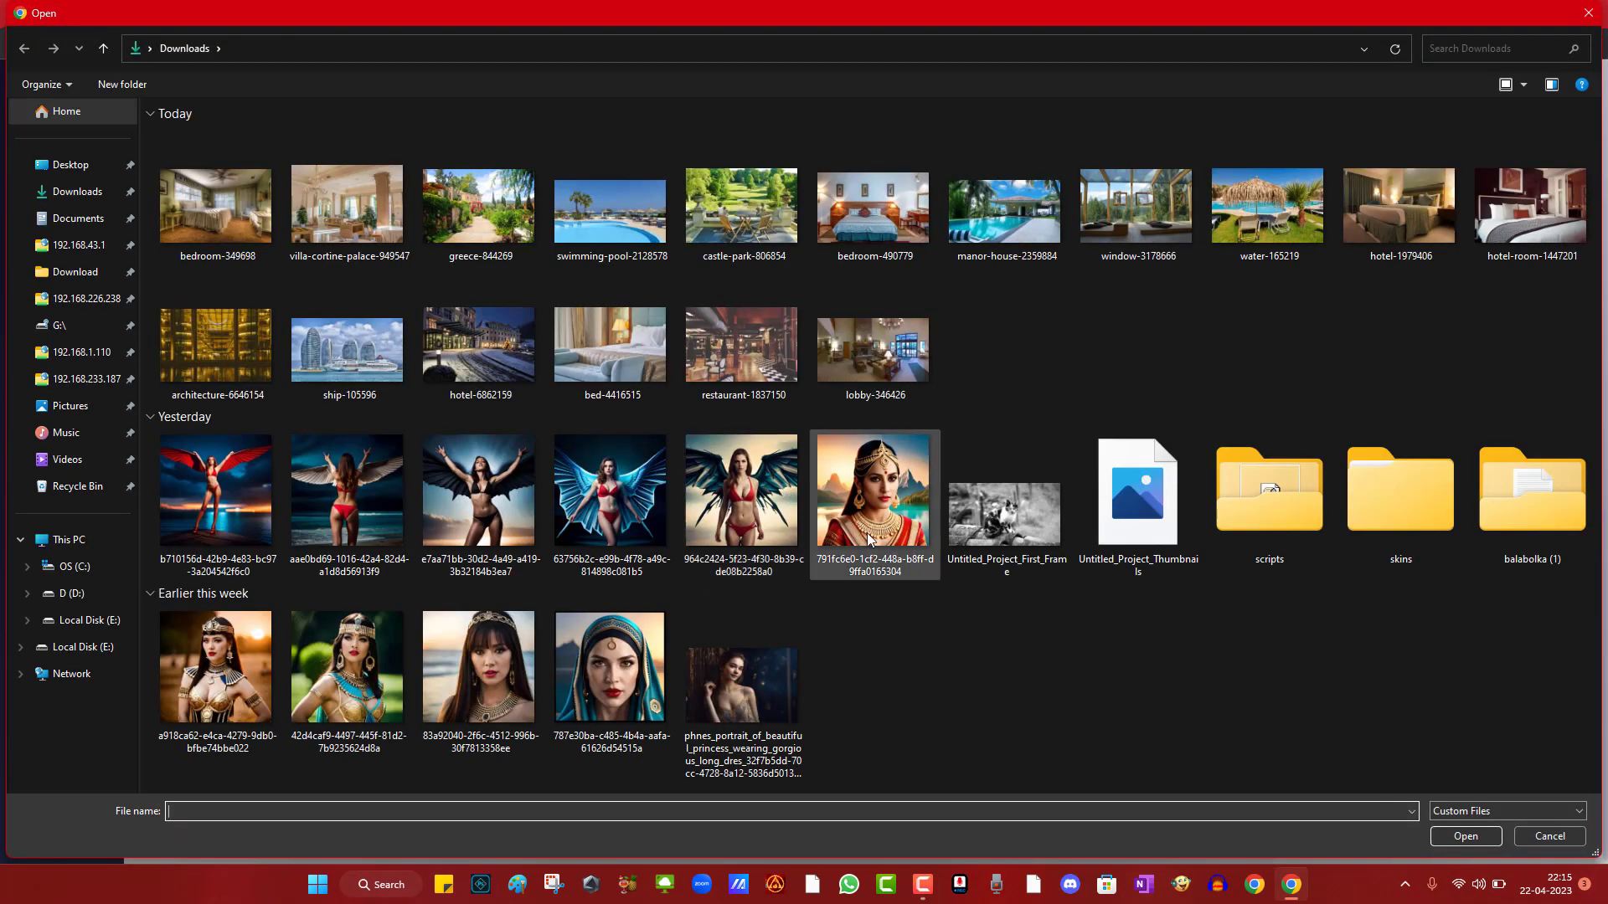
pyautogui.click(477, 665)
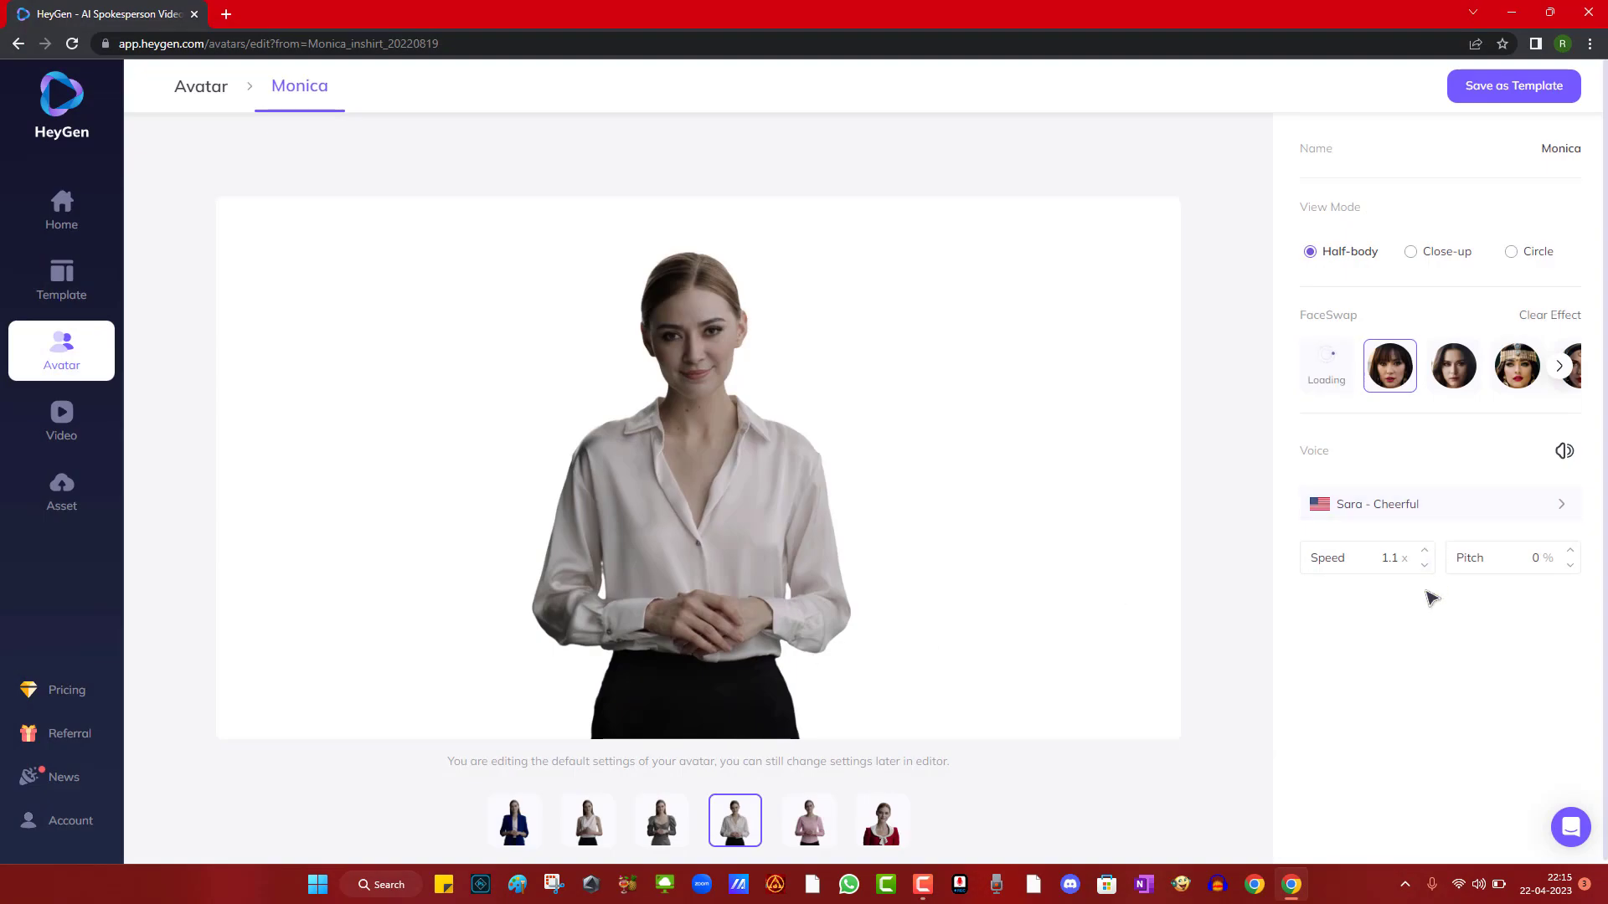
pyautogui.click(1390, 366)
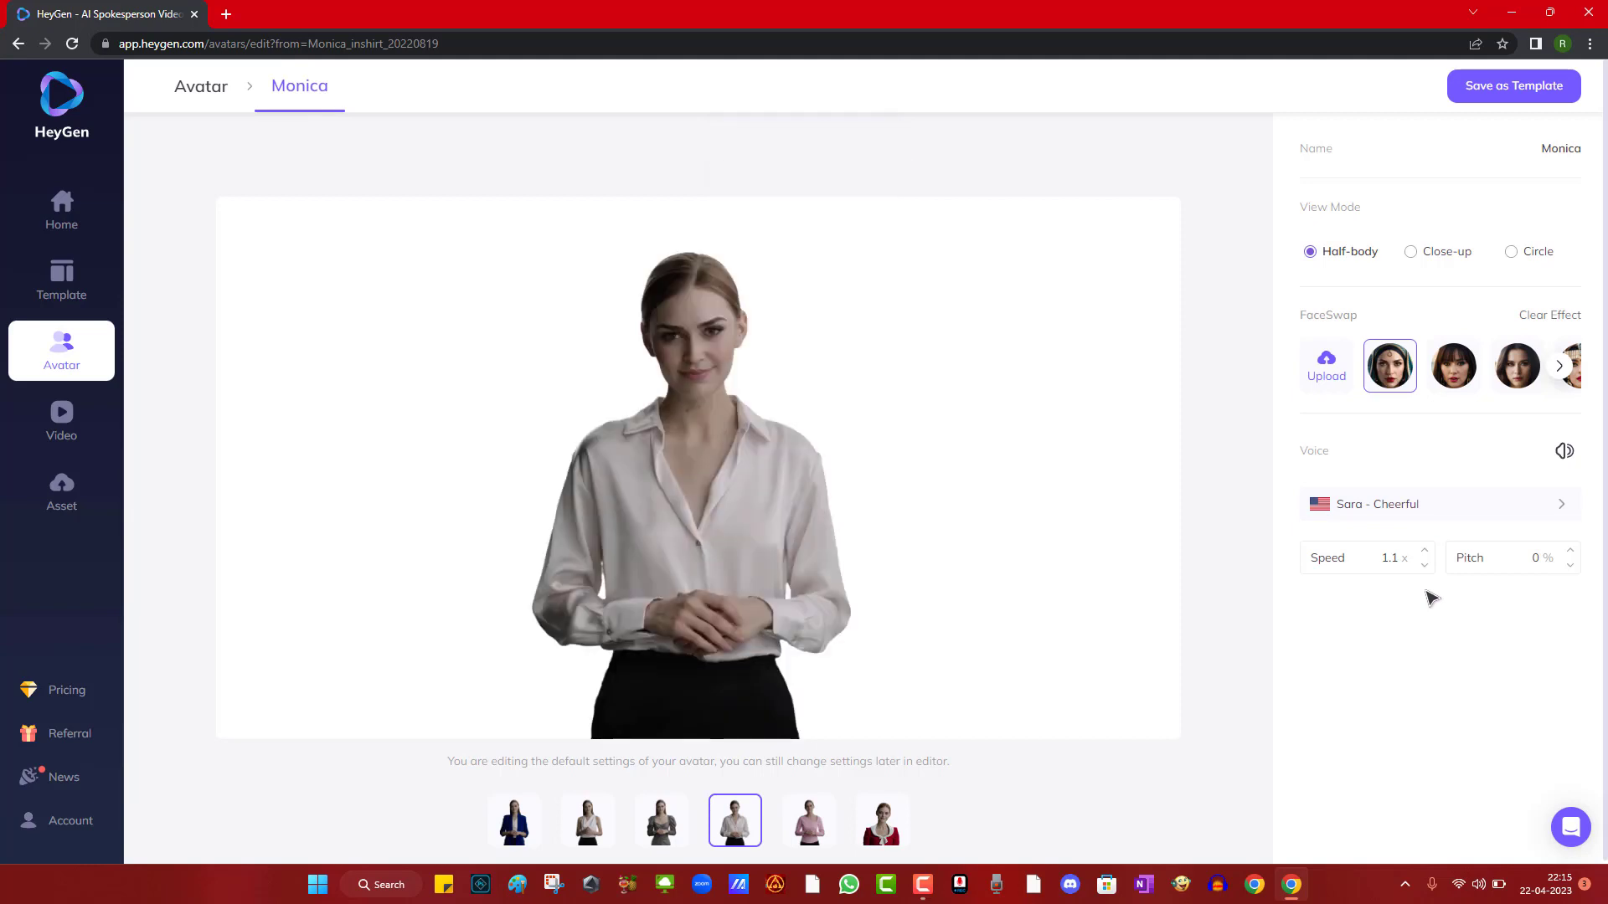
pyautogui.moveTo(1327, 369)
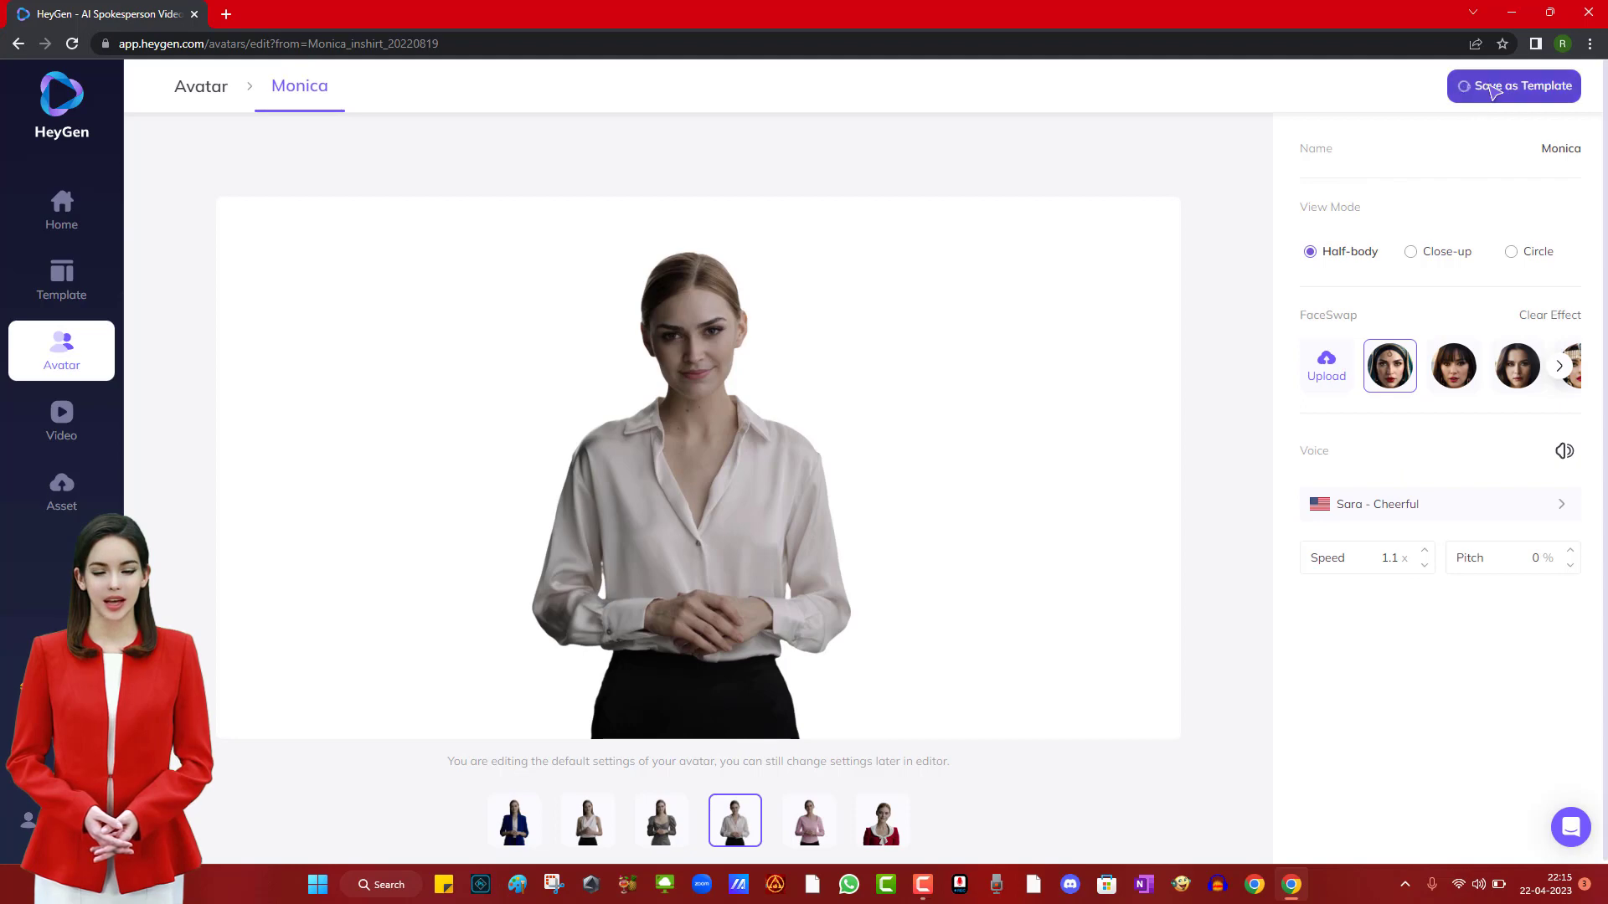
pyautogui.click(1515, 86)
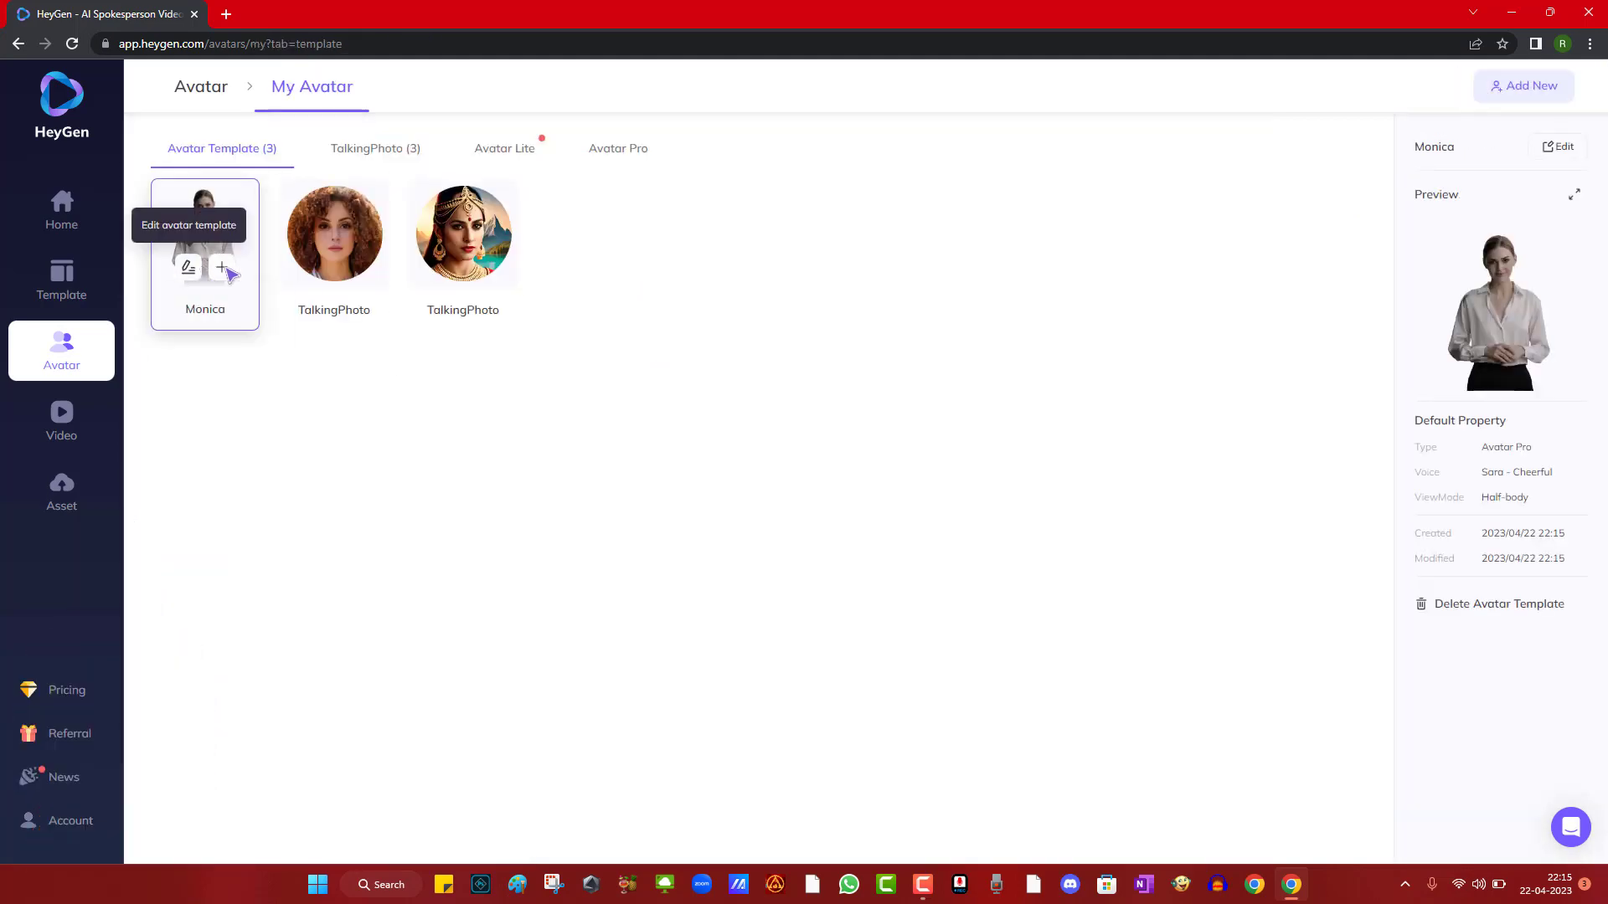
# - Start a video from the Monica template with the script 'Hi, i have swapped my face.'
pyautogui.click(220, 268)
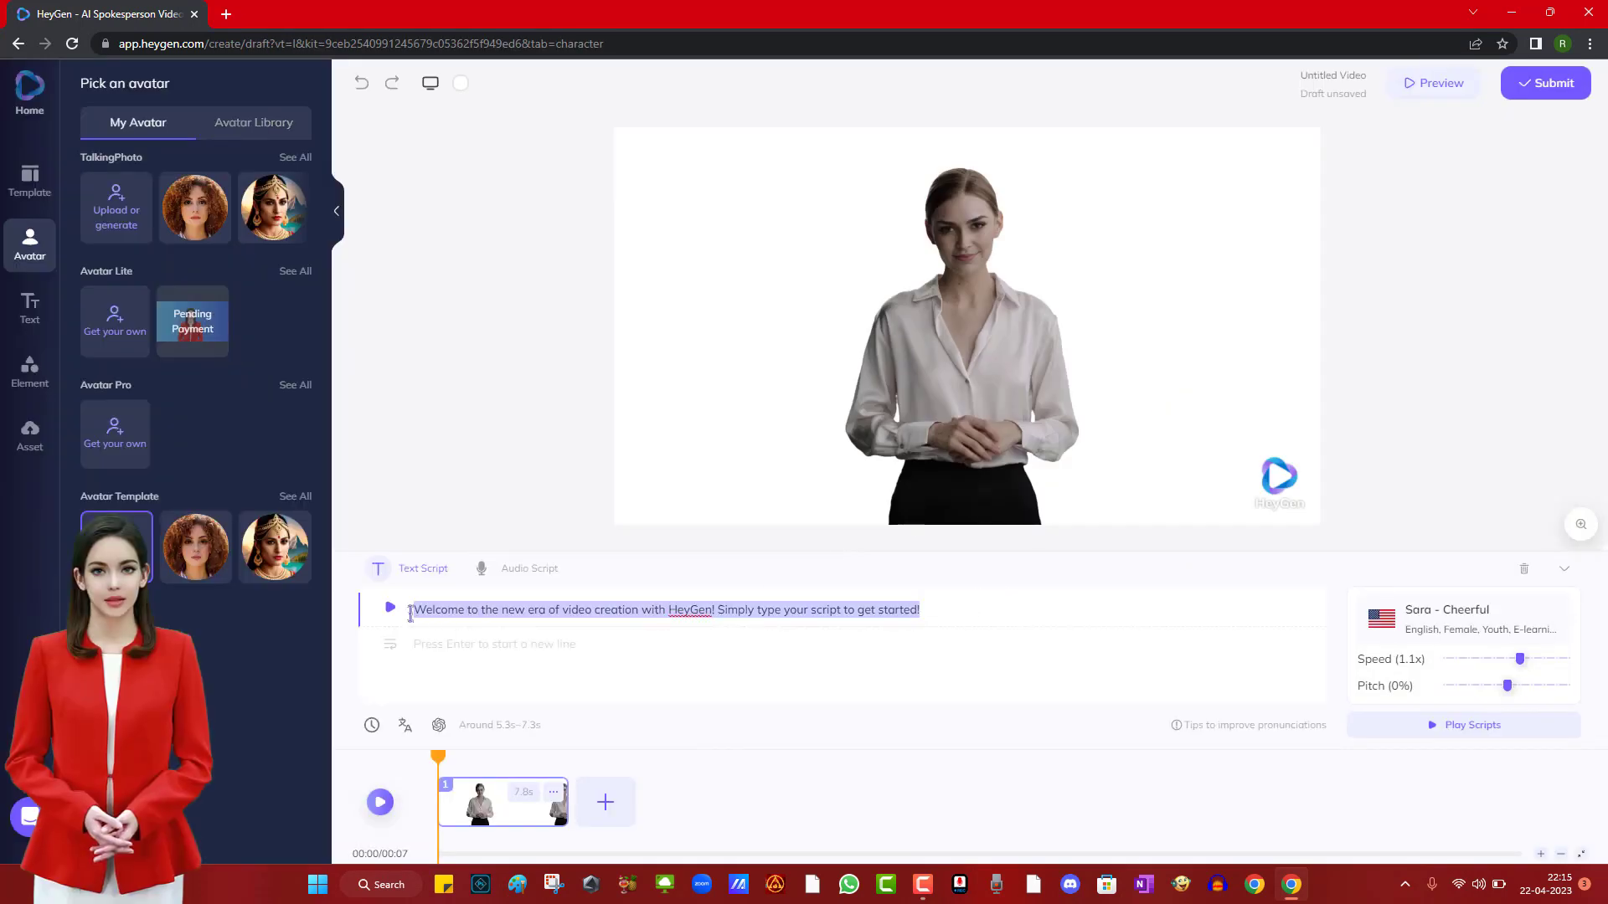
pyautogui.write('Hi, i have swapped my face. now i looks different.')
pyautogui.click(851, 645)
pyautogui.write('lets see how i looks now')
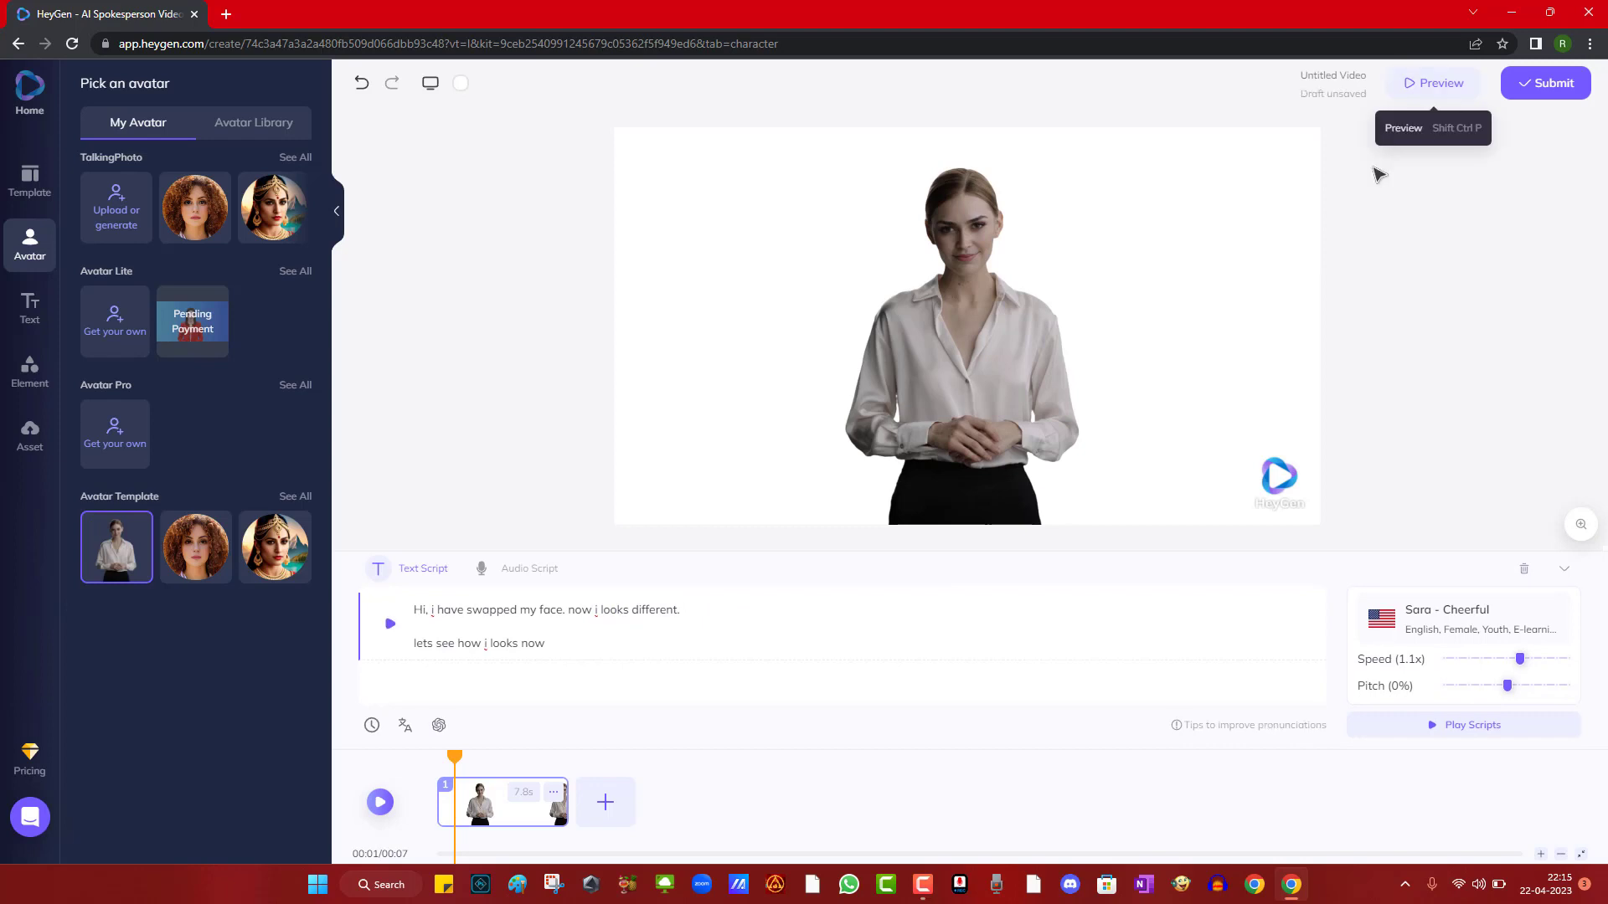
# - Preview the face-swapped Monica video, then submit it for rendering and confirm the credit spend
pyautogui.click(1432, 83)
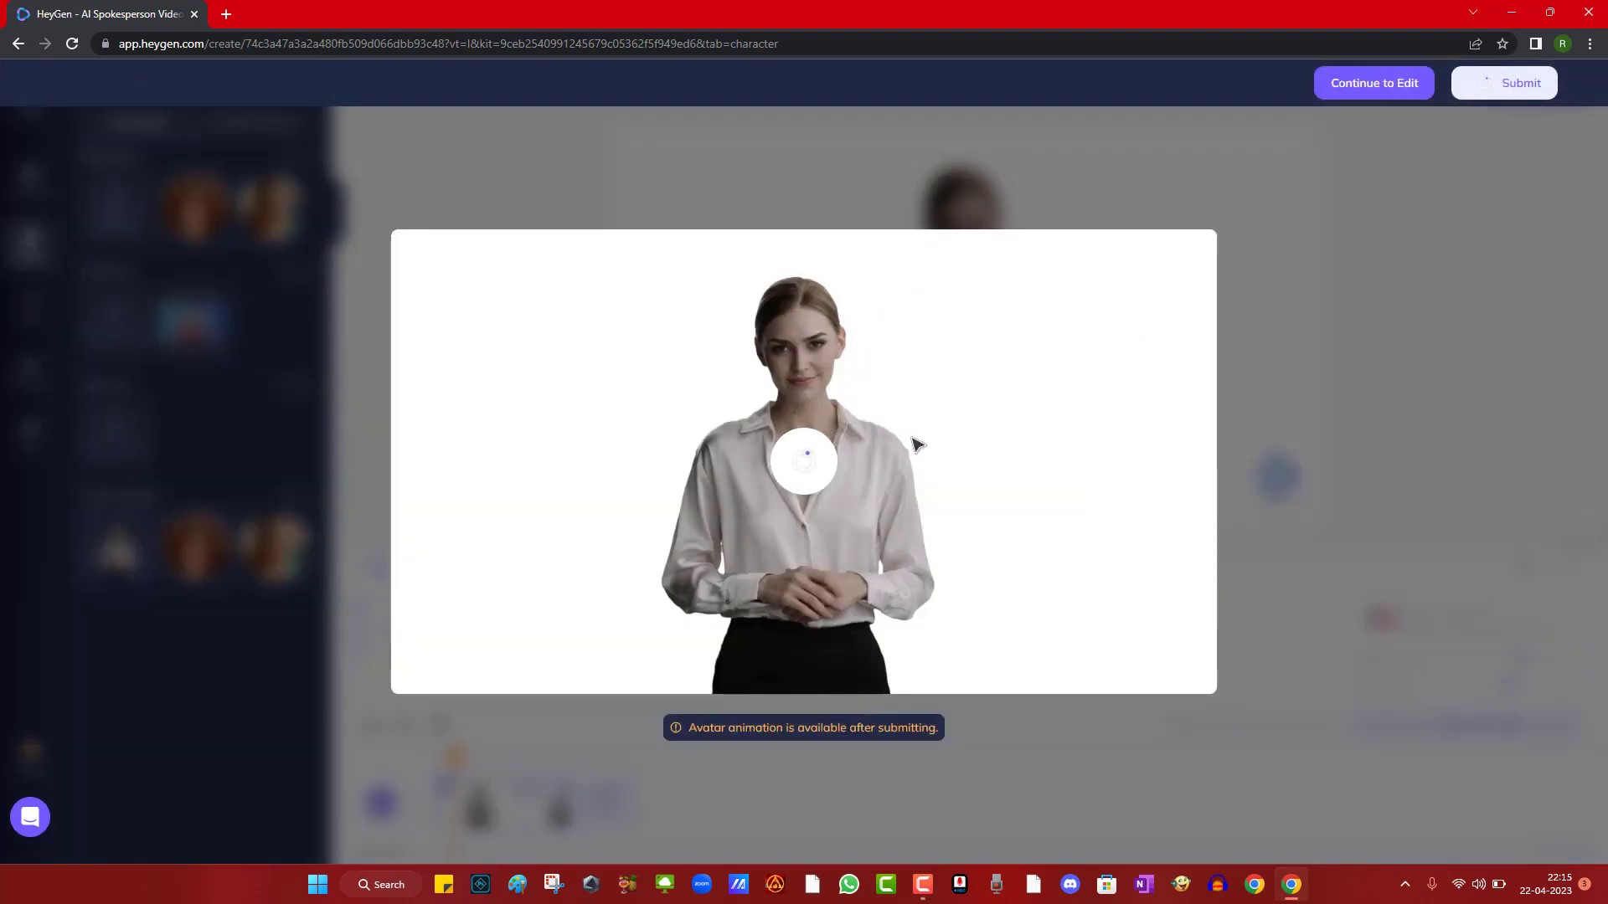
pyautogui.click(802, 460)
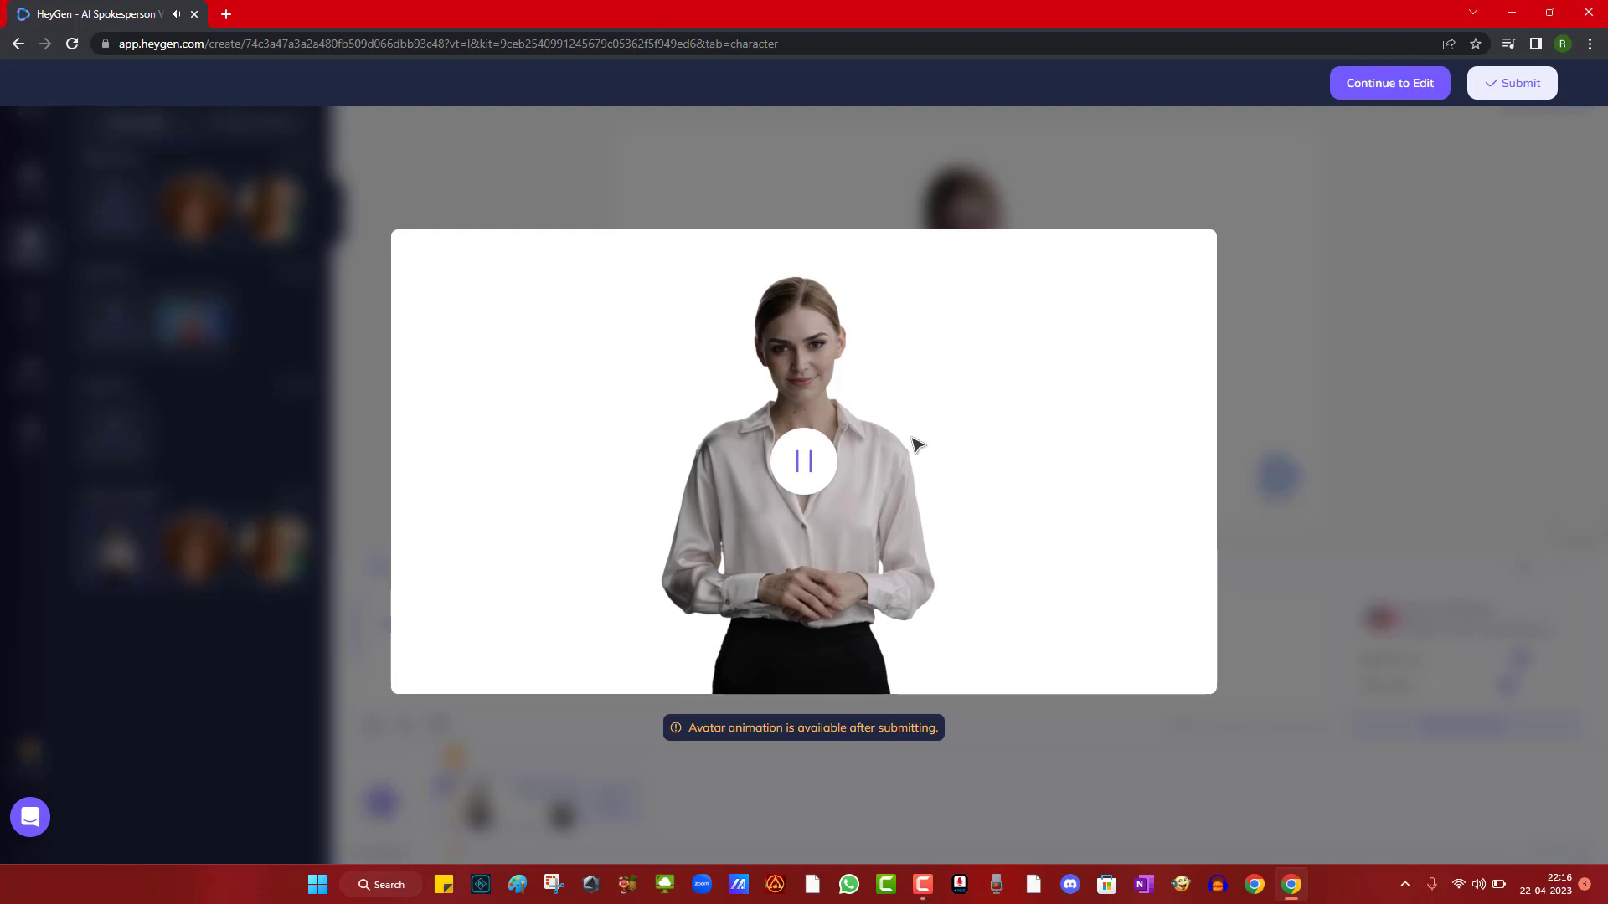
pyautogui.click(1511, 84)
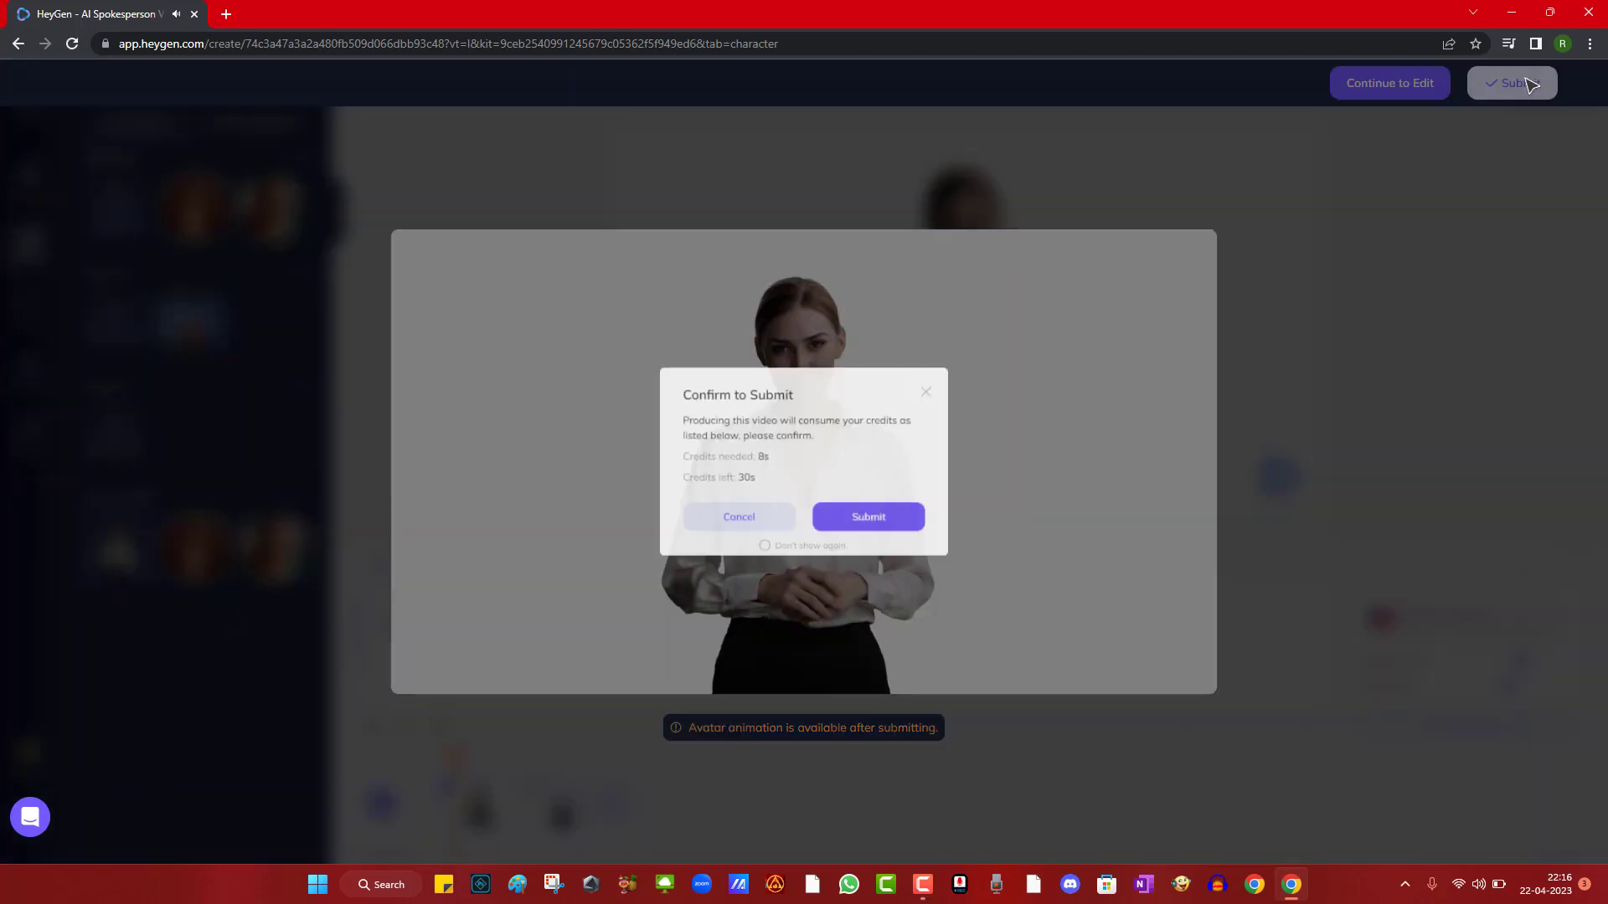
pyautogui.click(866, 516)
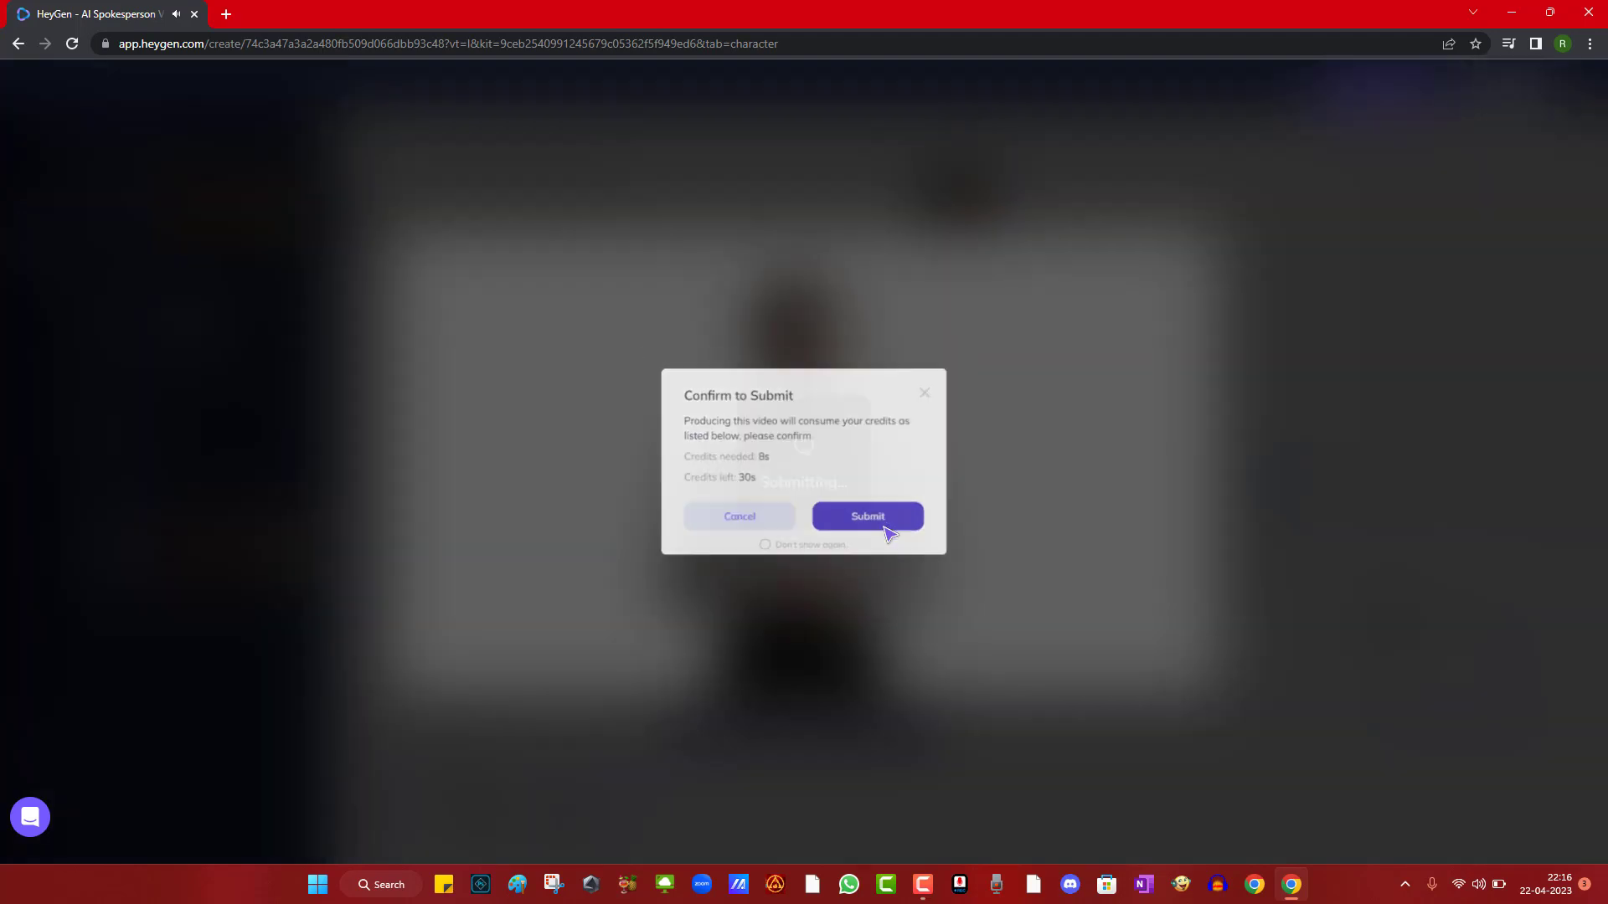
pyautogui.click(866, 516)
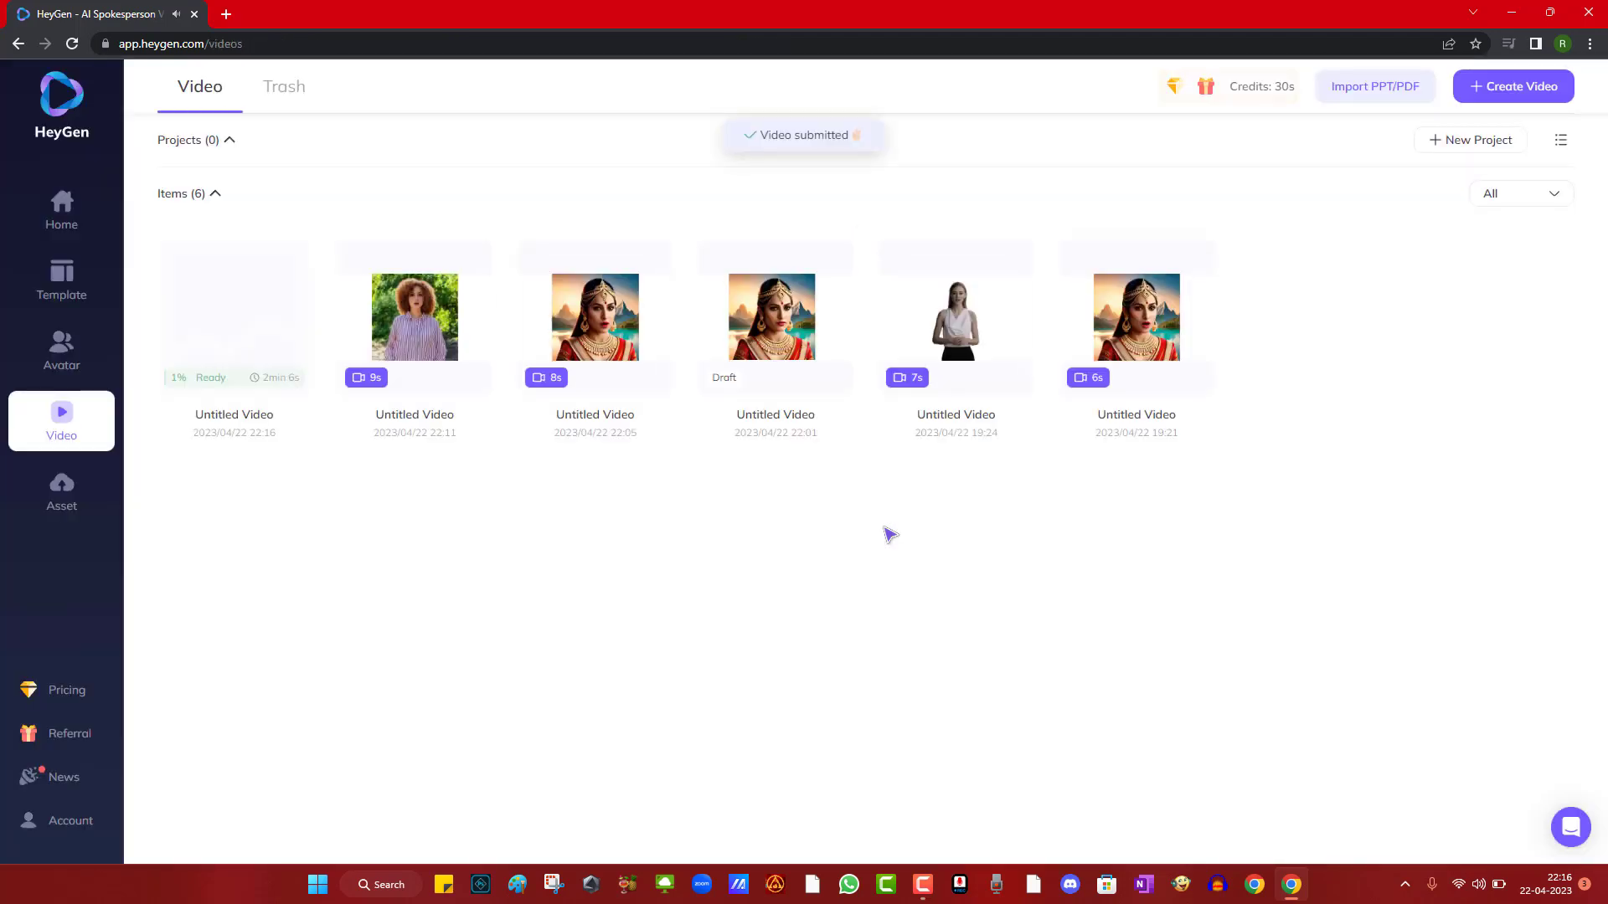